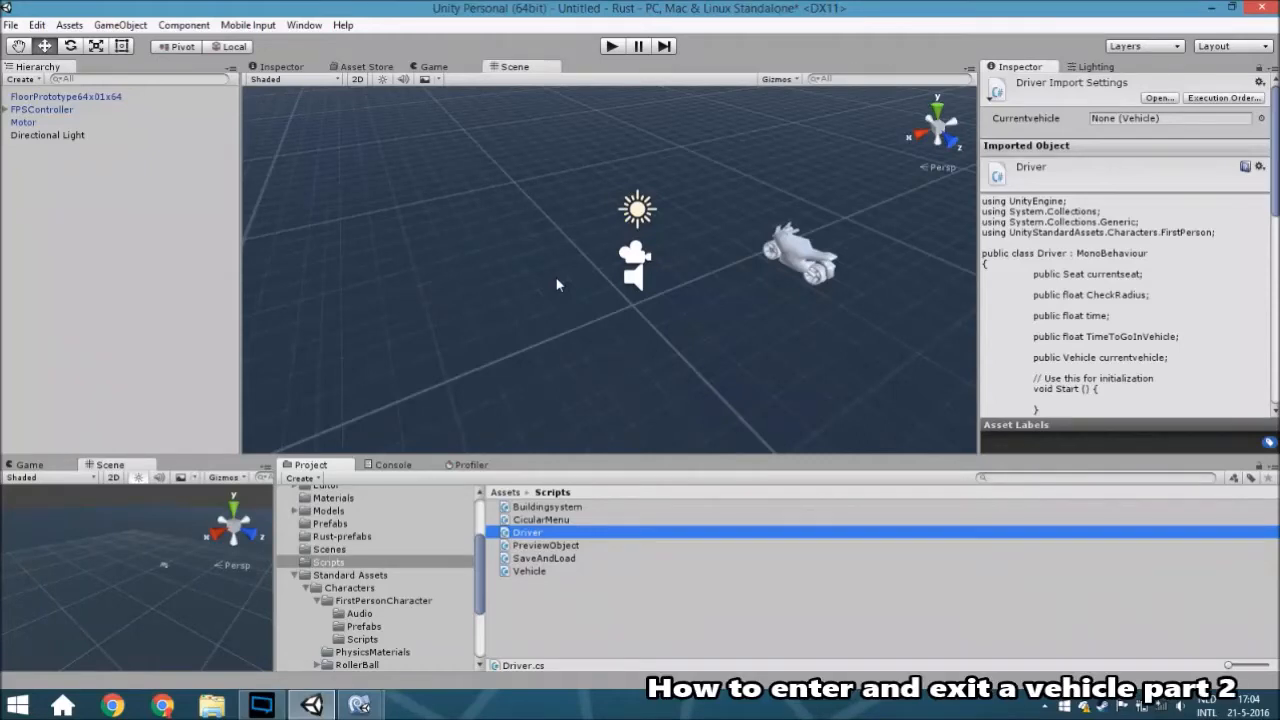
pyautogui.moveTo(688, 318)
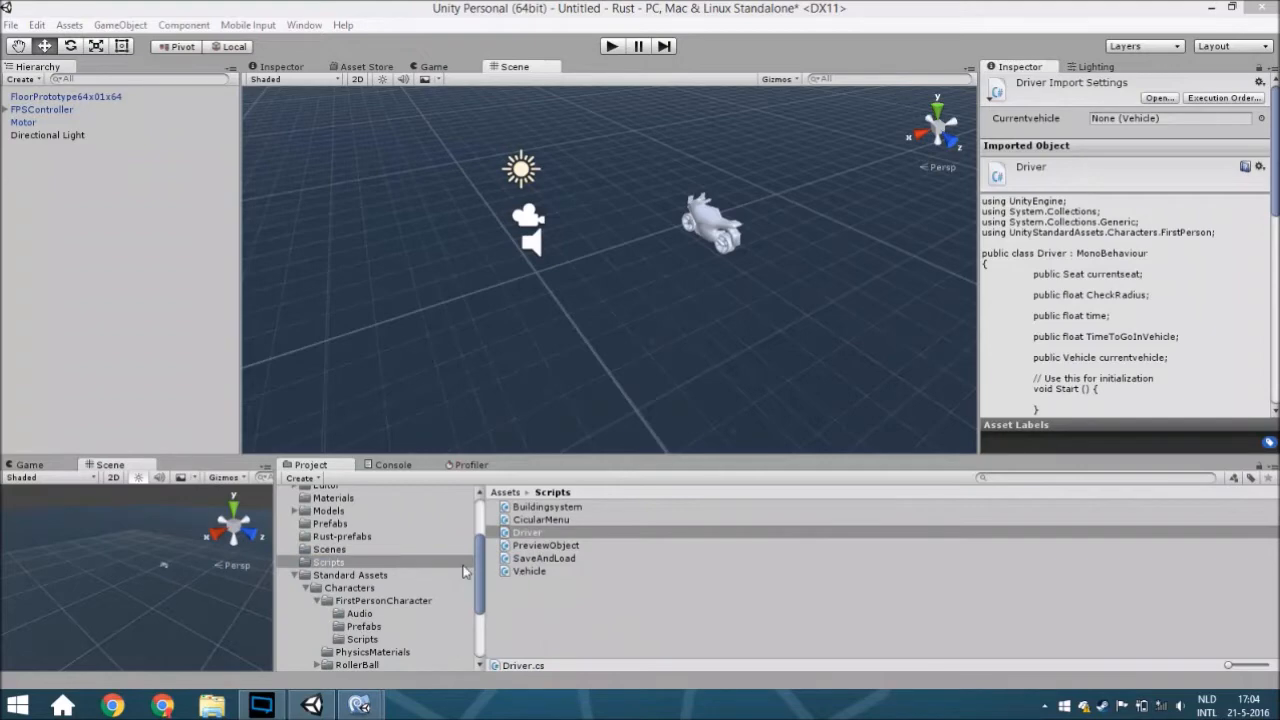
# Select FirstPersonController in Standard Assets > Characters > FirstPersonCharacter > Scripts
pyautogui.click(350, 574)
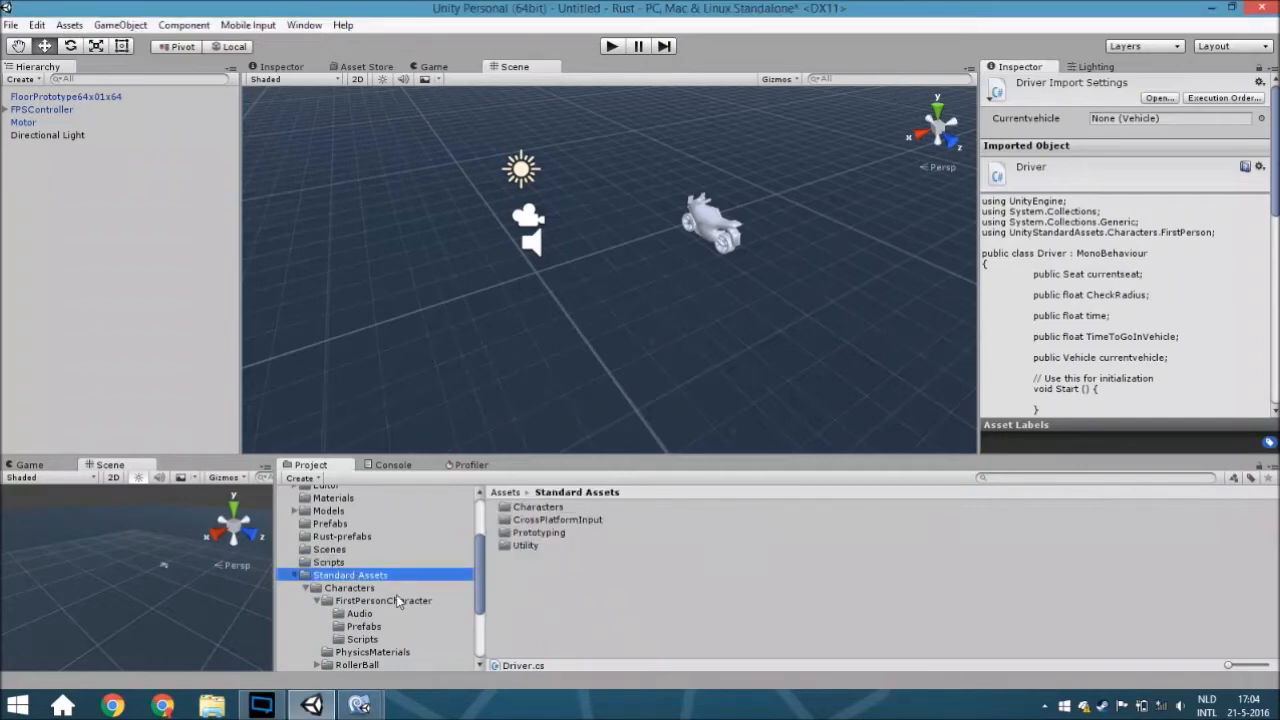
pyautogui.click(348, 588)
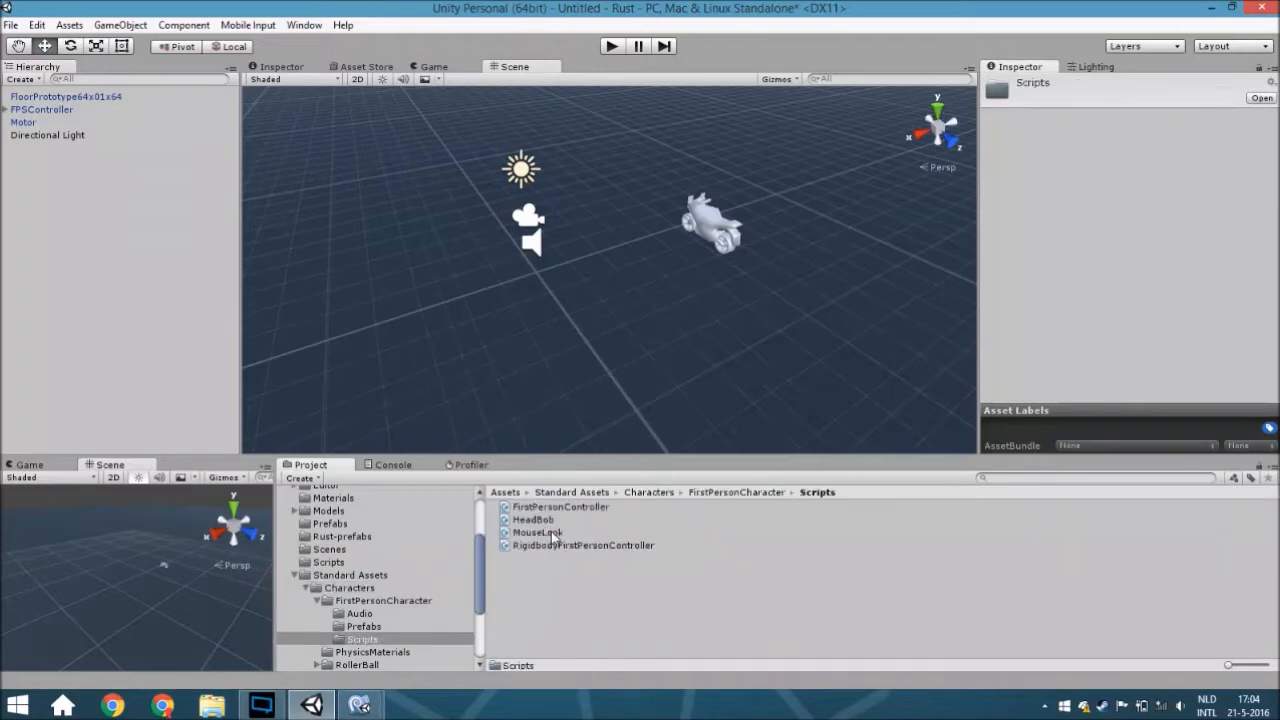
pyautogui.click(560, 506)
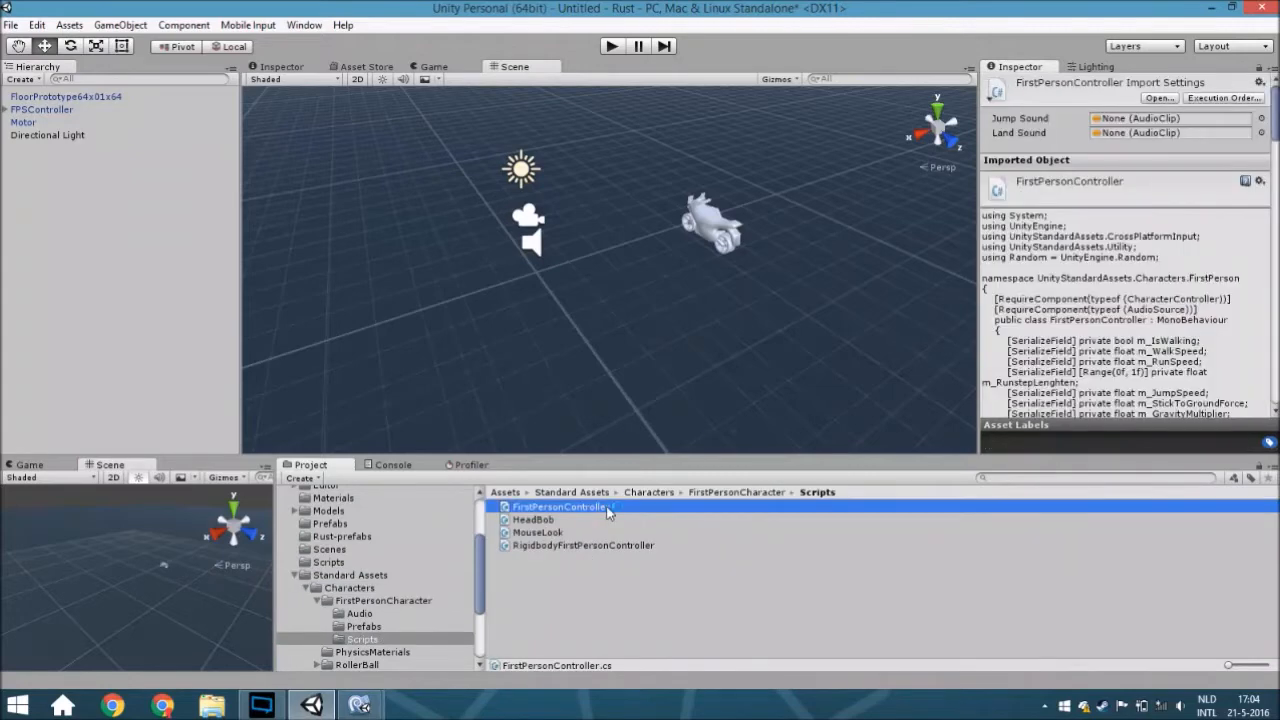
# Declare 'public bool CanMove;' in FirstPersonController opened in MonoDevelop
pyautogui.doubleClick(556, 508)
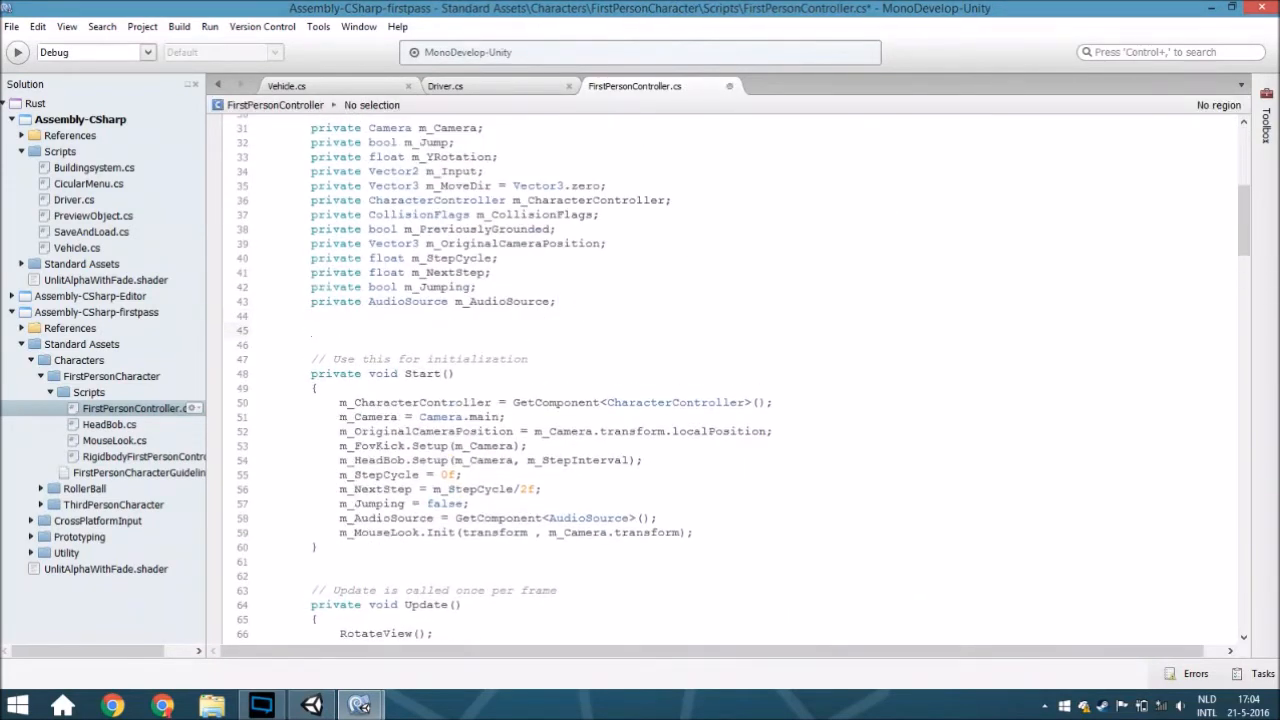
pyautogui.write('public bool')
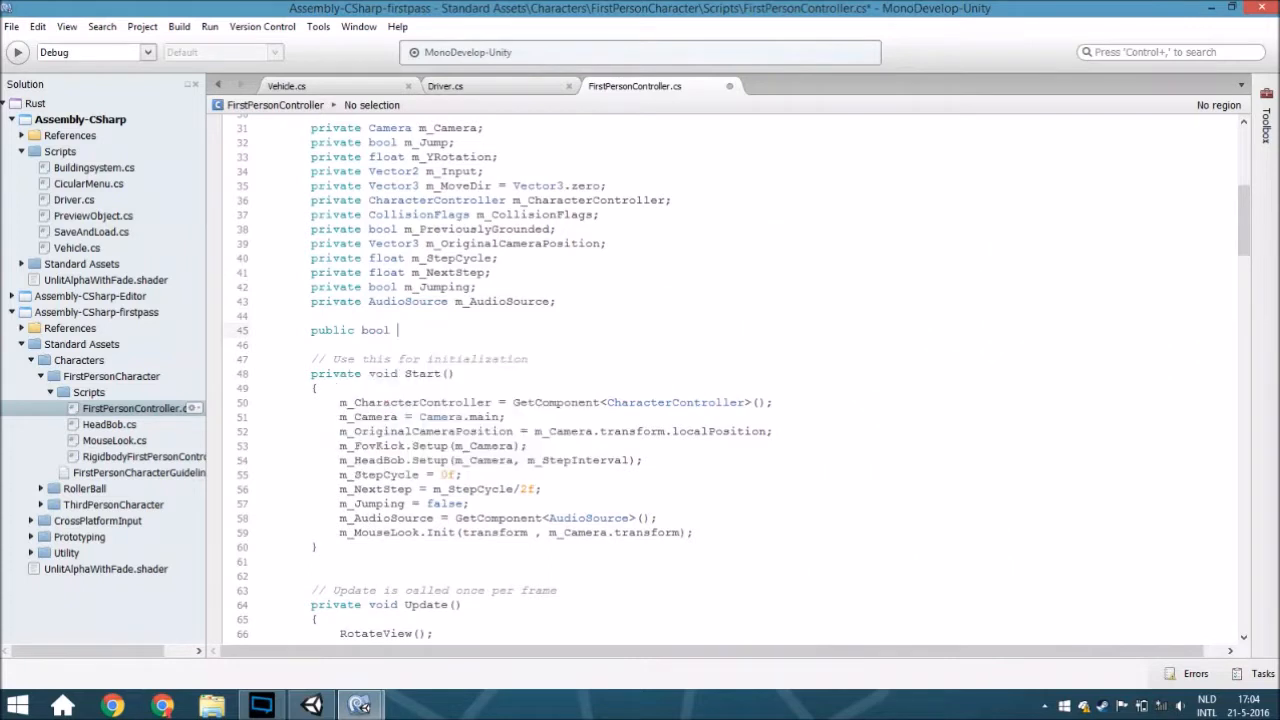
pyautogui.write('CanMove;')
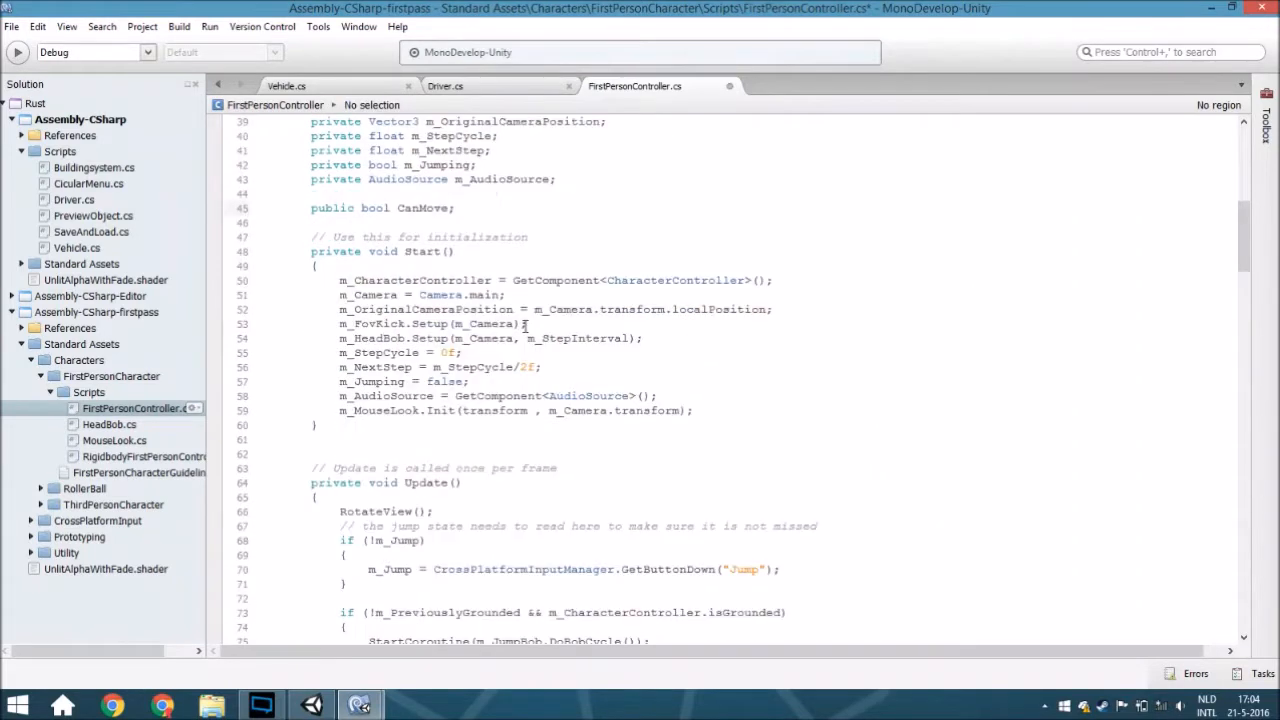
# Wrap the Update body in an if (CanMove) block and indent its lines
pyautogui.scroll(-3)
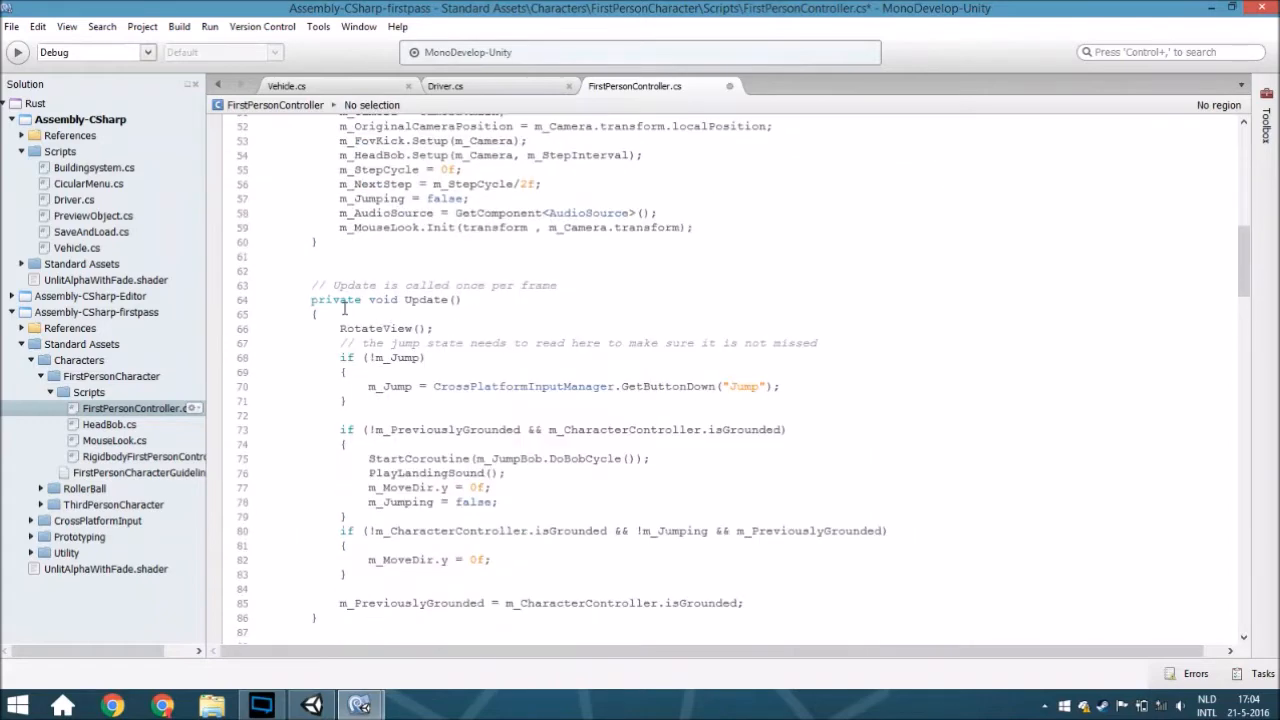
pyautogui.scroll(-3)
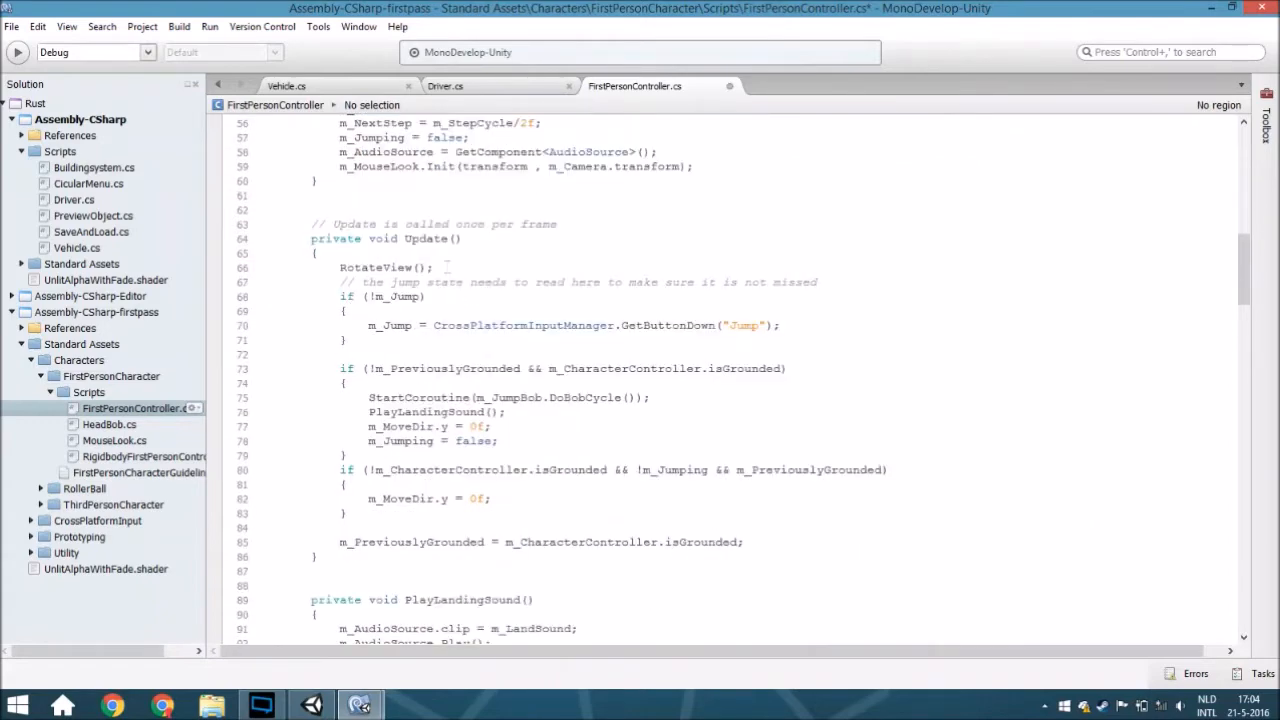
pyautogui.write('if(')
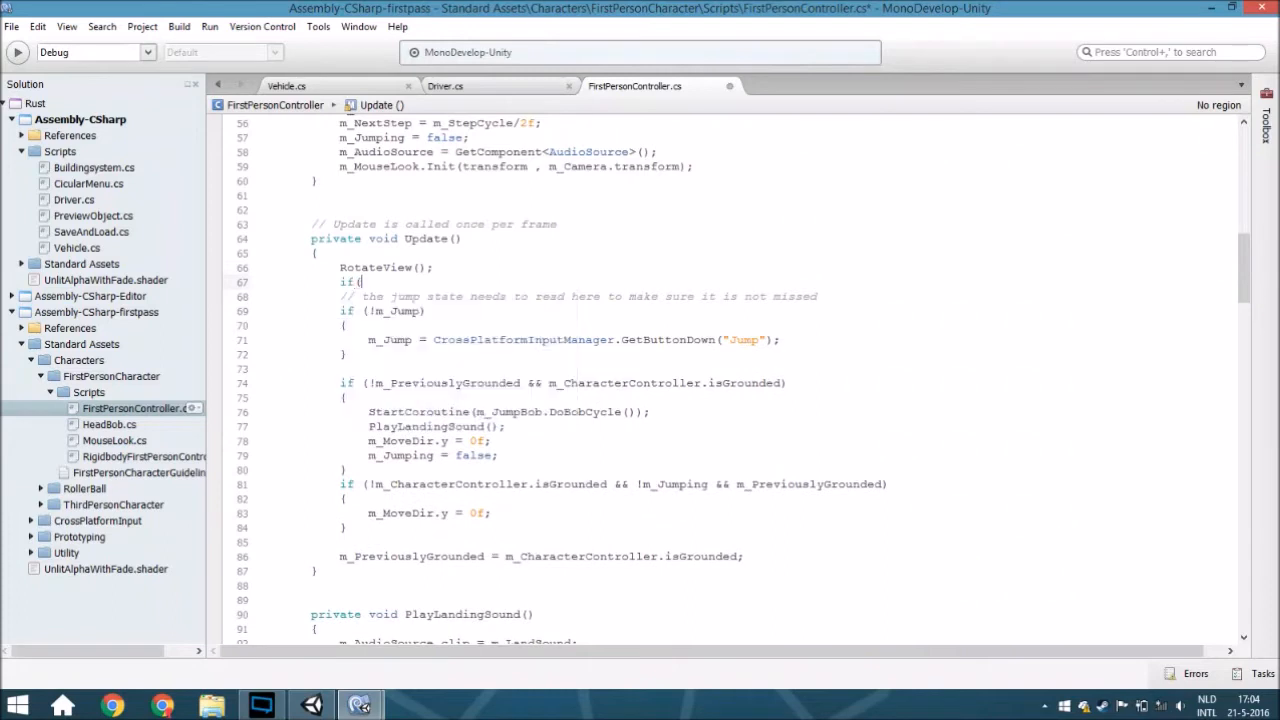
pyautogui.write('canm')
pyautogui.write('{')
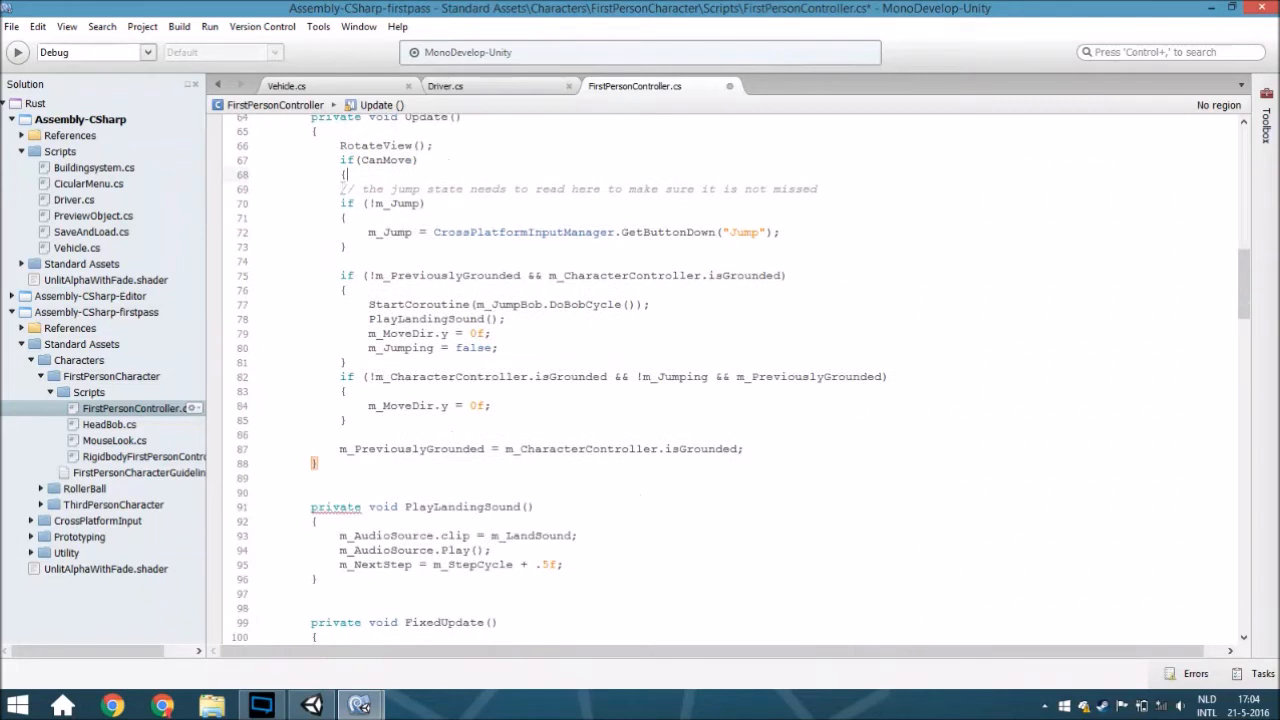
pyautogui.moveTo(370, 188); pyautogui.dragTo(770, 448)
pyautogui.write('}')
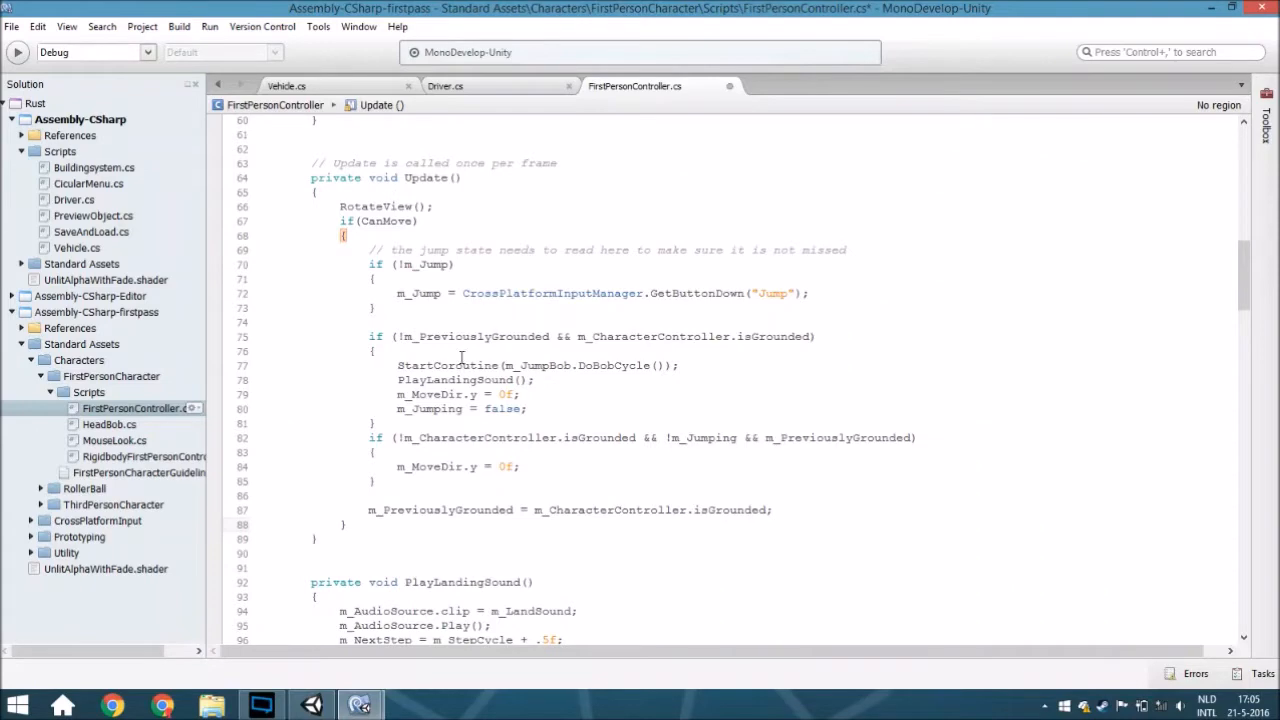
# Wrap the FixedUpdate movement code in an if (CanMove) block and return to Unity
pyautogui.scroll(-3)
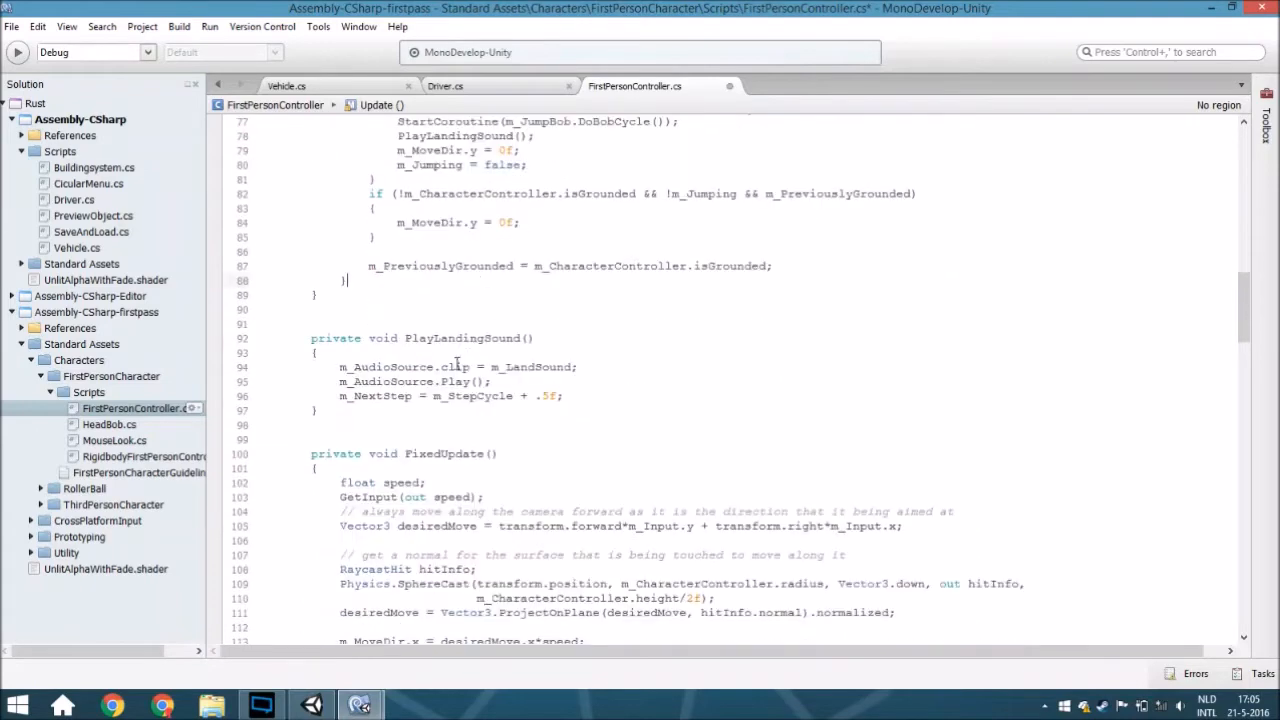
pyautogui.scroll(-3)
pyautogui.write('if(')
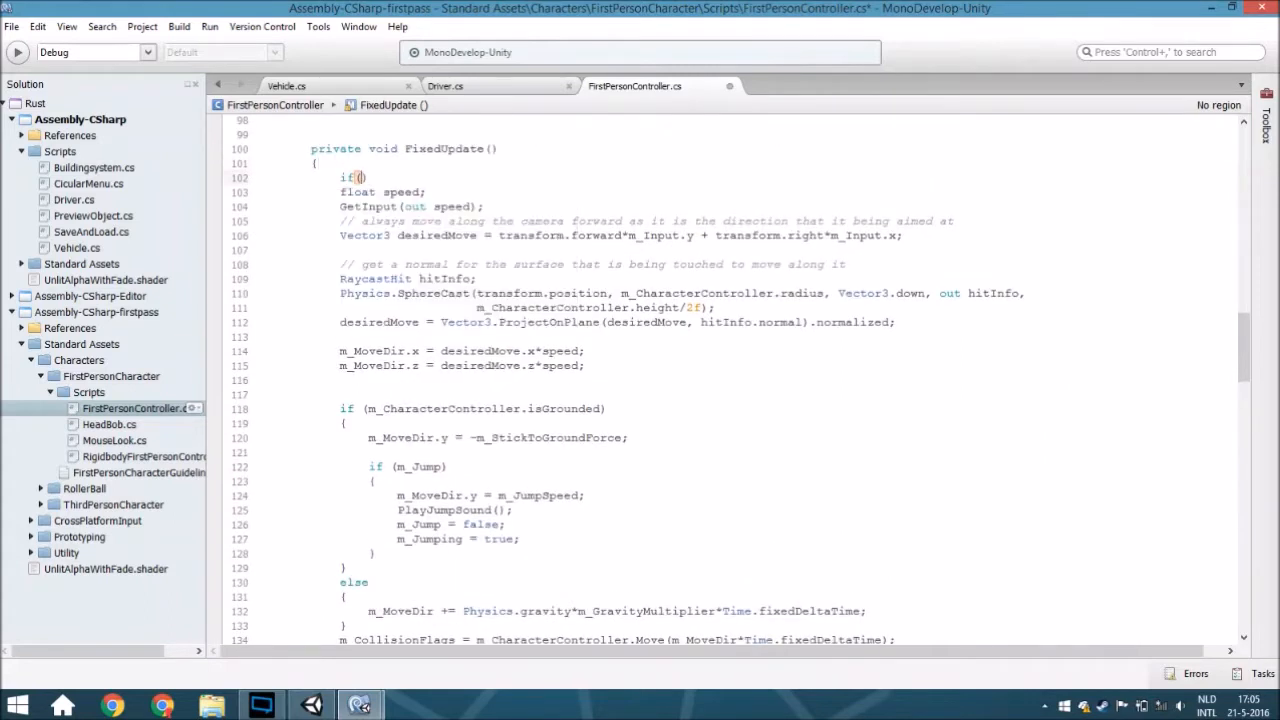
pyautogui.write('can')
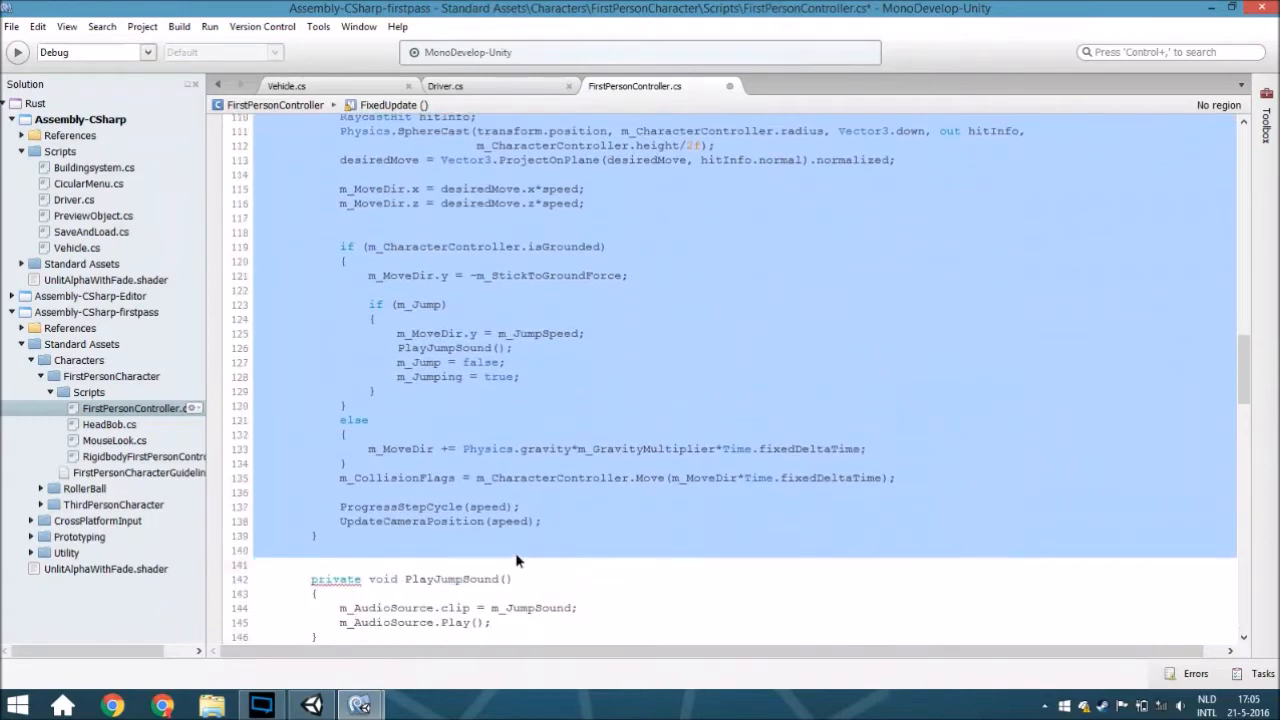
pyautogui.click(572, 520)
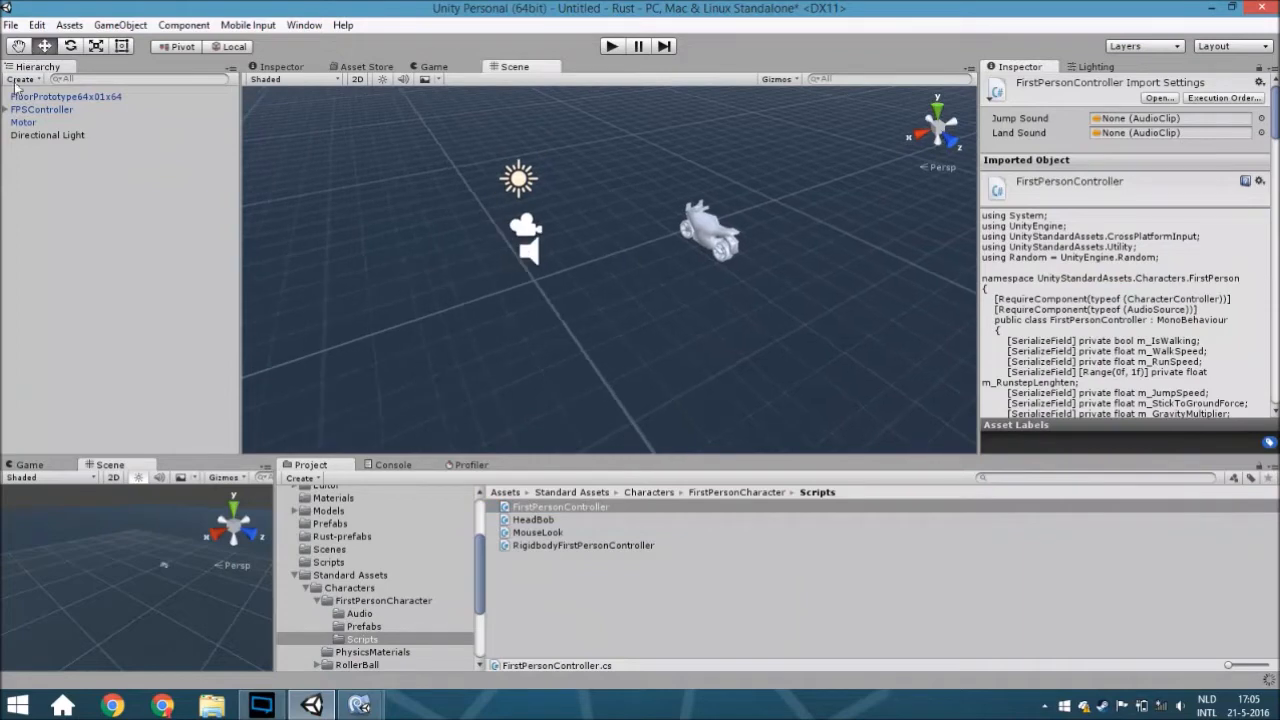
# Play the game, toggle FPSController's Can Move to check movement, then stop playing
pyautogui.click(42, 108)
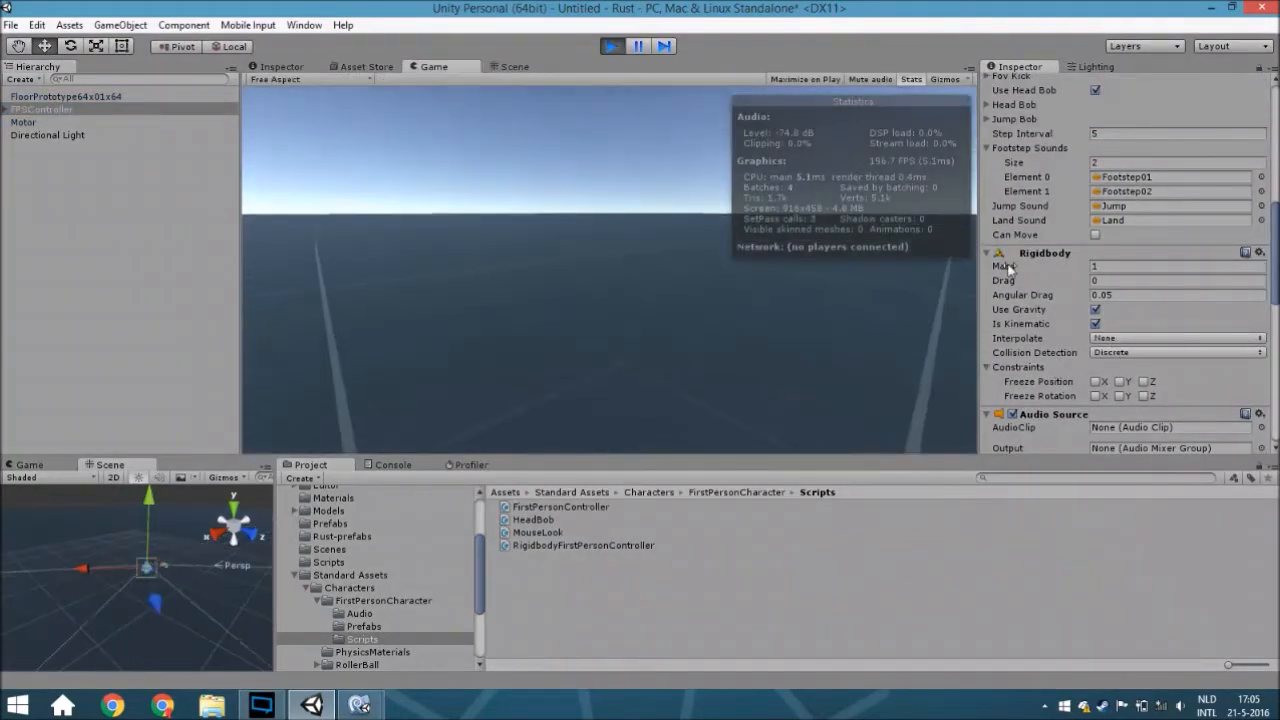
pyautogui.click(1096, 238)
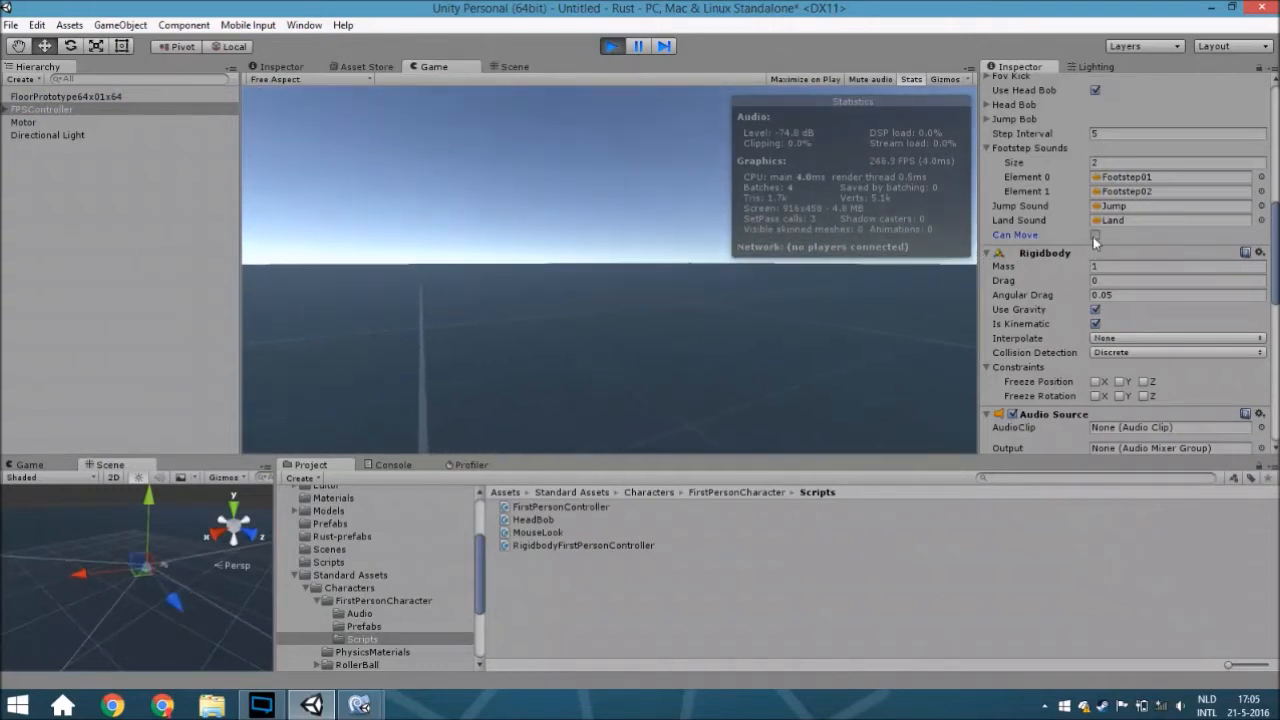
pyautogui.click(1096, 234)
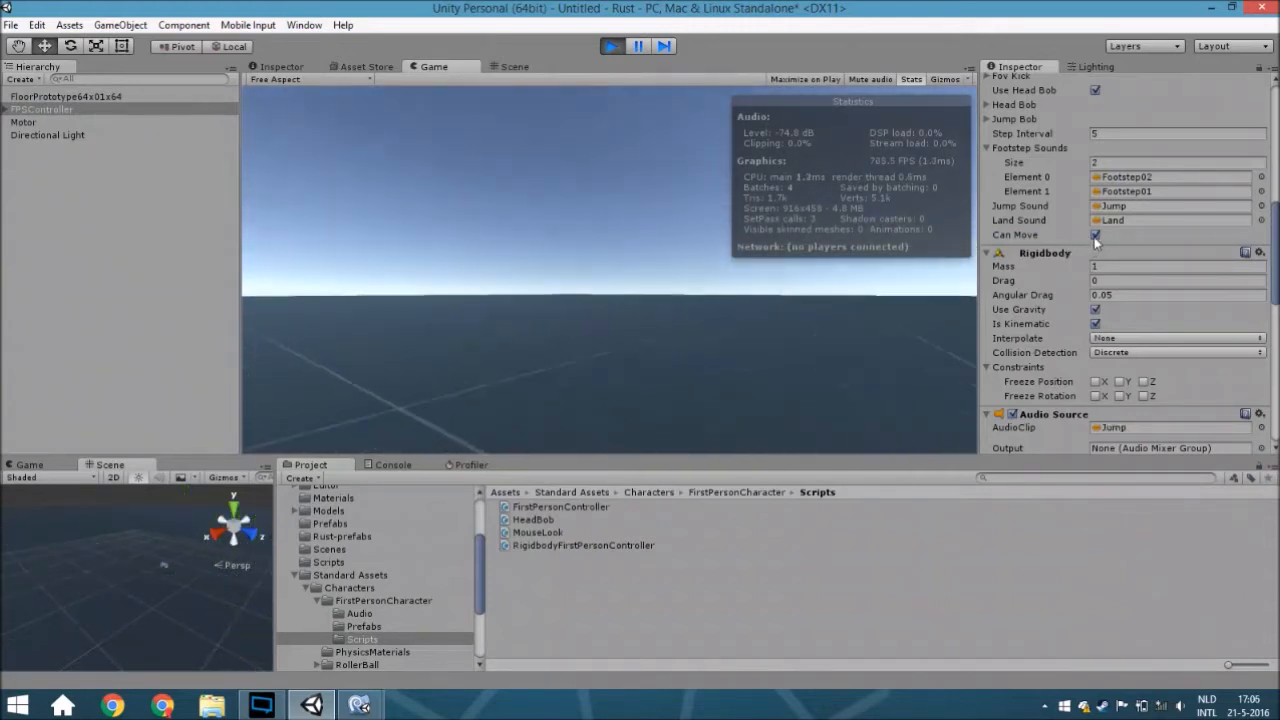
pyautogui.click(1096, 234)
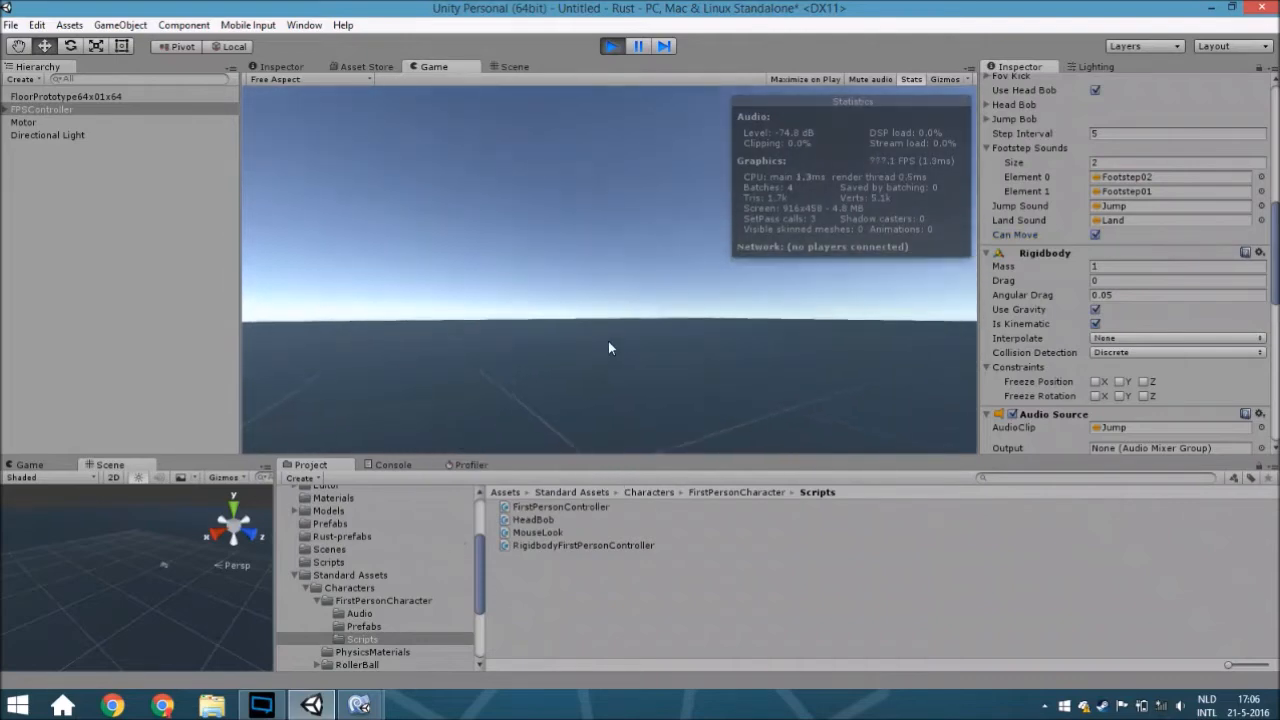
pyautogui.click(512, 66)
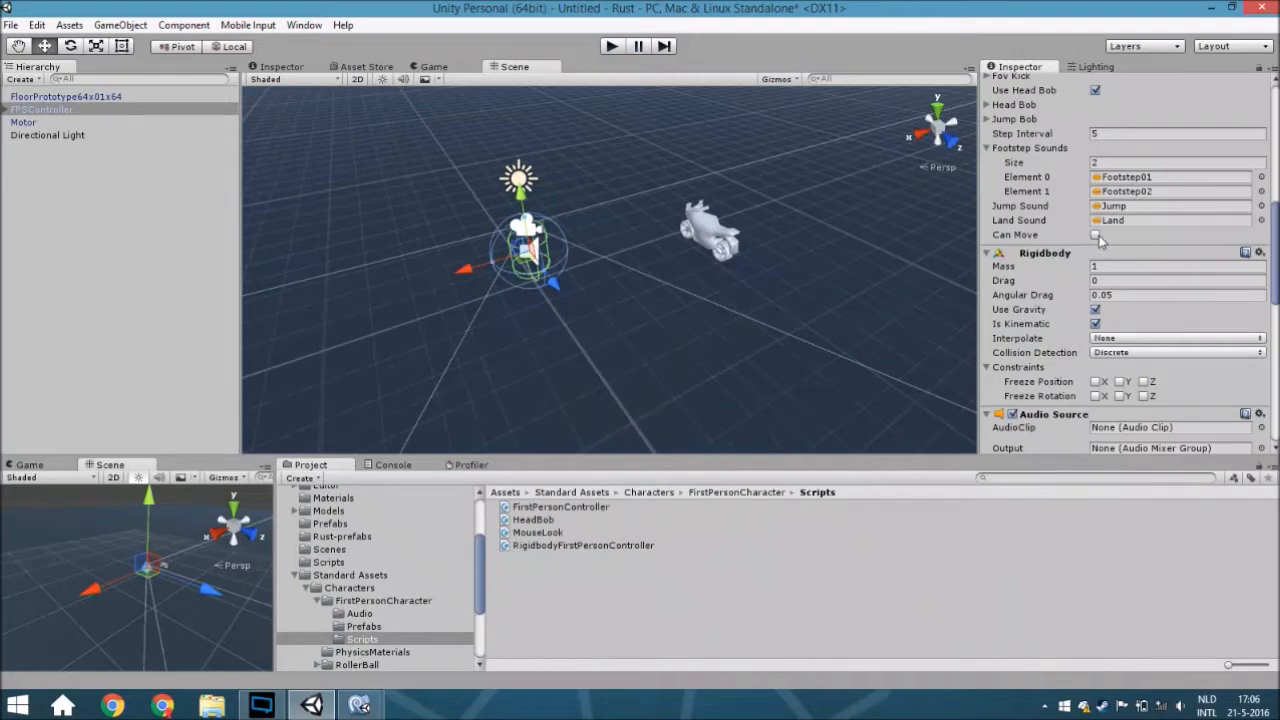
# Declare 'public FirstPersonController FPC;' in Driver.cs, replacing the placeholder comment
pyautogui.click(1096, 234)
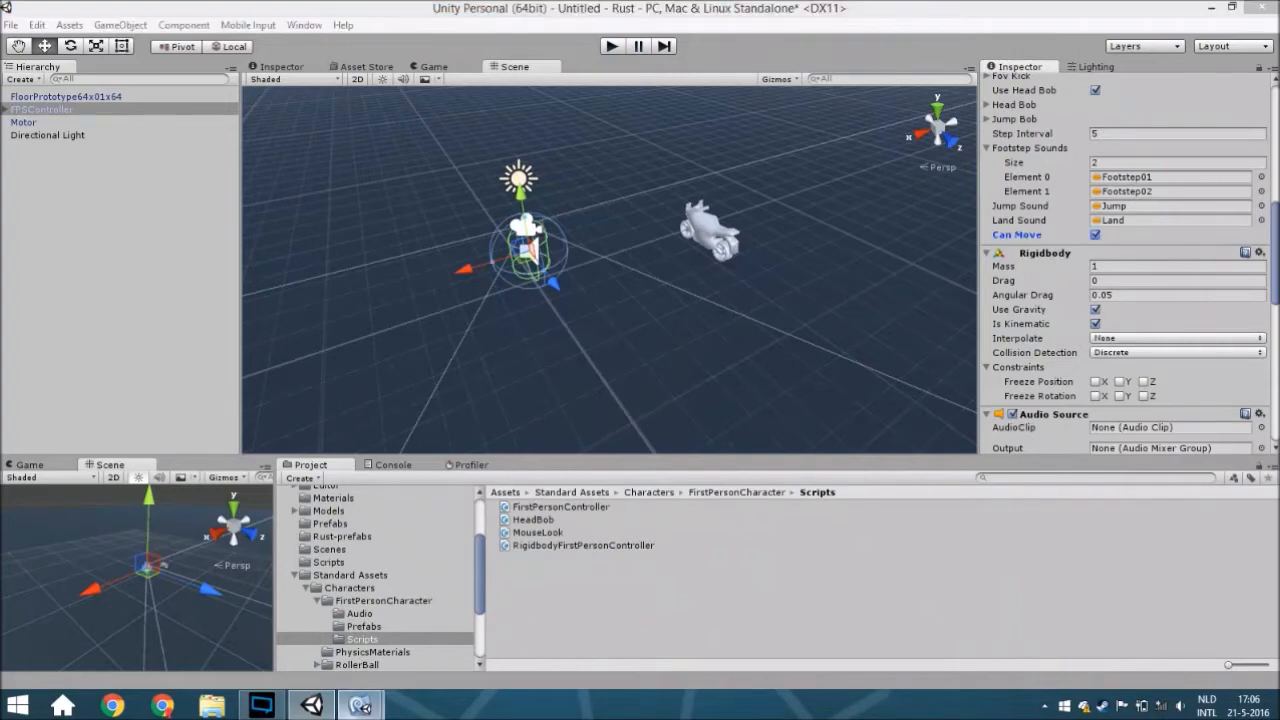
pyautogui.click(360, 706)
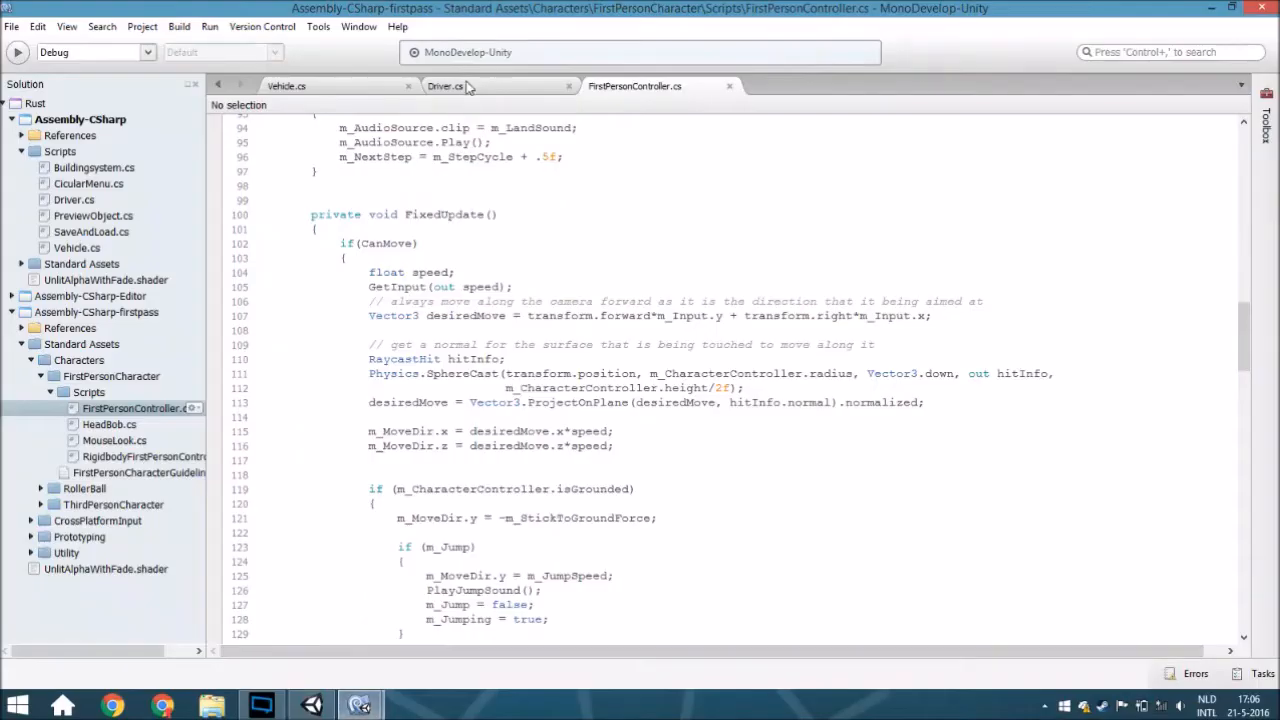
pyautogui.click(444, 86)
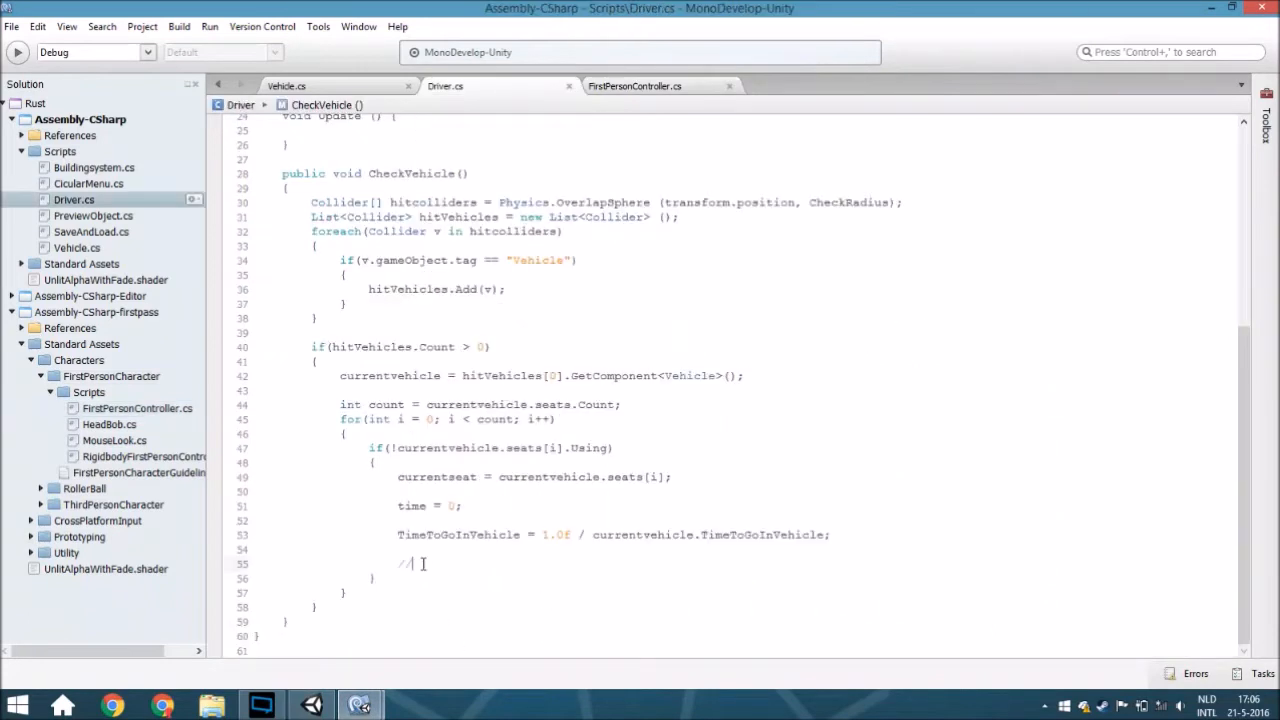
pyautogui.press('BackSpace')
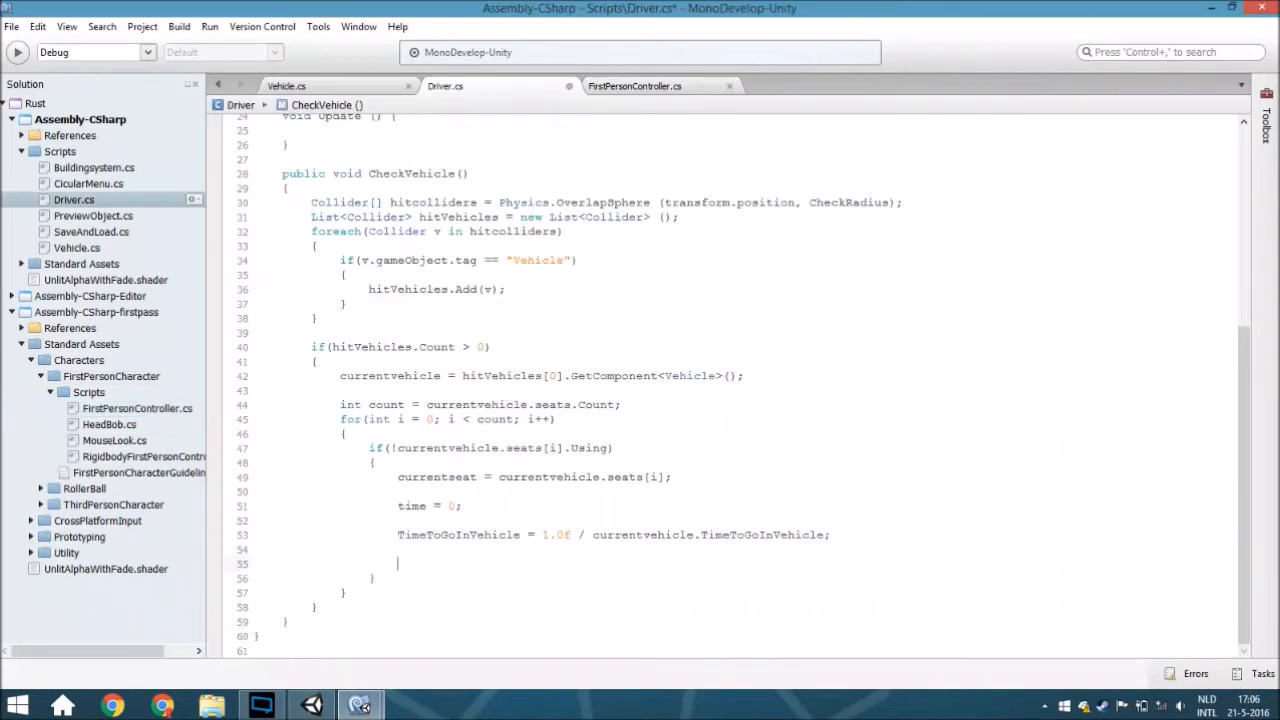
pyautogui.write('fp')
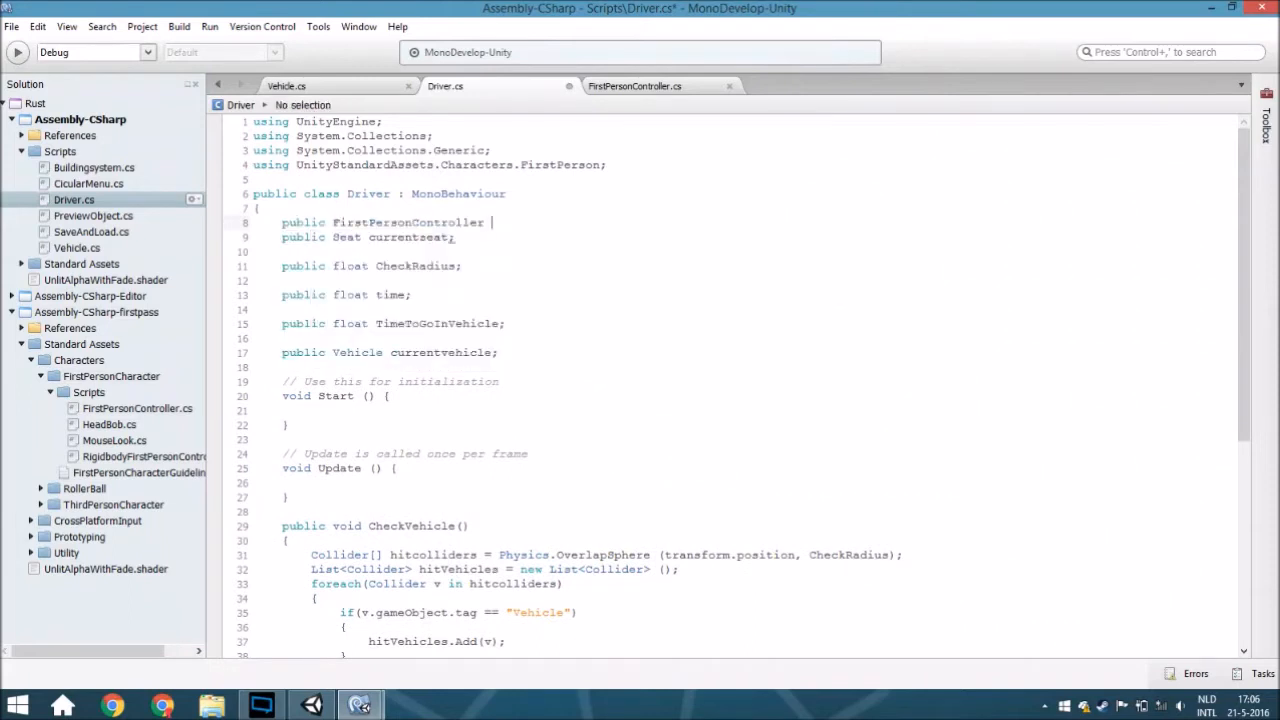
pyautogui.write('FPC;')
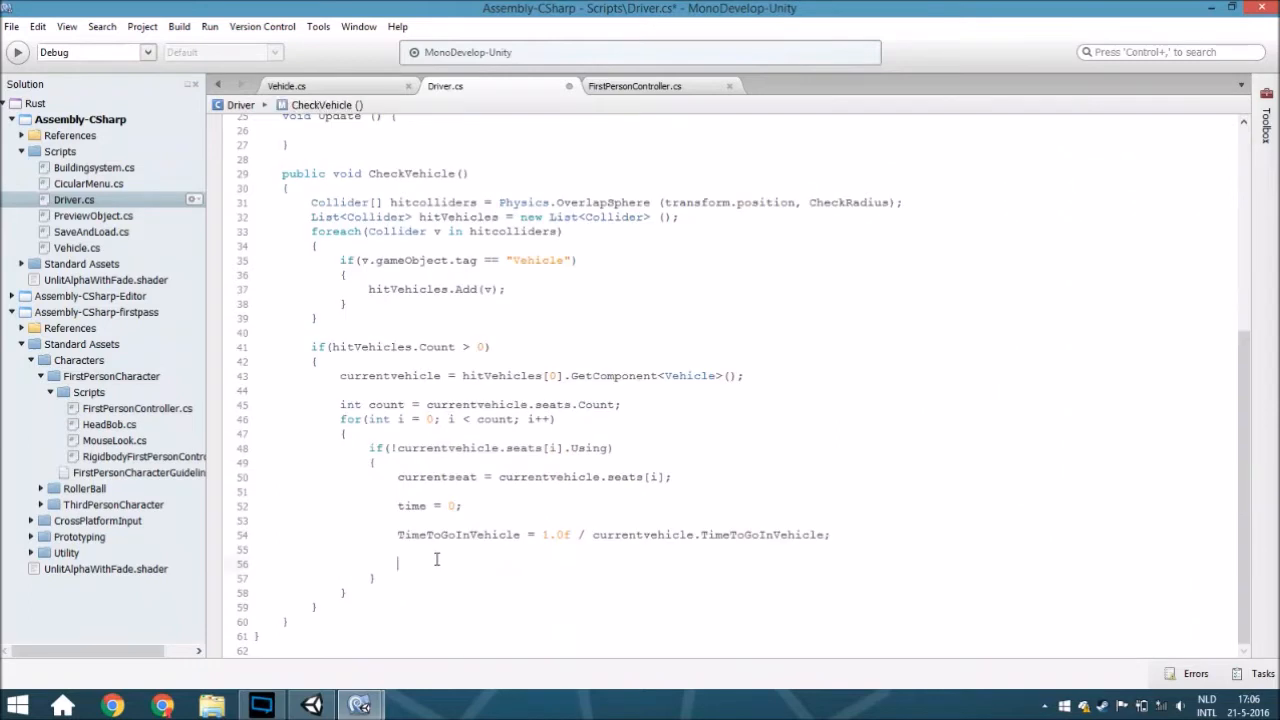
# Set FPC.CanMove = false in CheckVehicle and start a Transform field declaration
pyautogui.write('FPC.CanMove')
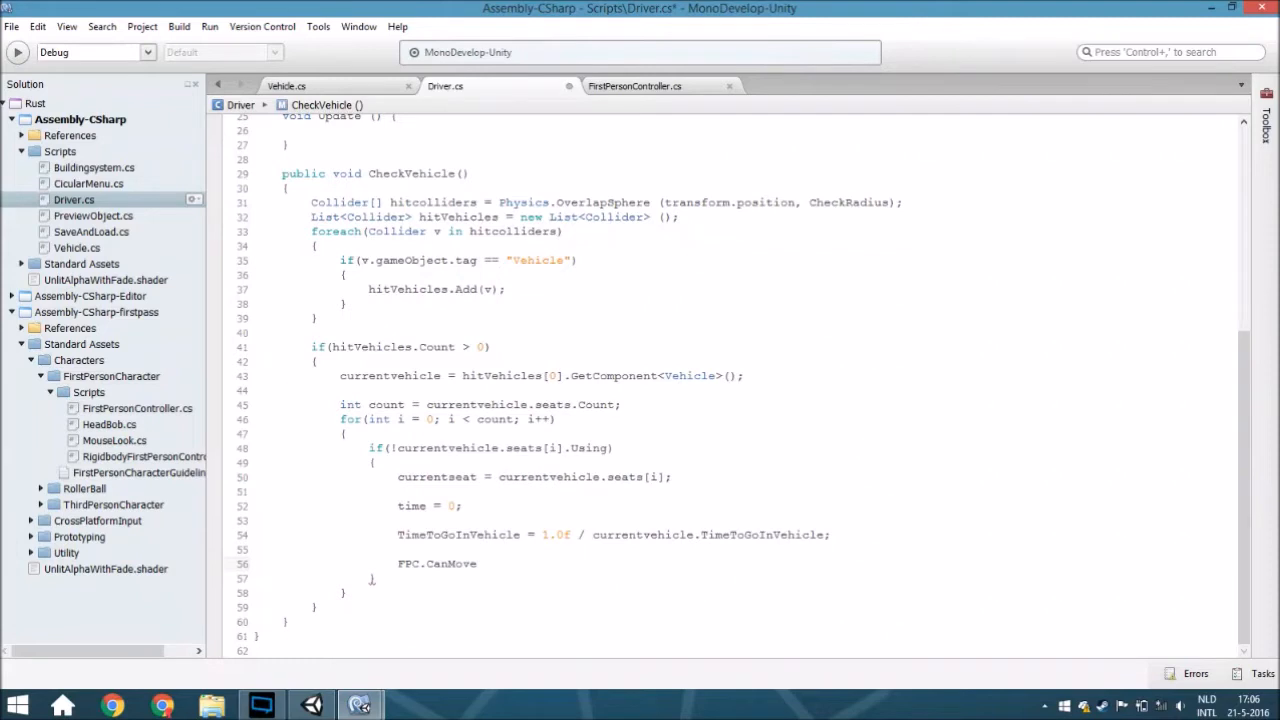
pyautogui.write('= false')
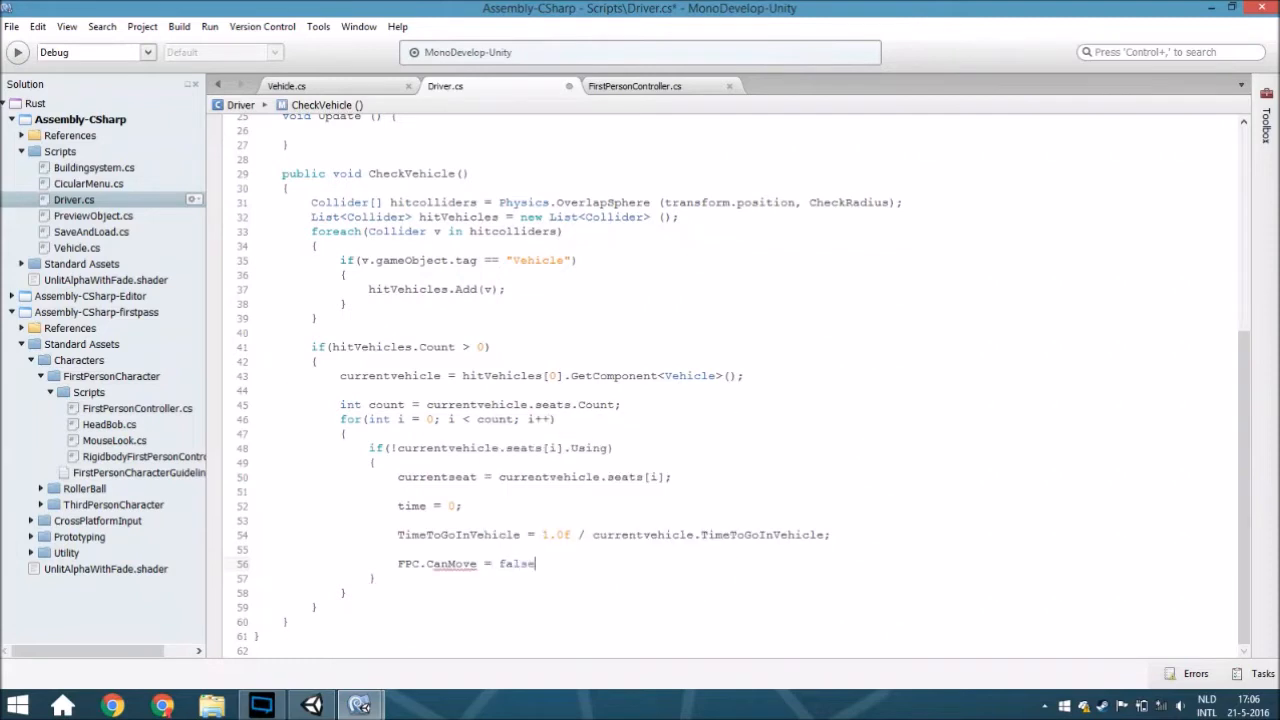
pyautogui.press('Return')
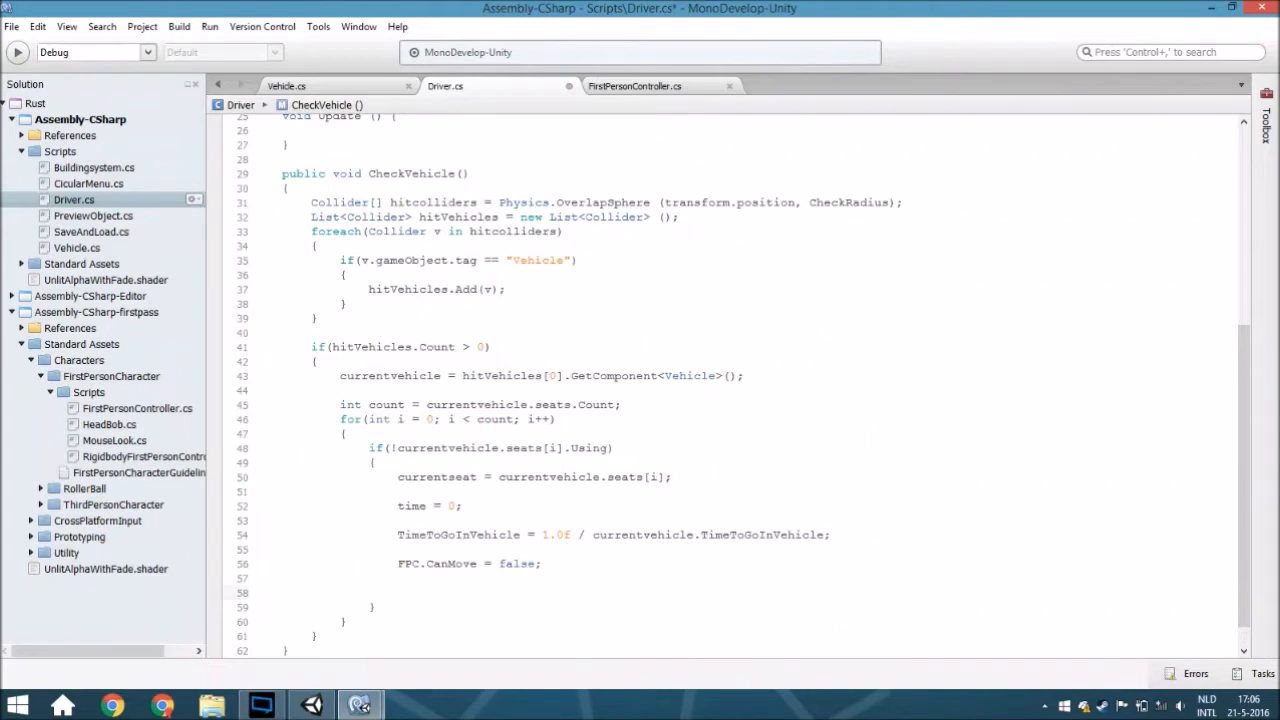
pyautogui.write('vehi')
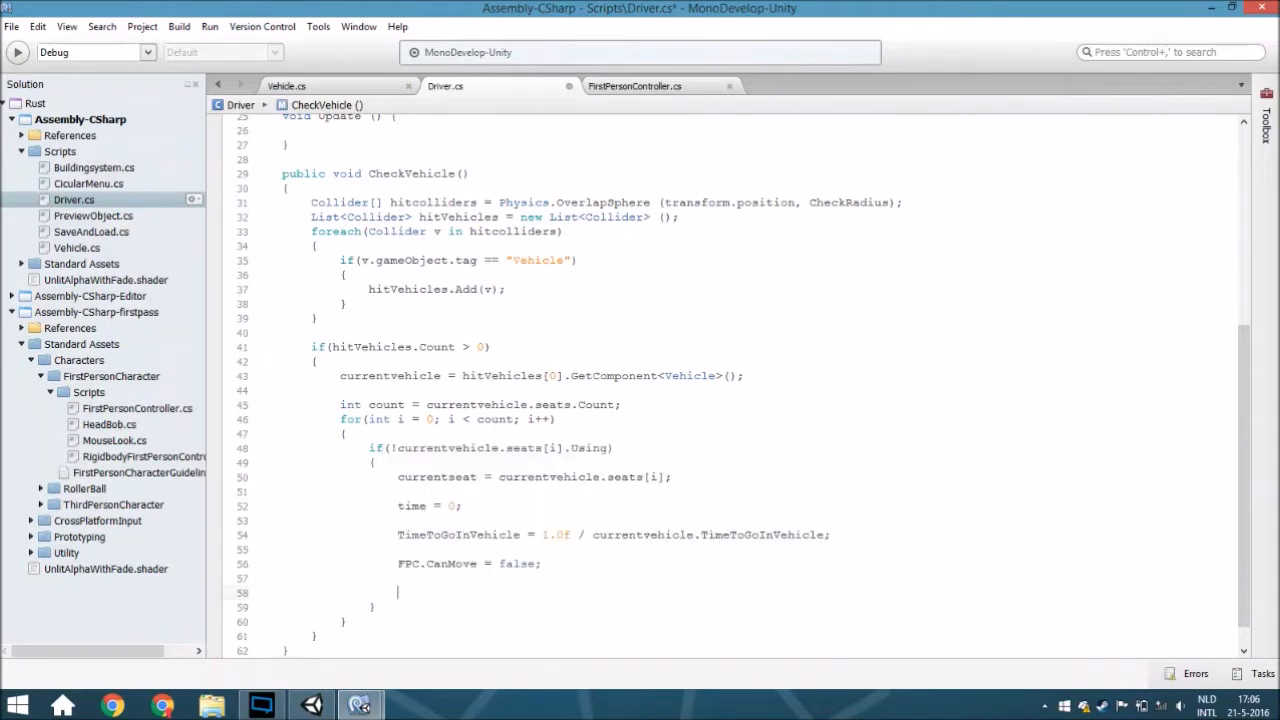
pyautogui.scroll(3)
pyautogui.write('public Transform Vehic')
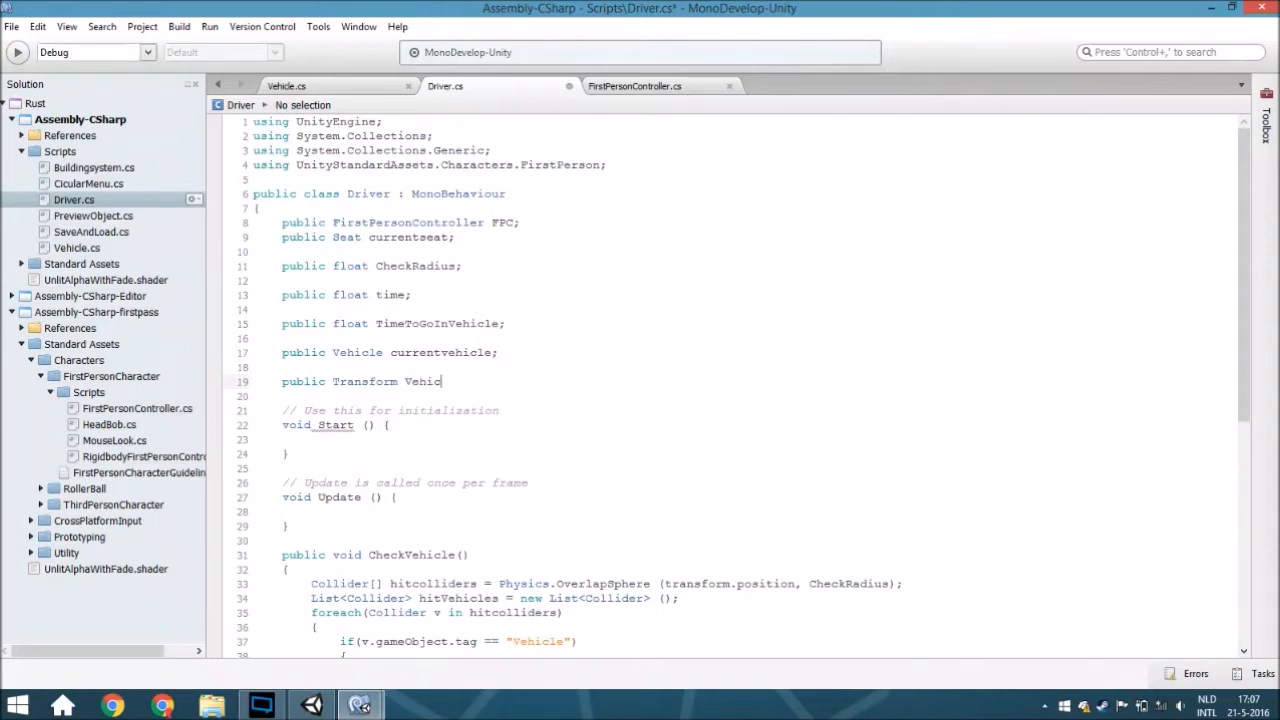
# Declare 'public Transform VehicleTrans;' and assign it hitVehicles[i].transform in CheckVehicle
pyautogui.write('leTrans;')
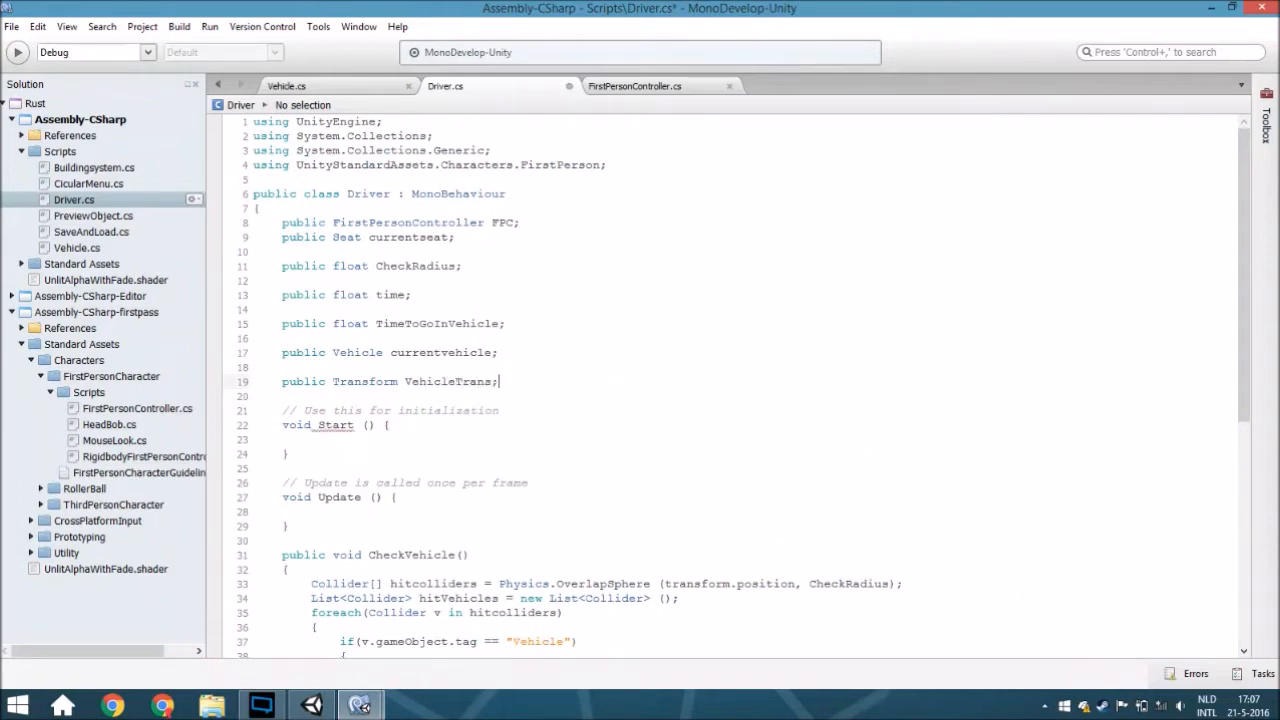
pyautogui.scroll(-3)
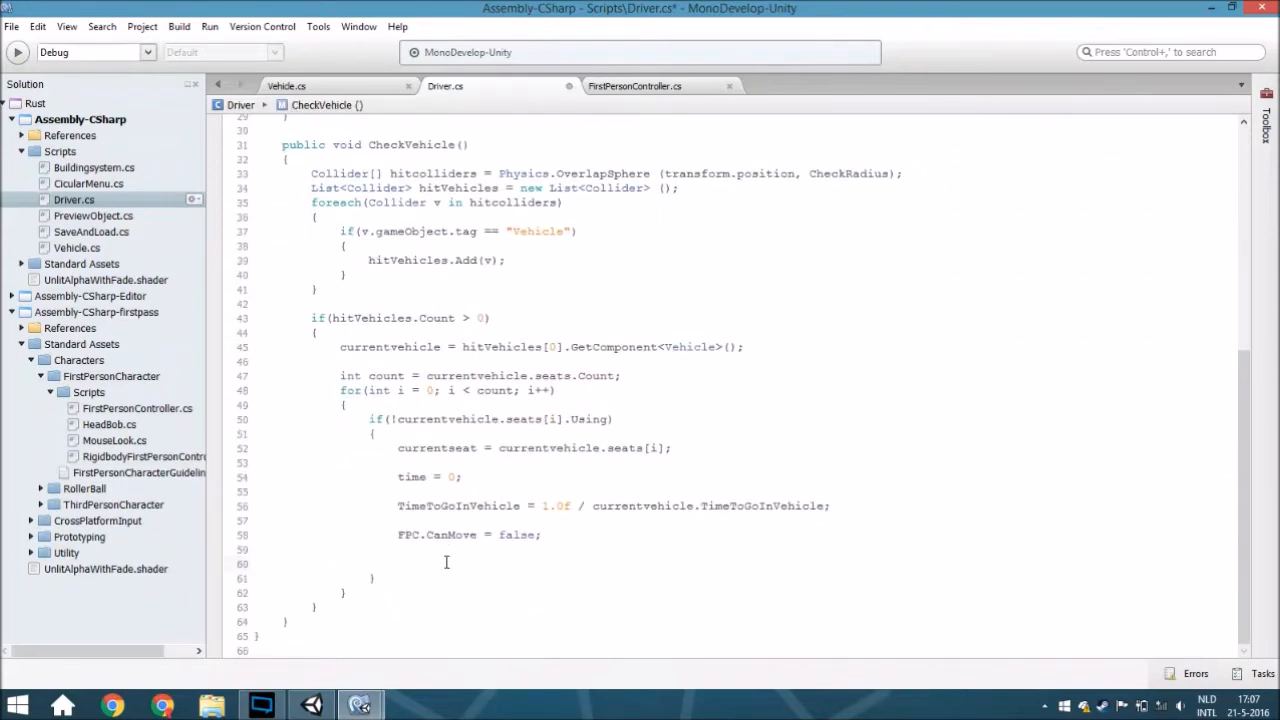
pyautogui.write('vehicleTrans =')
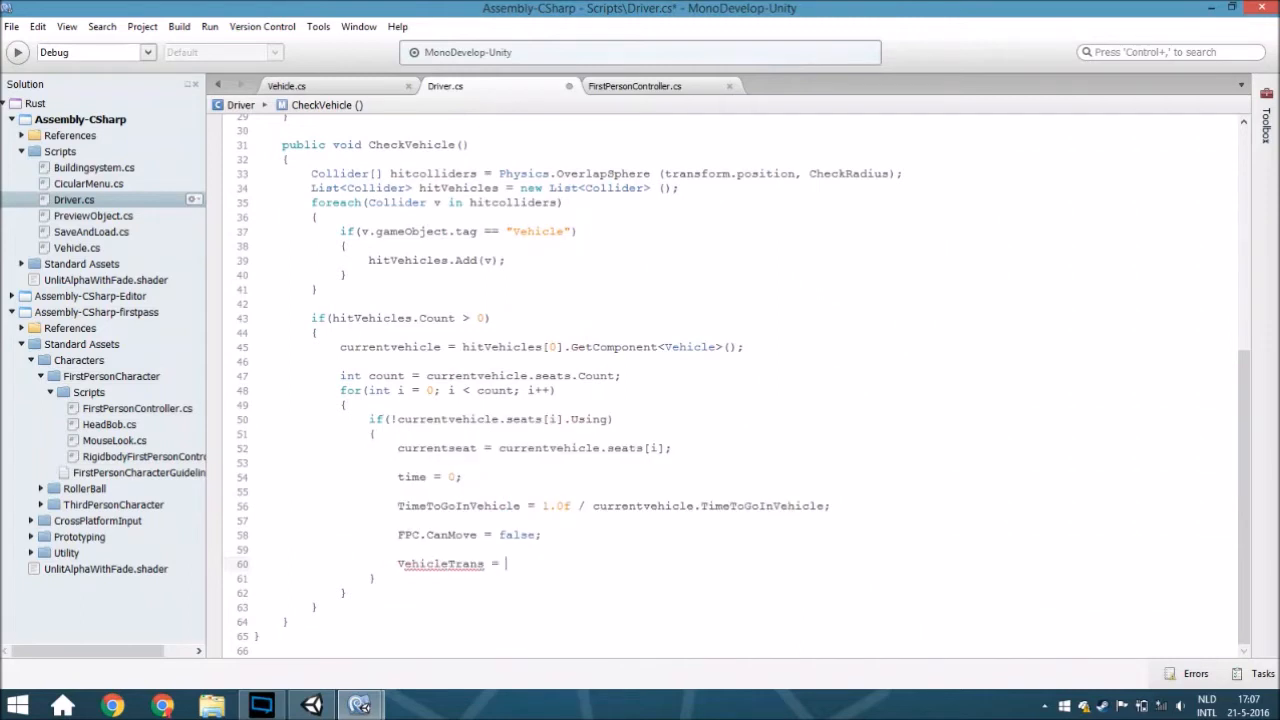
pyautogui.write('hitVehicles')
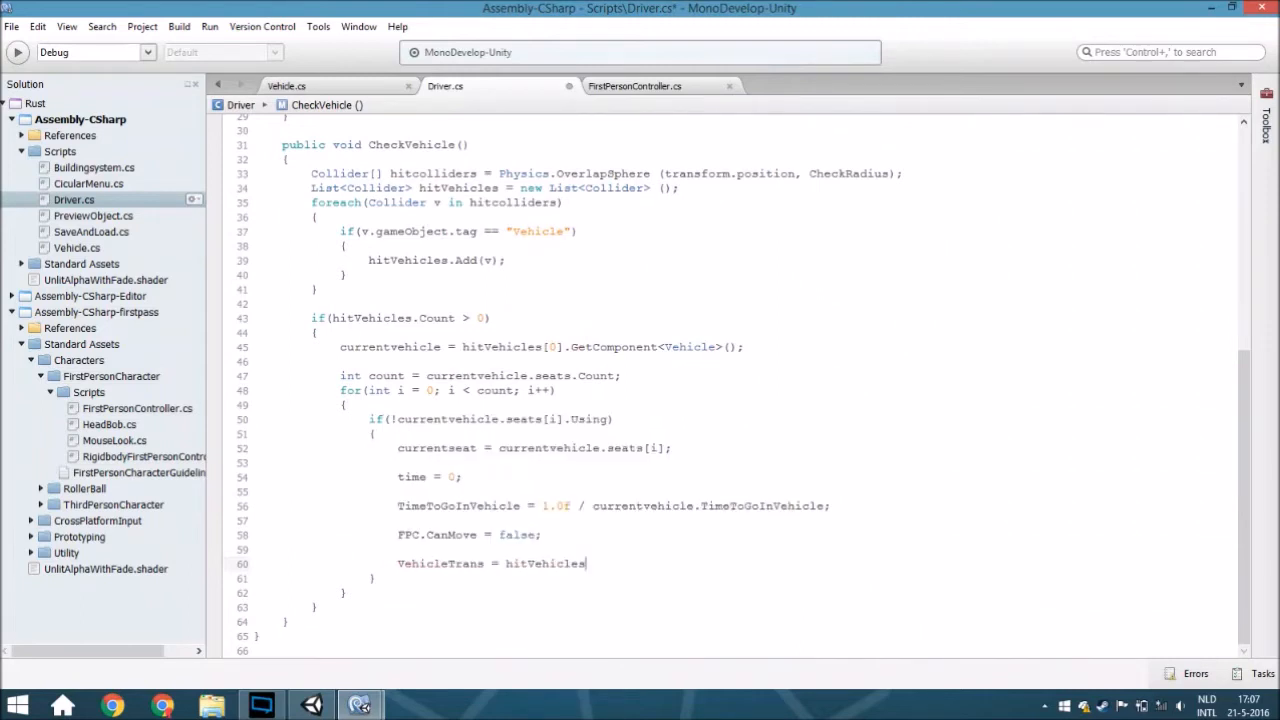
pyautogui.write('[i]')
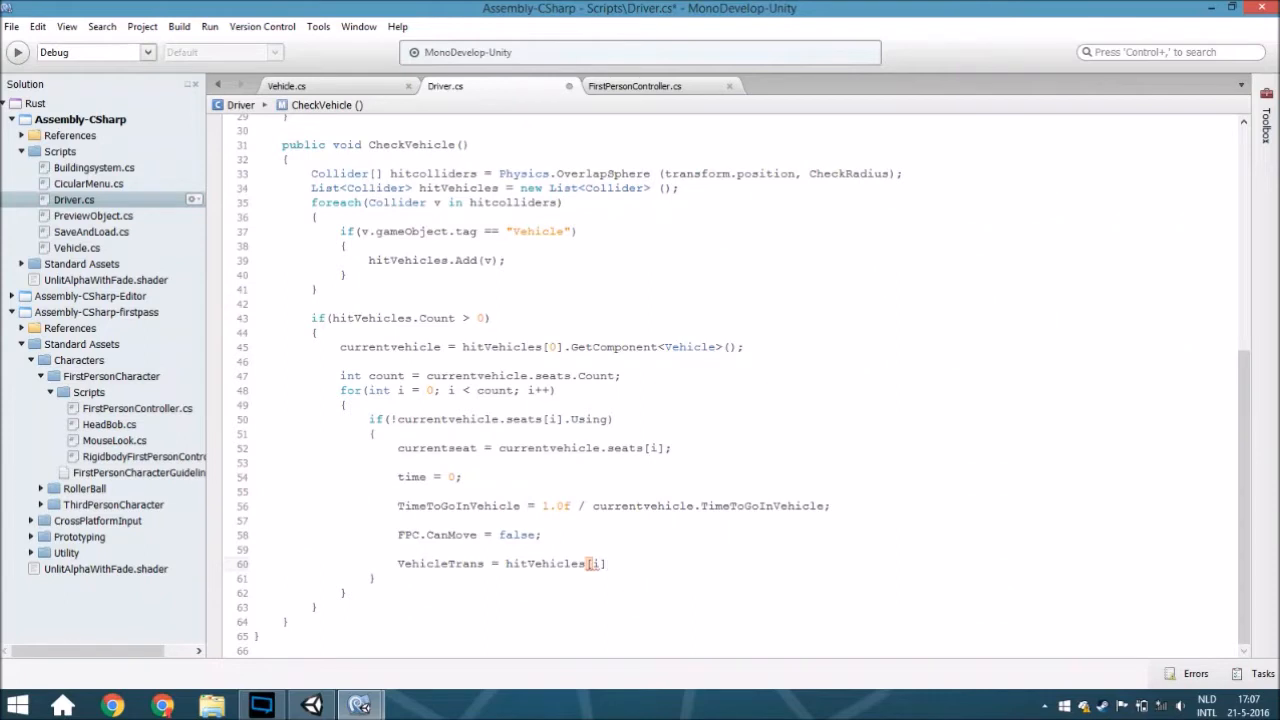
pyautogui.write('.transform;')
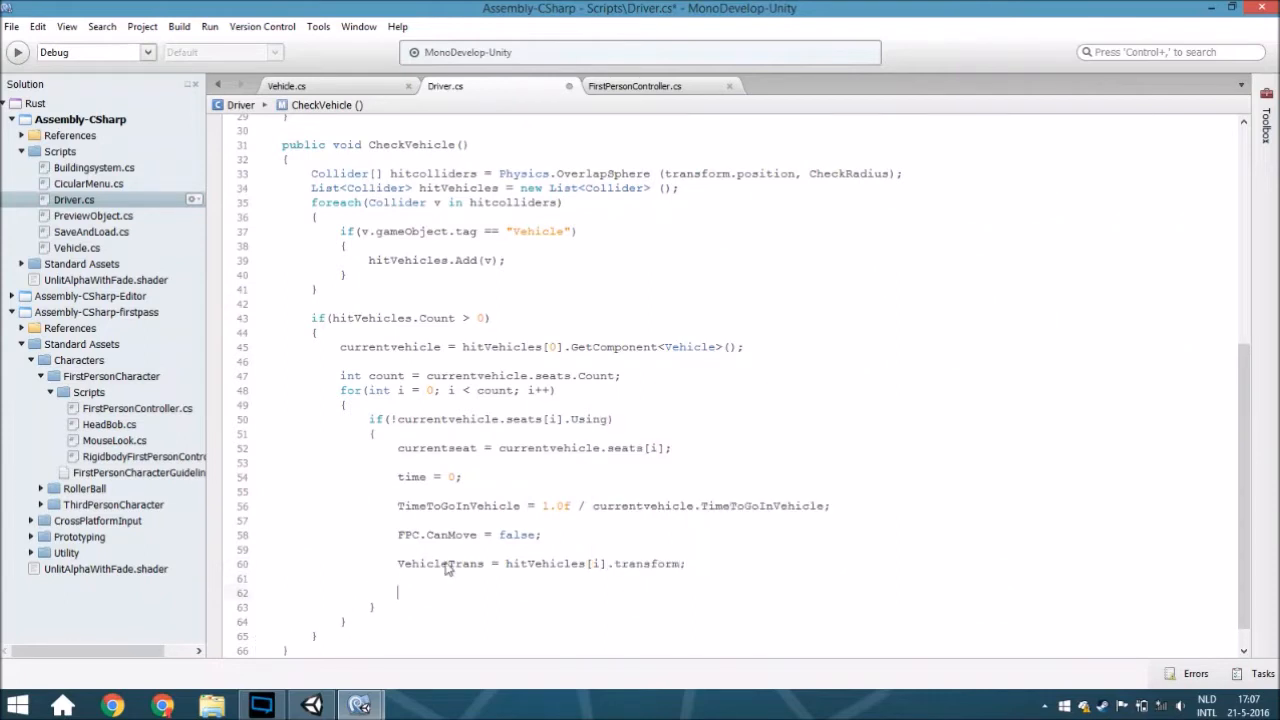
# Set gameObject.layer = 13 in CheckVehicle and return to Unity
pyautogui.write('gameObject')
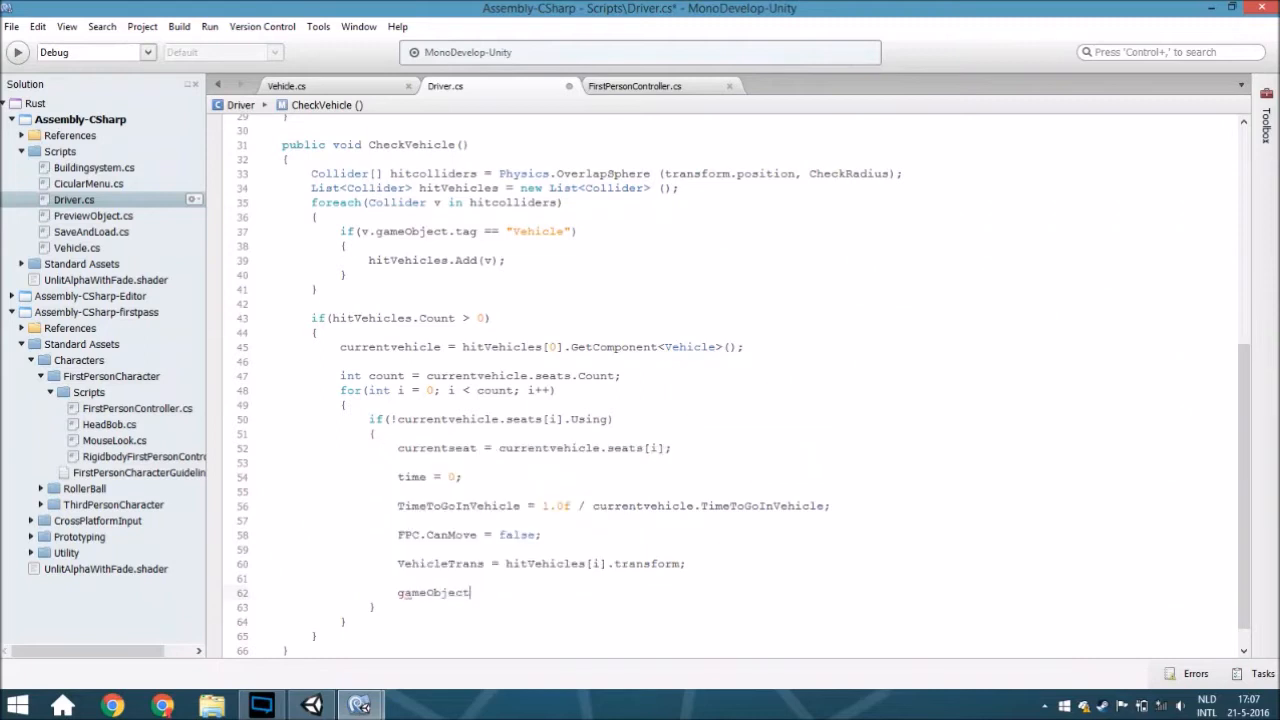
pyautogui.write('.layer')
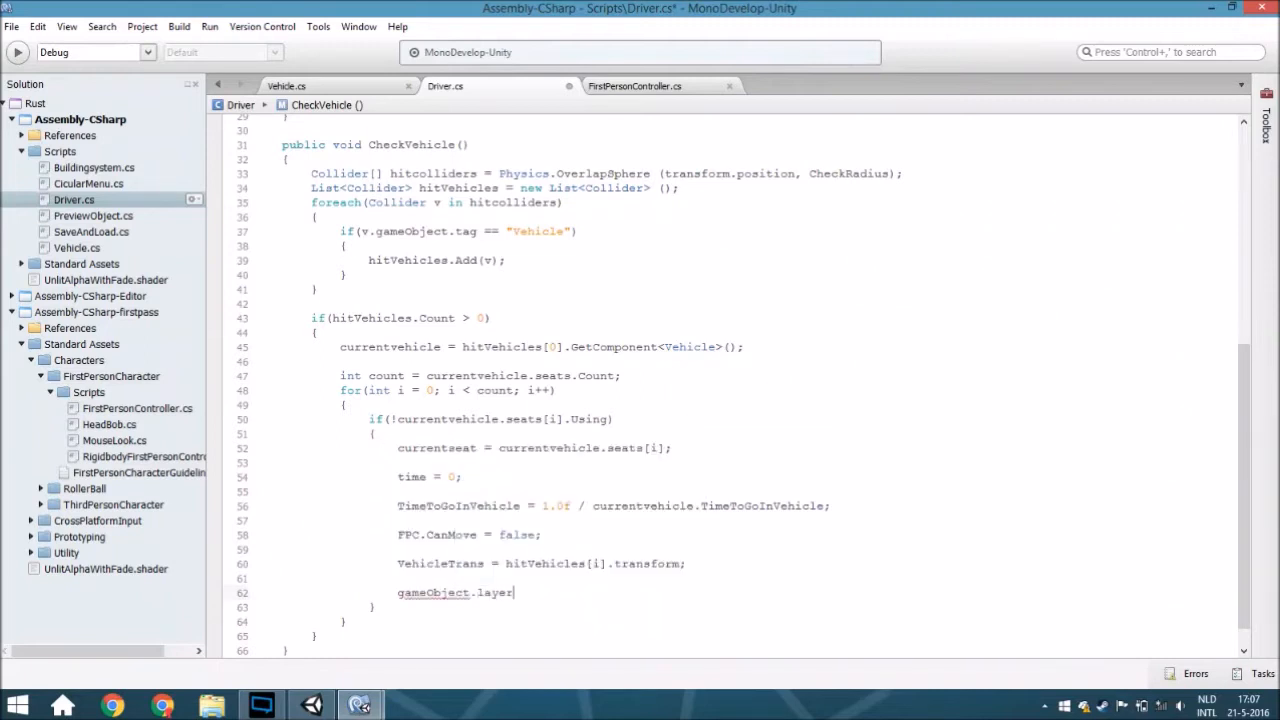
pyautogui.write('= 13;')
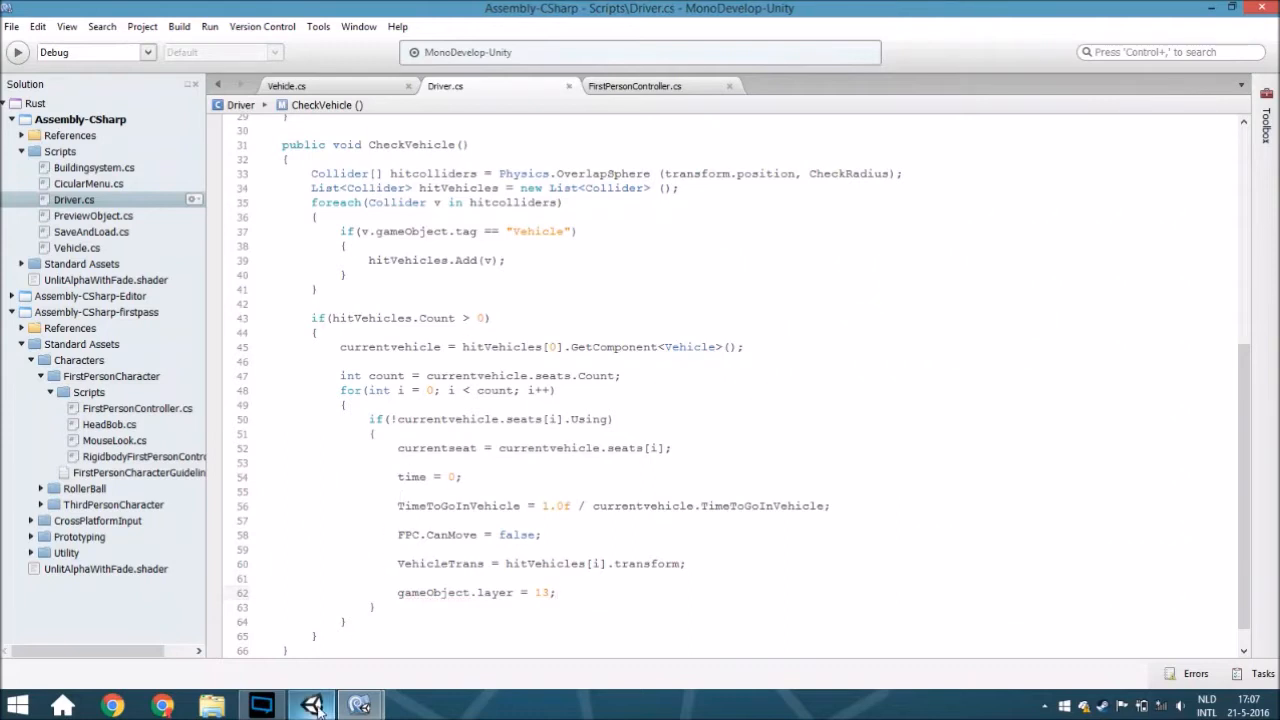
pyautogui.click(310, 704)
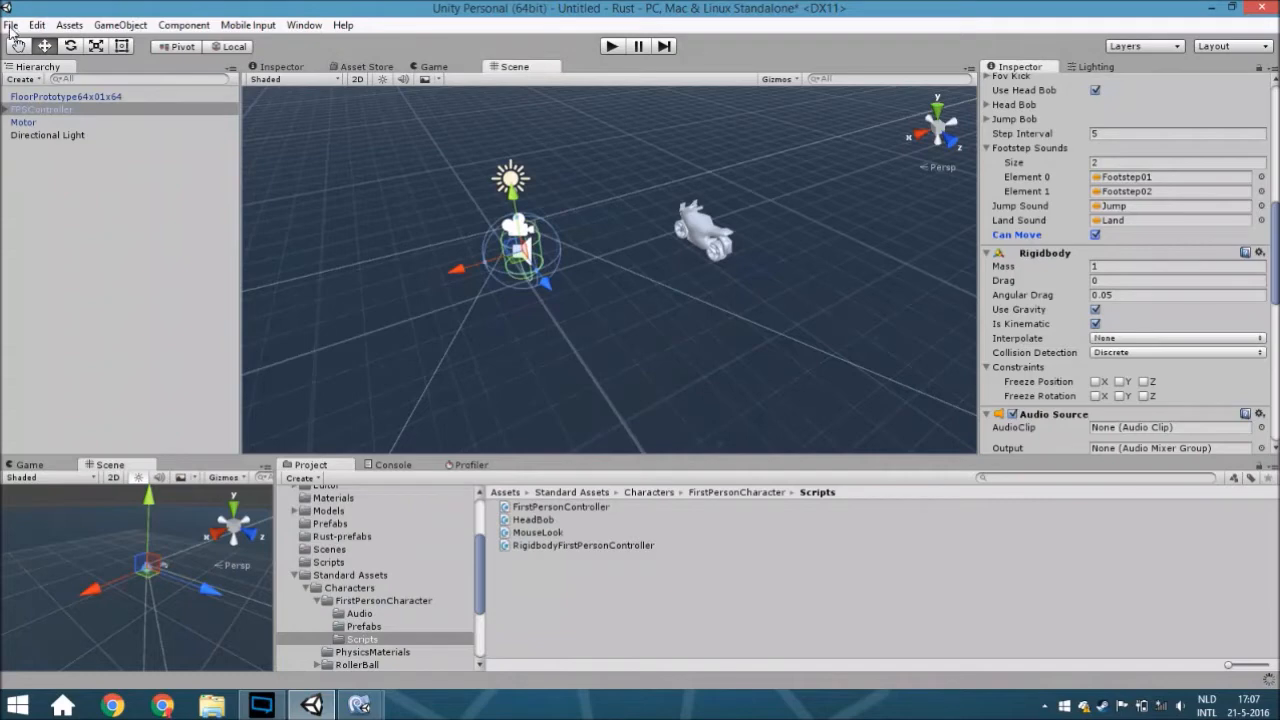
# In Tags and Layers, name User Layer 13 'Charachter'
pyautogui.click(36, 24)
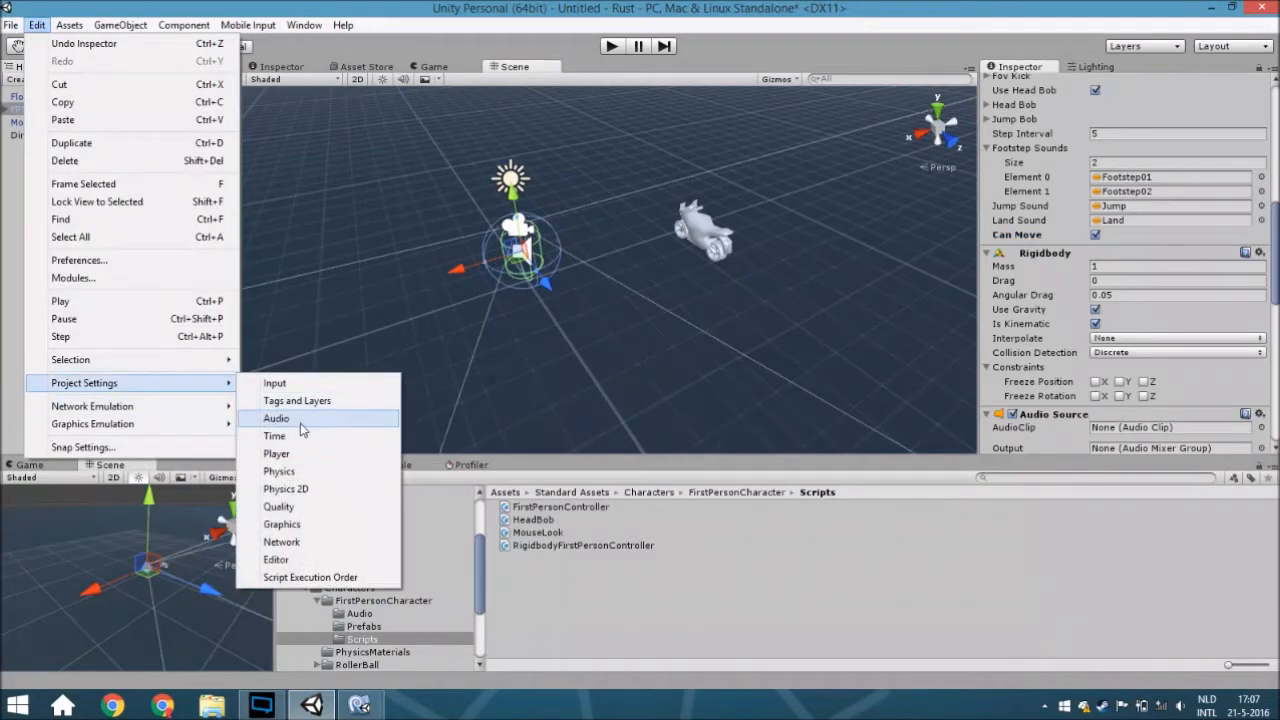
pyautogui.moveTo(296, 400)
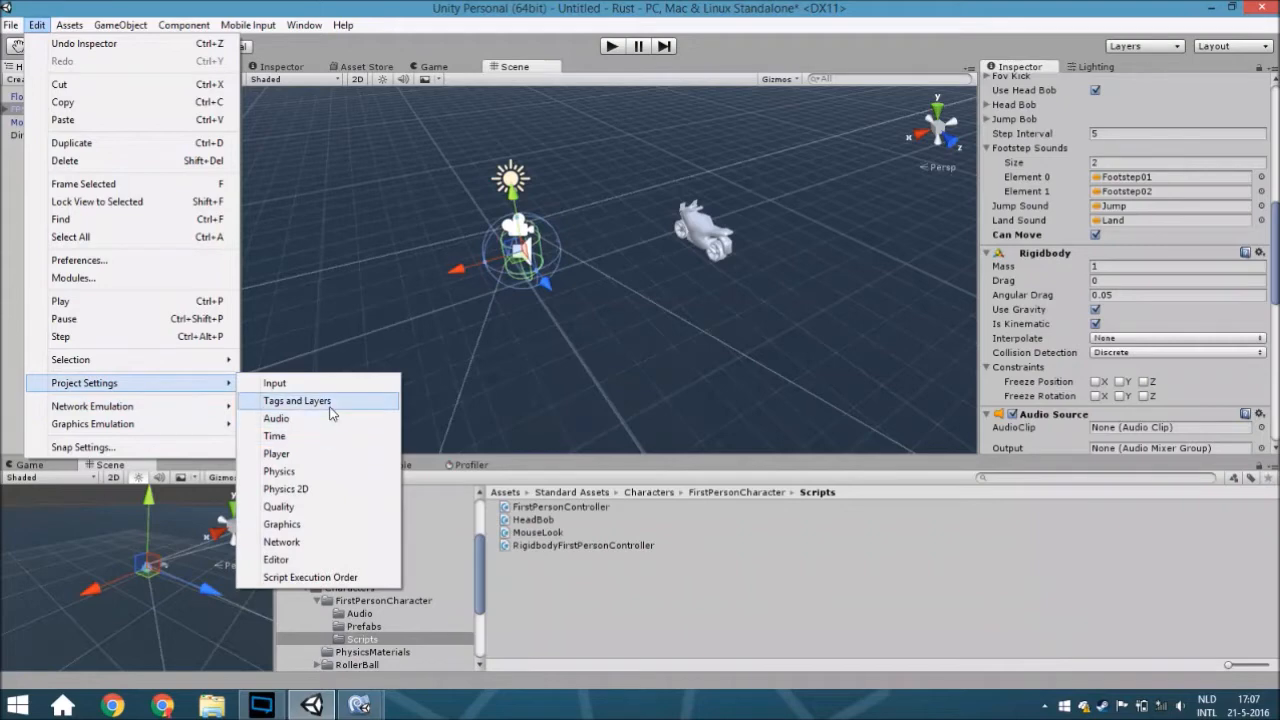
pyautogui.click(296, 400)
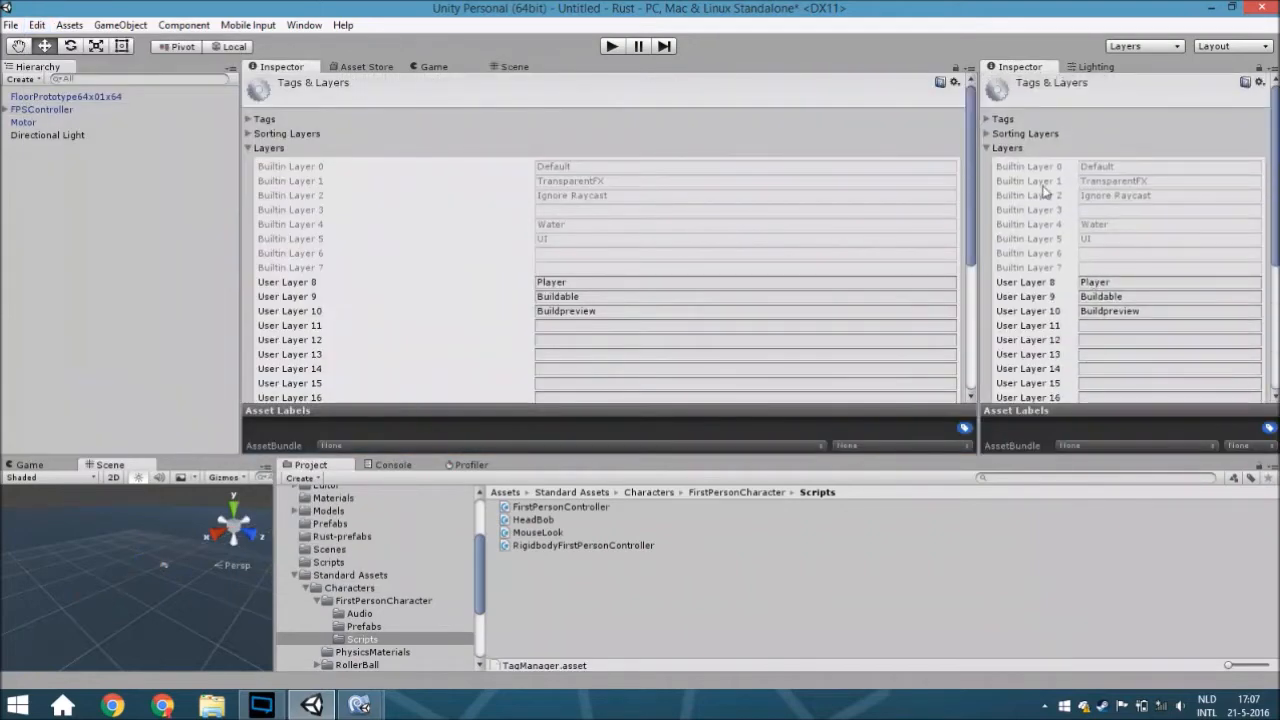
pyautogui.click(988, 120)
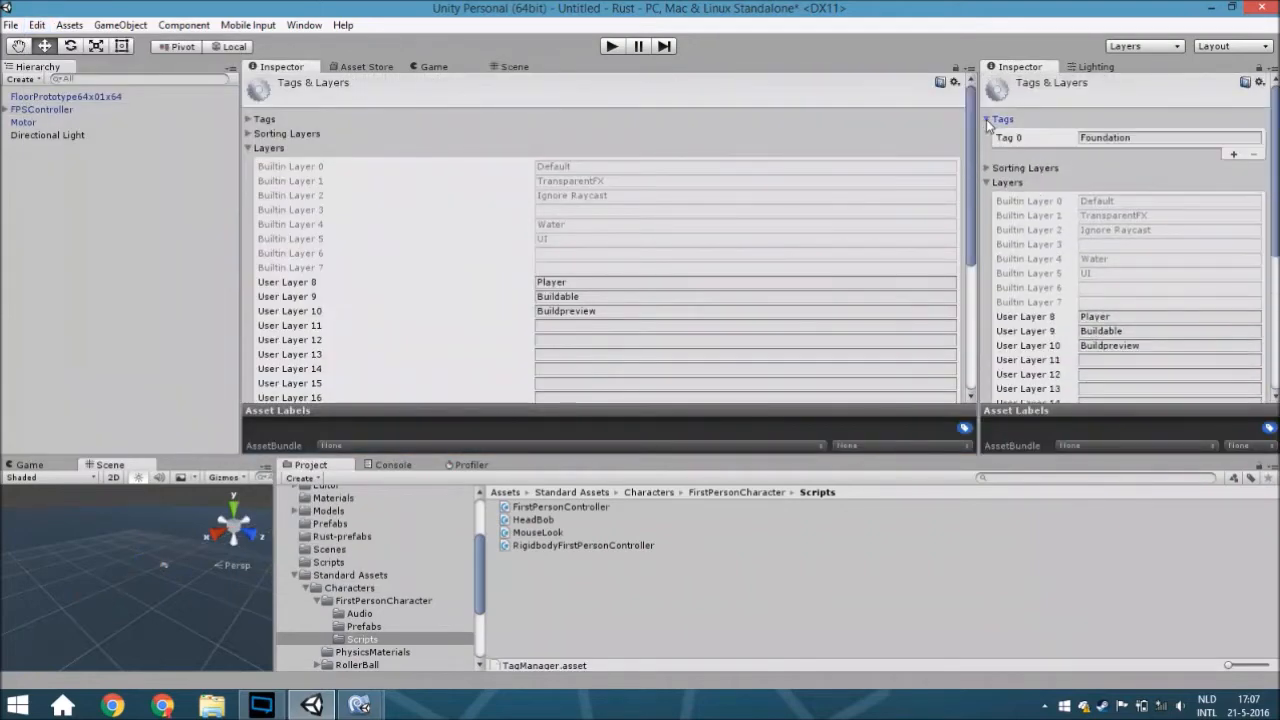
pyautogui.click(988, 120)
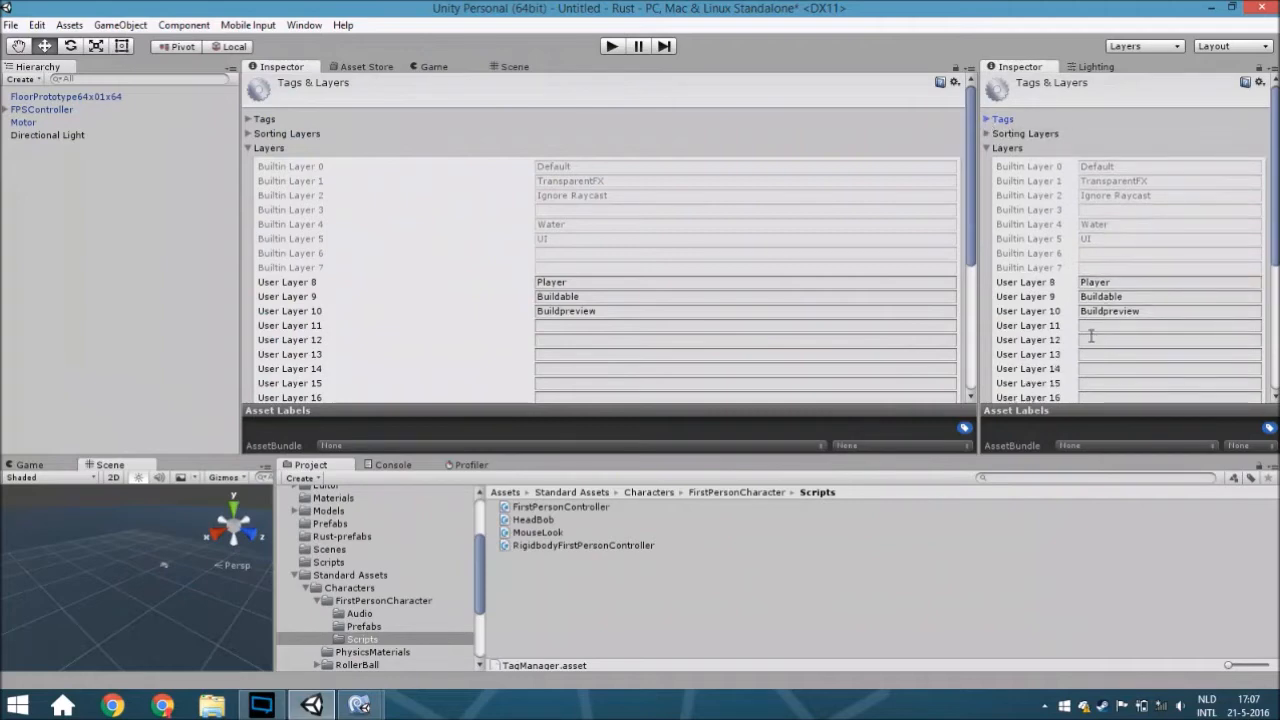
pyautogui.click(1168, 354)
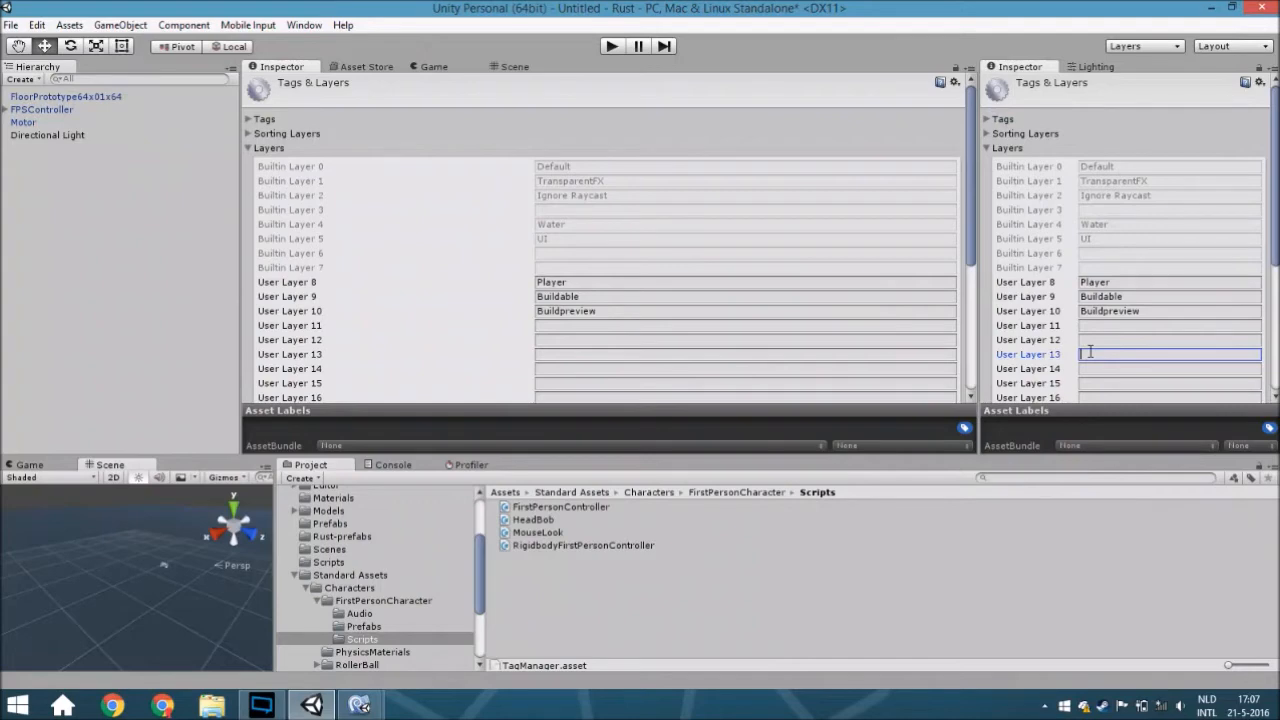
pyautogui.write('V')
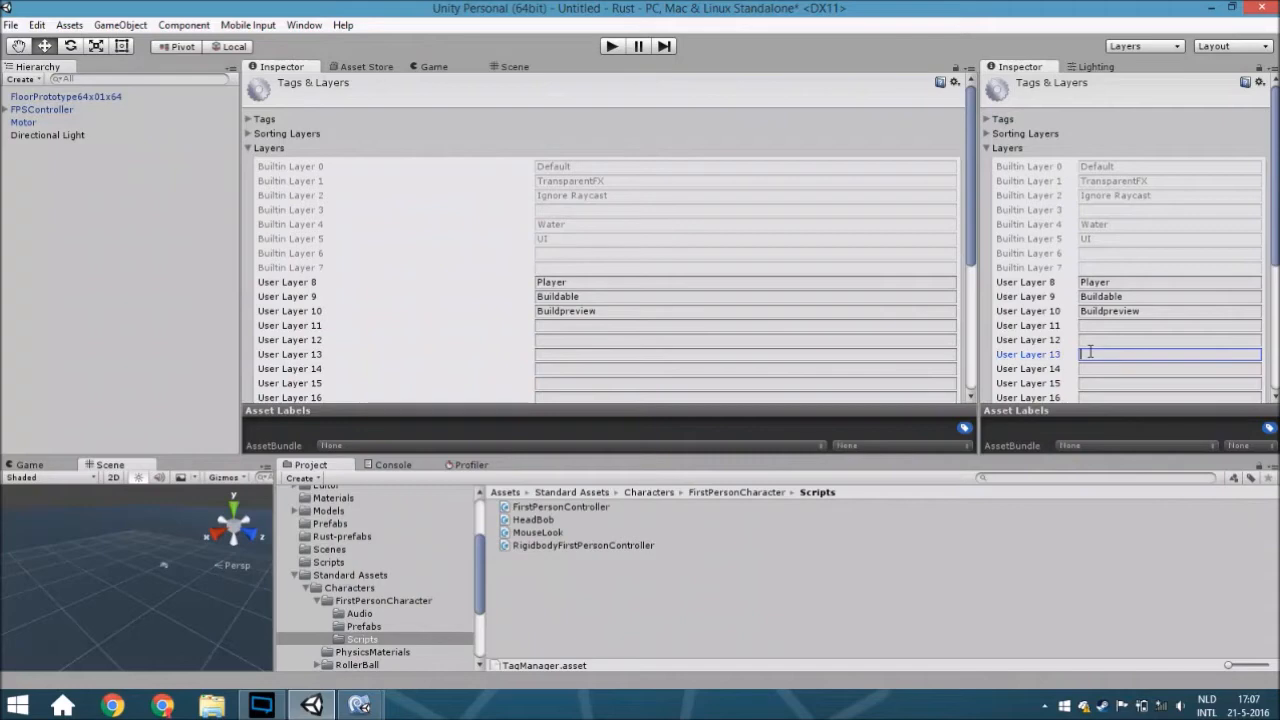
pyautogui.write('Charachter')
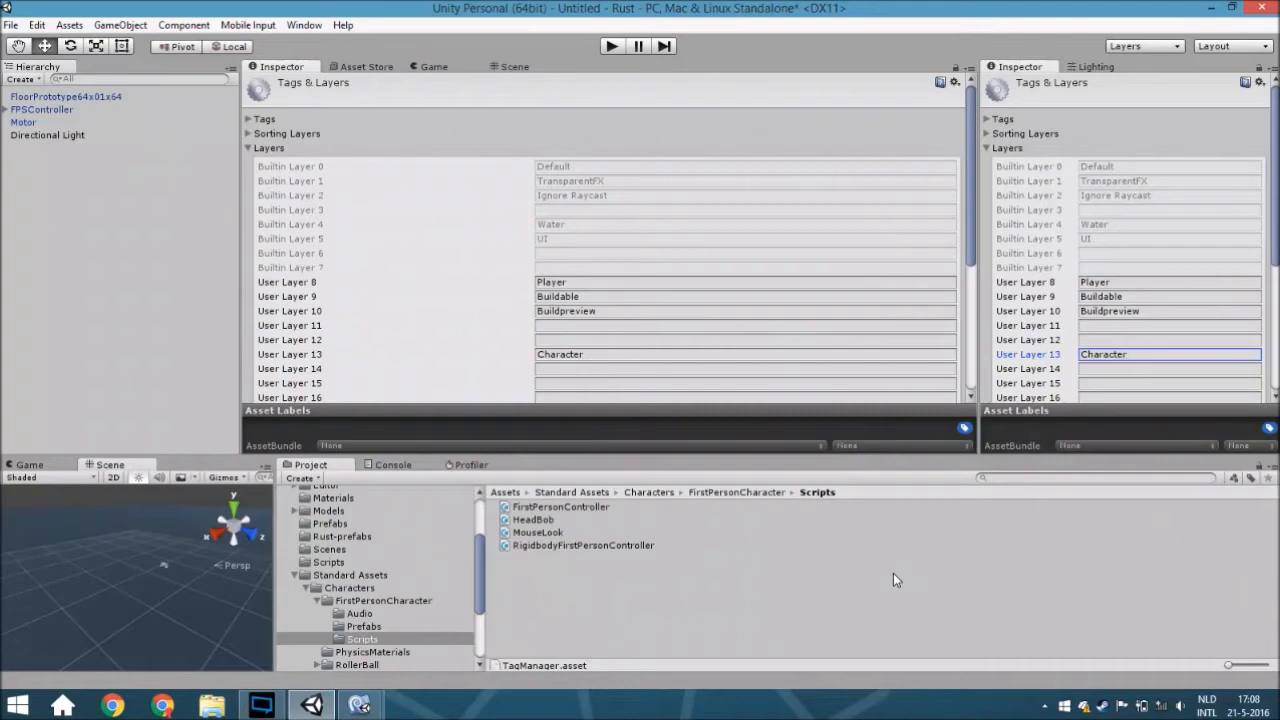
pyautogui.moveTo(1028, 90)
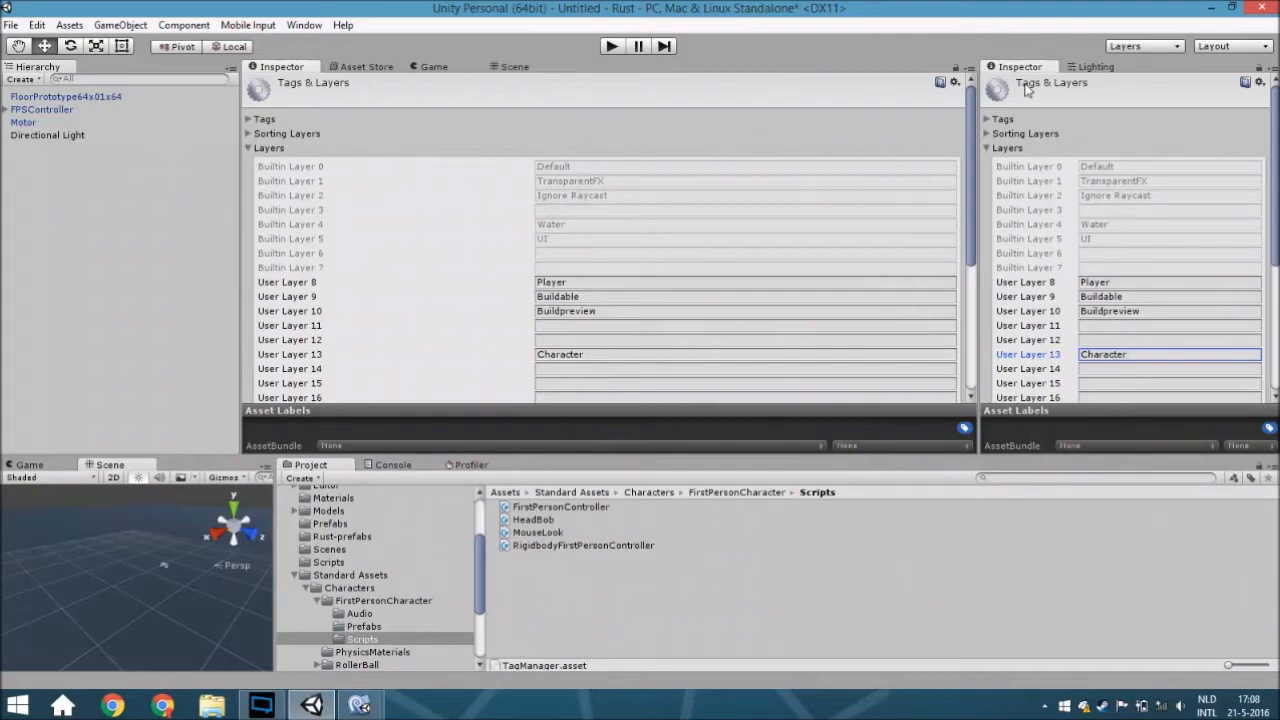
# Name User Layer 11 'Vehicle'
pyautogui.scroll(-3)
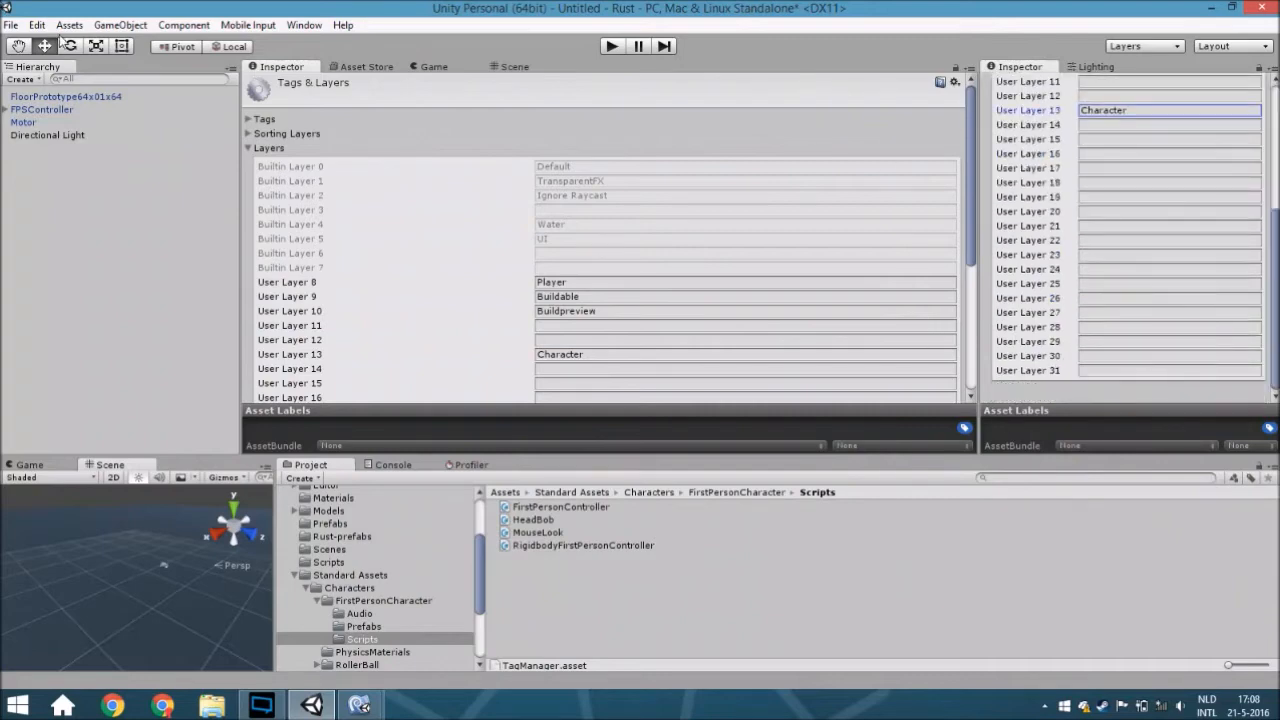
pyautogui.click(36, 24)
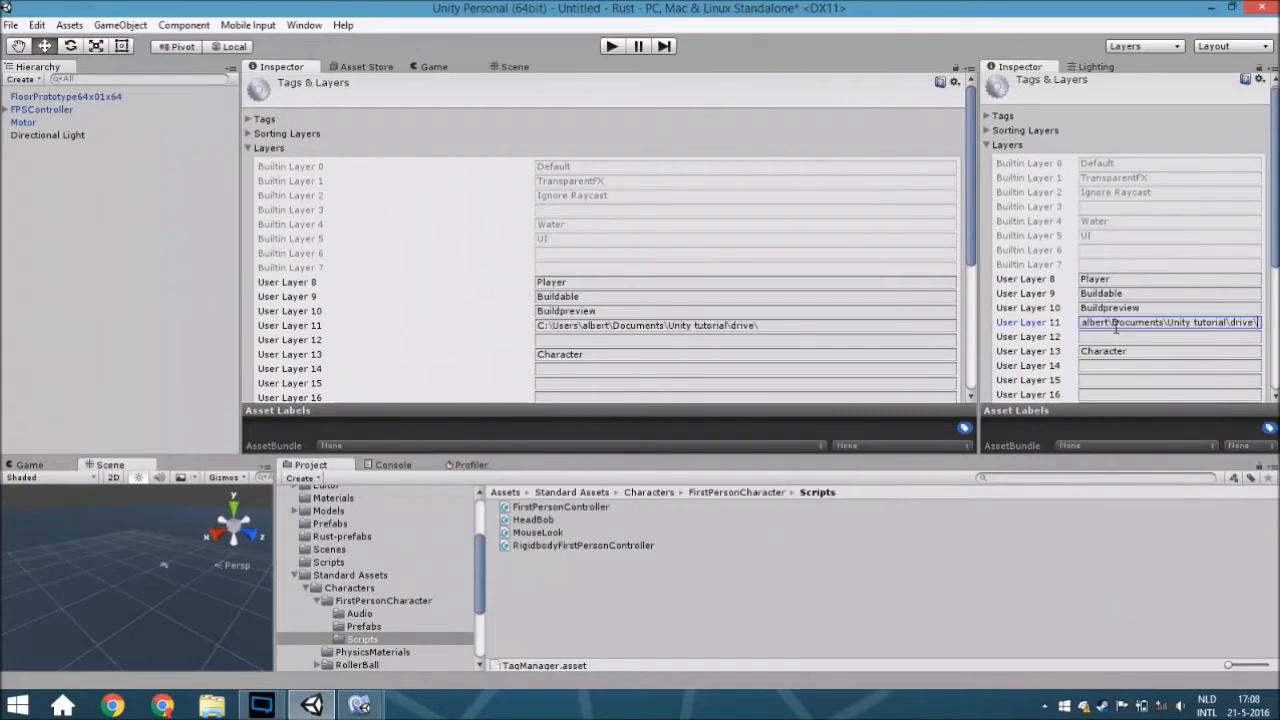
pyautogui.write('Vehicle')
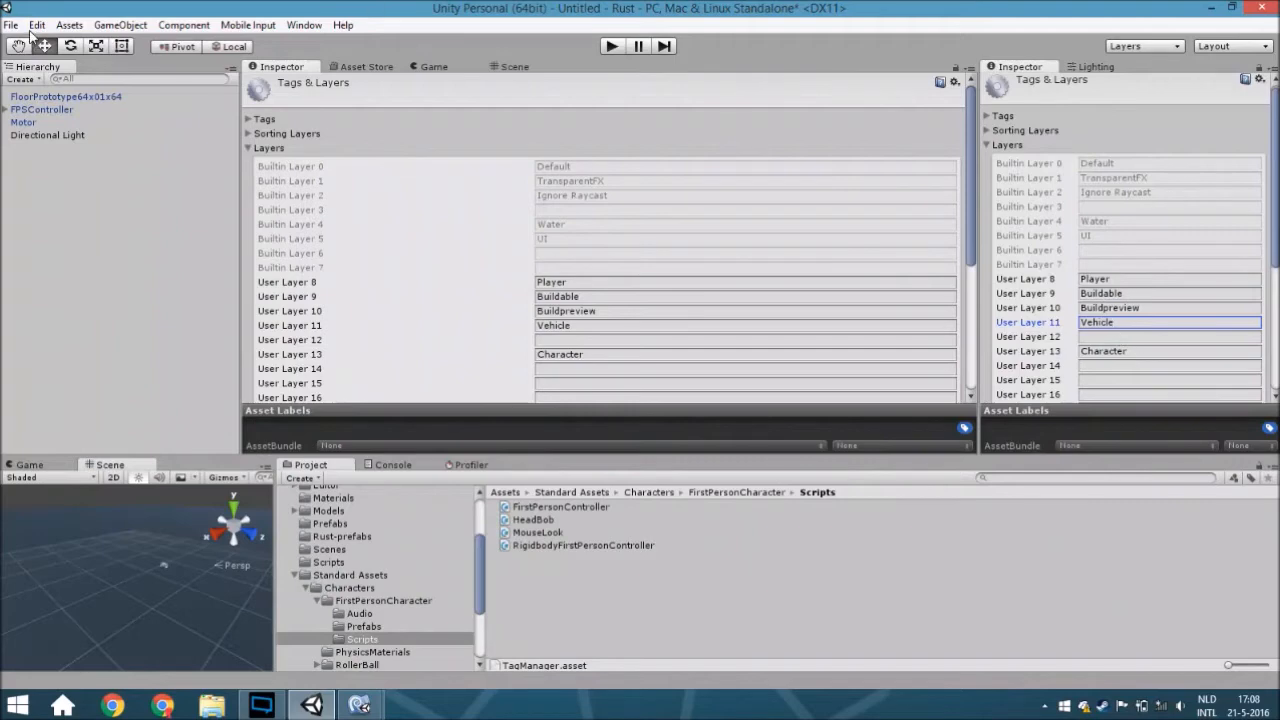
pyautogui.click(36, 24)
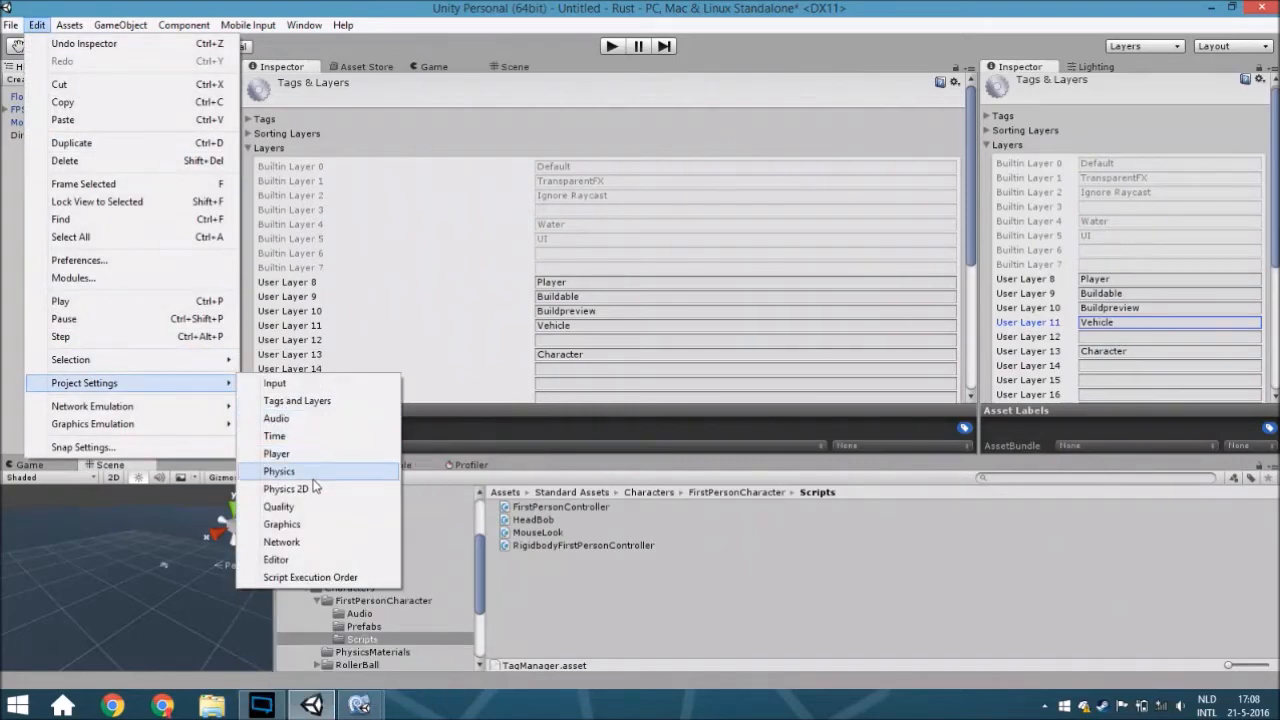
# View the Physics settings' layer collision matrix, then return to MonoDevelop
pyautogui.click(280, 472)
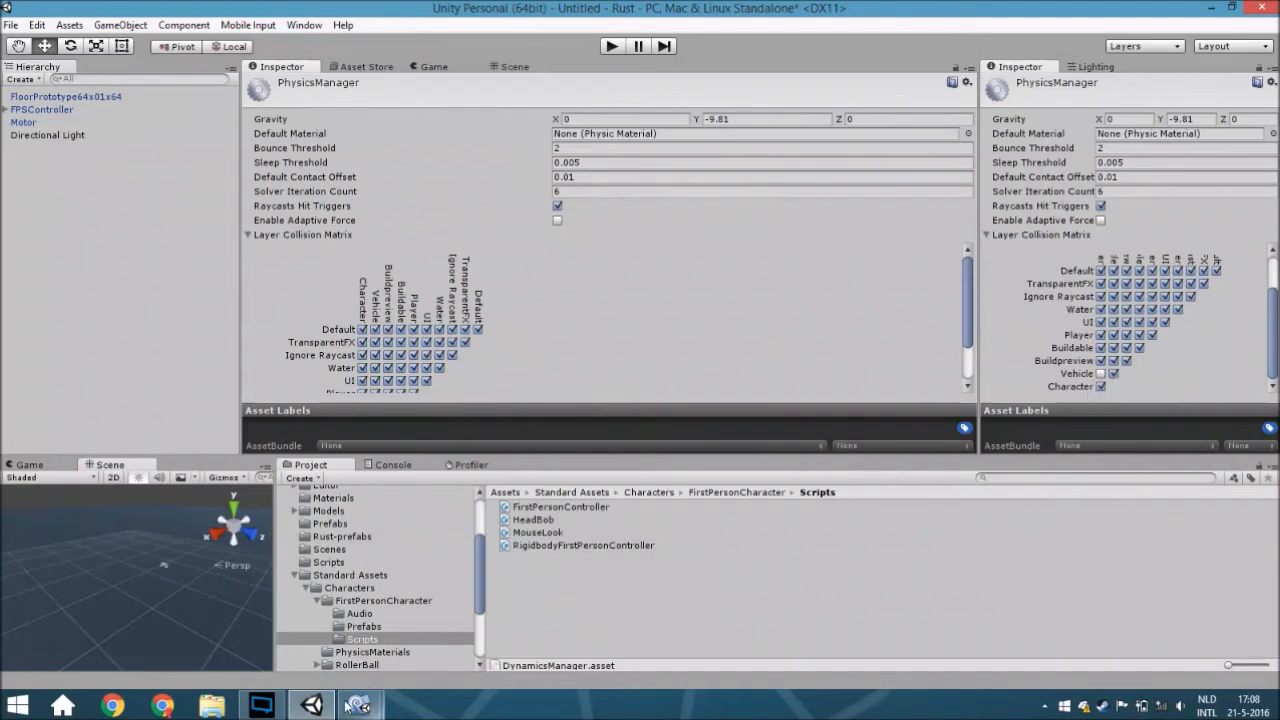
pyautogui.click(360, 704)
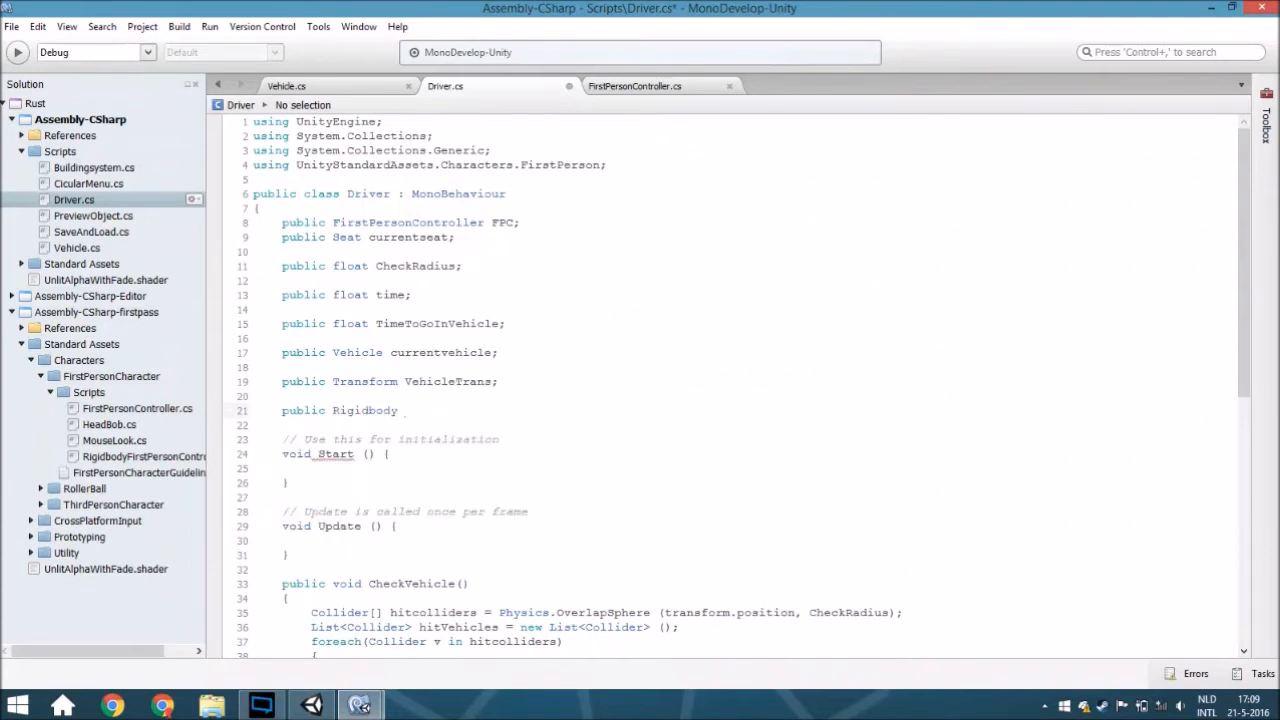
# Declare 'public Rigidbody Vehiclerigid;' in the Driver script
pyautogui.click(404, 410)
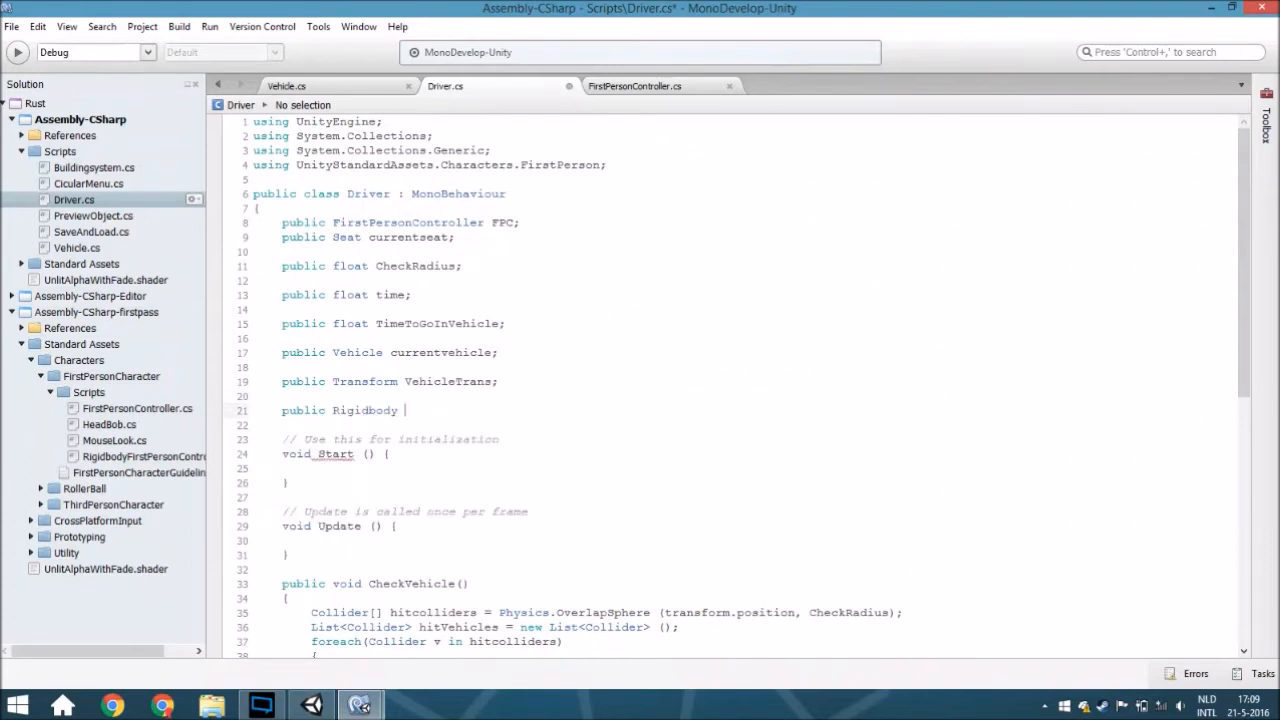
pyautogui.write('Vehicle')
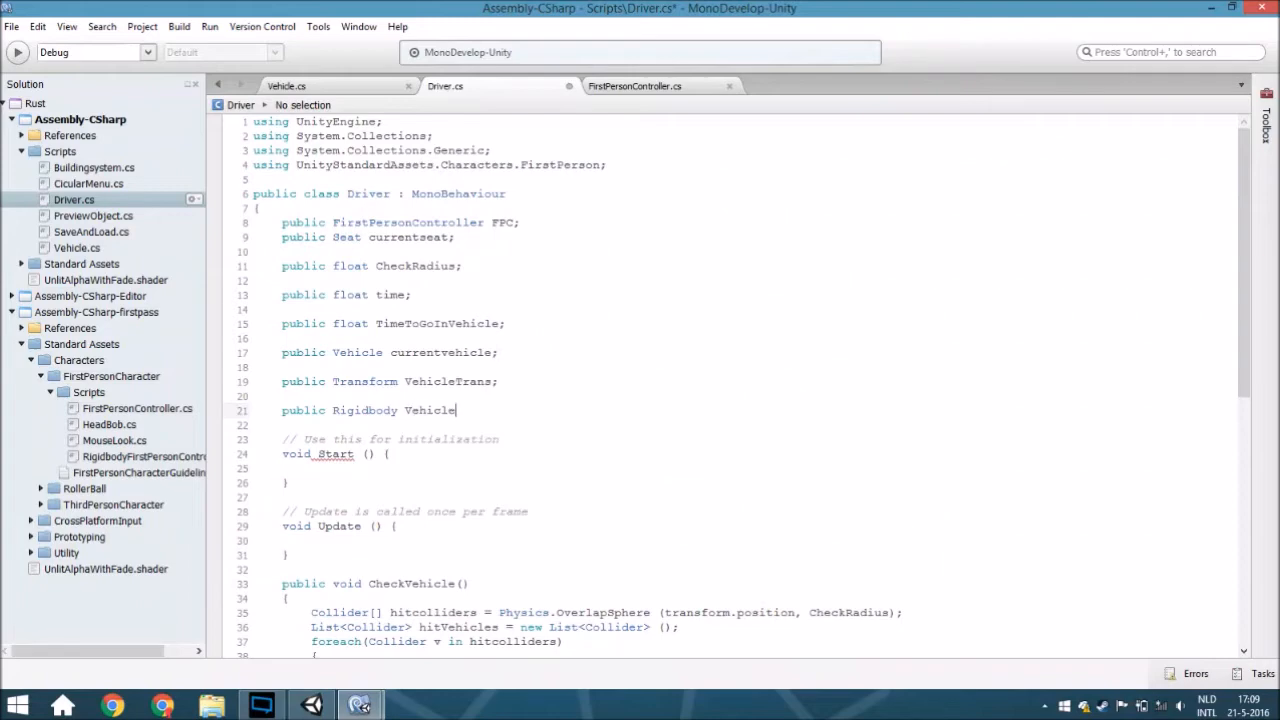
pyautogui.write('rigid')
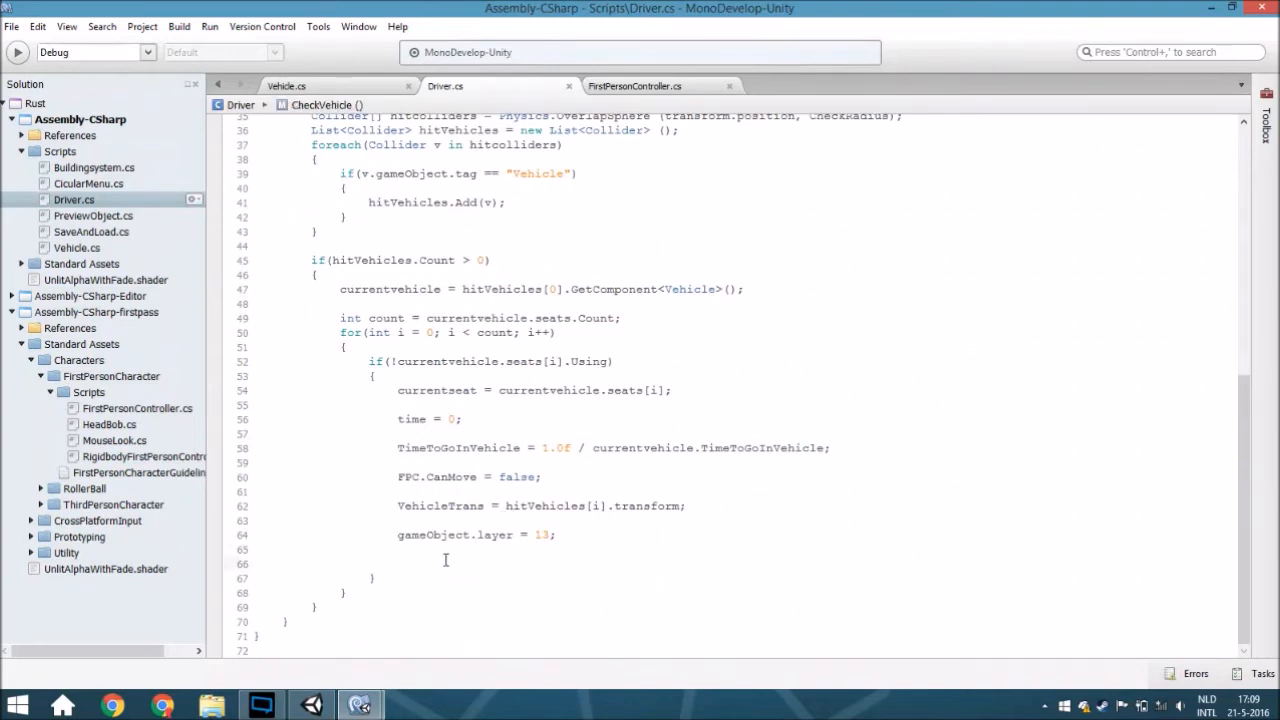
# Assign Vehiclerigid = VehicleTrans.GetComponent<Rigidbody>() in CheckVehicle
pyautogui.write('c')
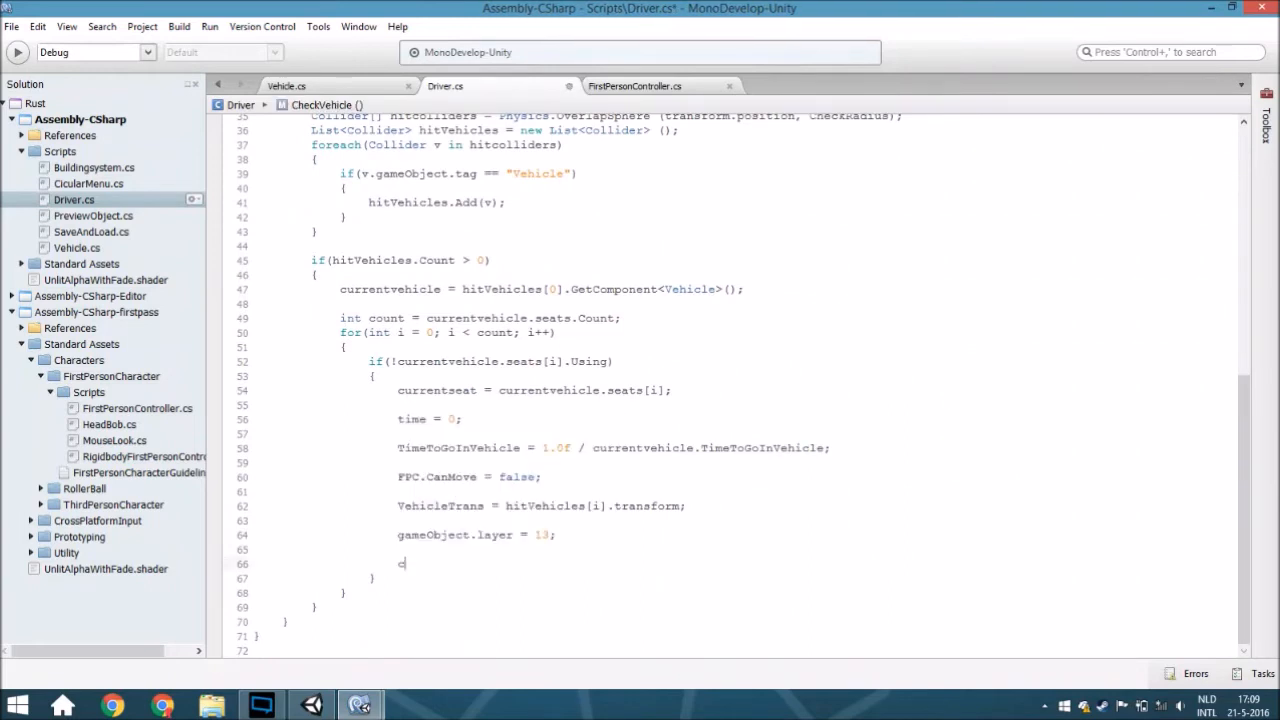
pyautogui.write('Vehiclerigid')
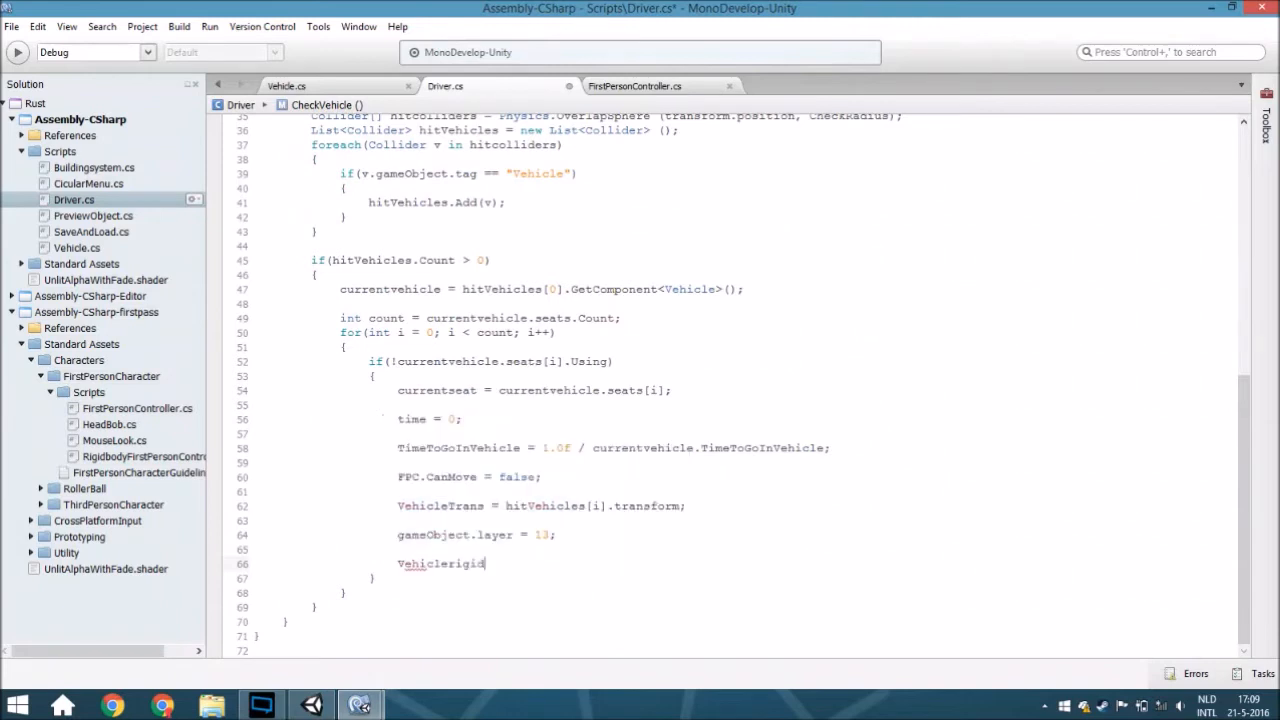
pyautogui.write('=')
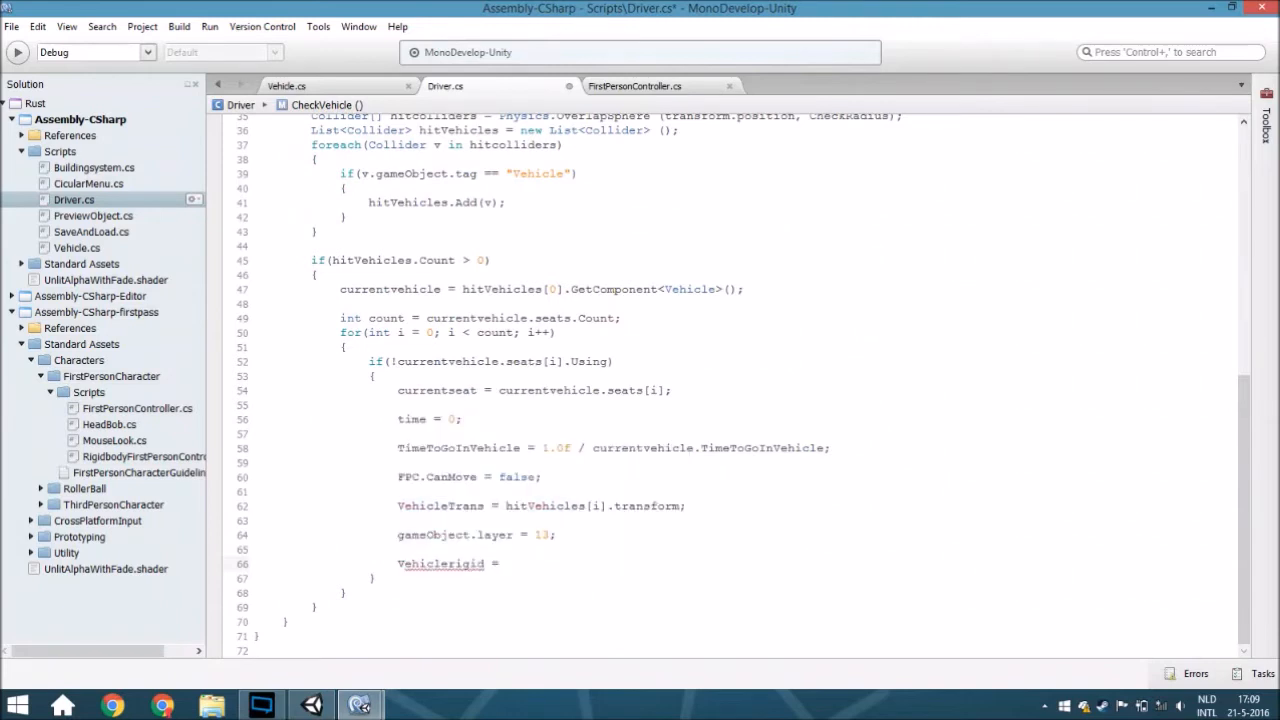
pyautogui.write('veh')
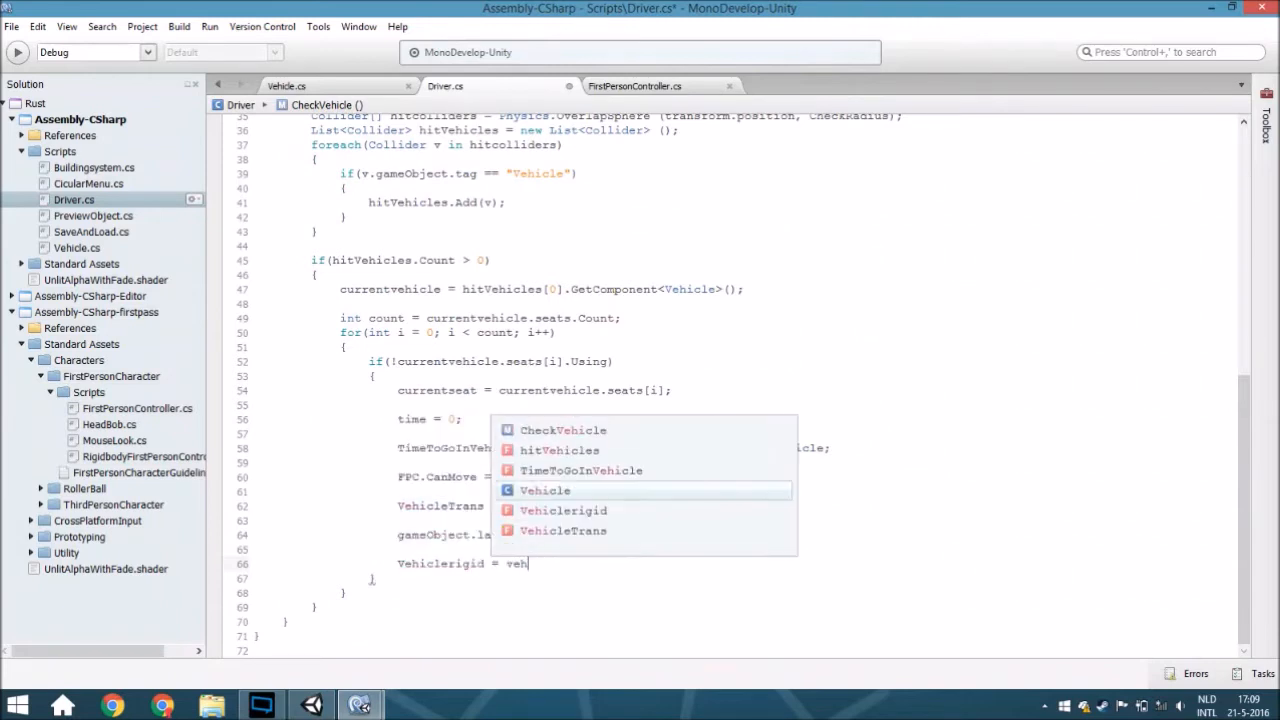
pyautogui.write('icleTrans')
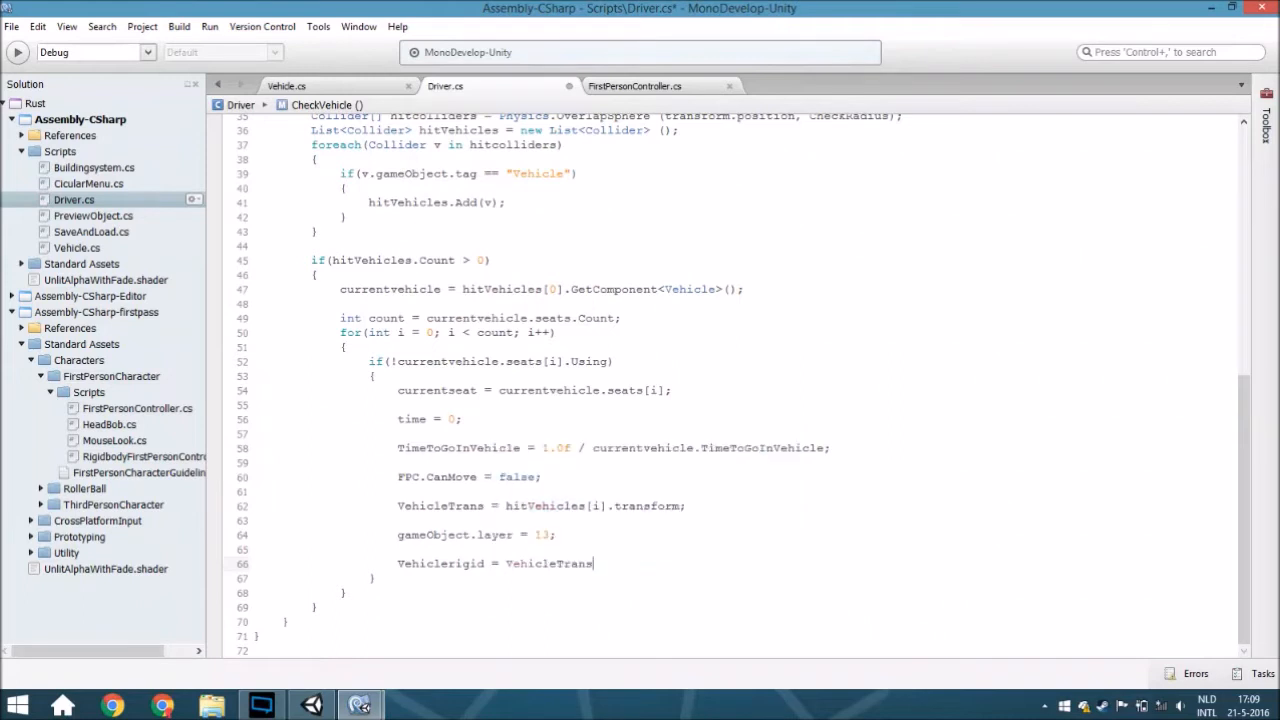
pyautogui.write('.getco')
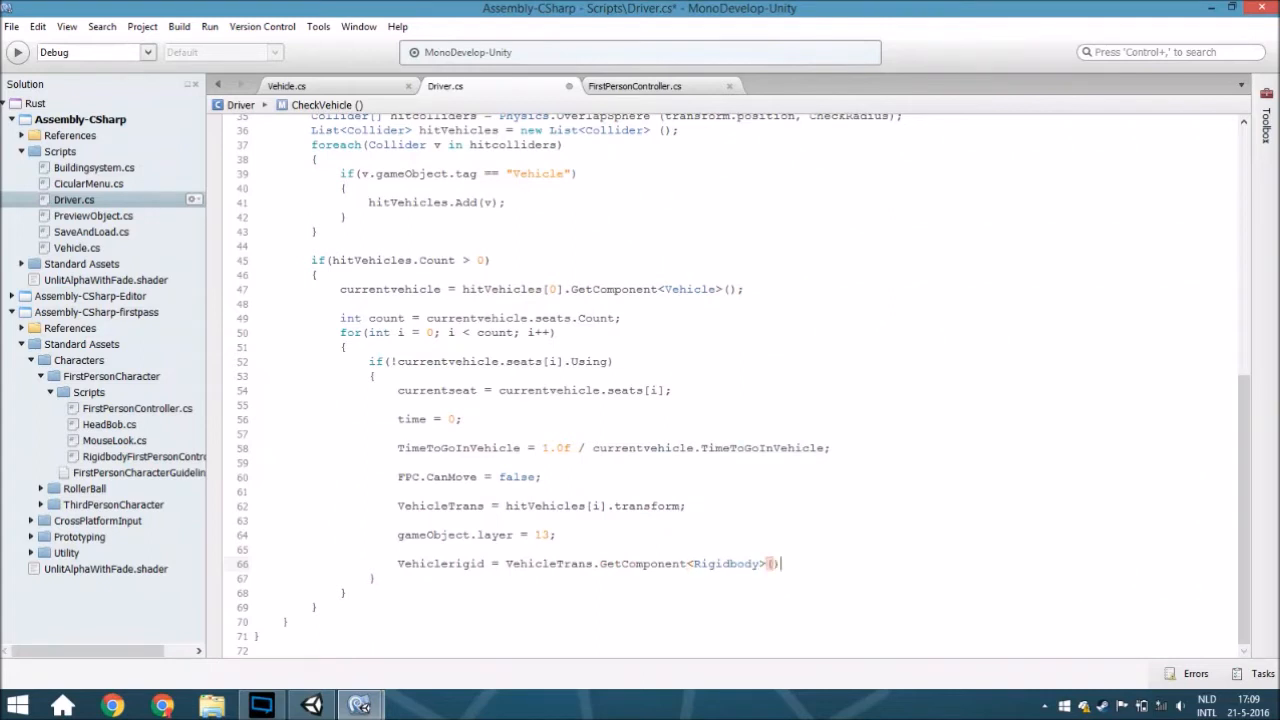
# Add 'currentseat.Using = true;' and 'i = count;' to end the seat loop
pyautogui.write(';')
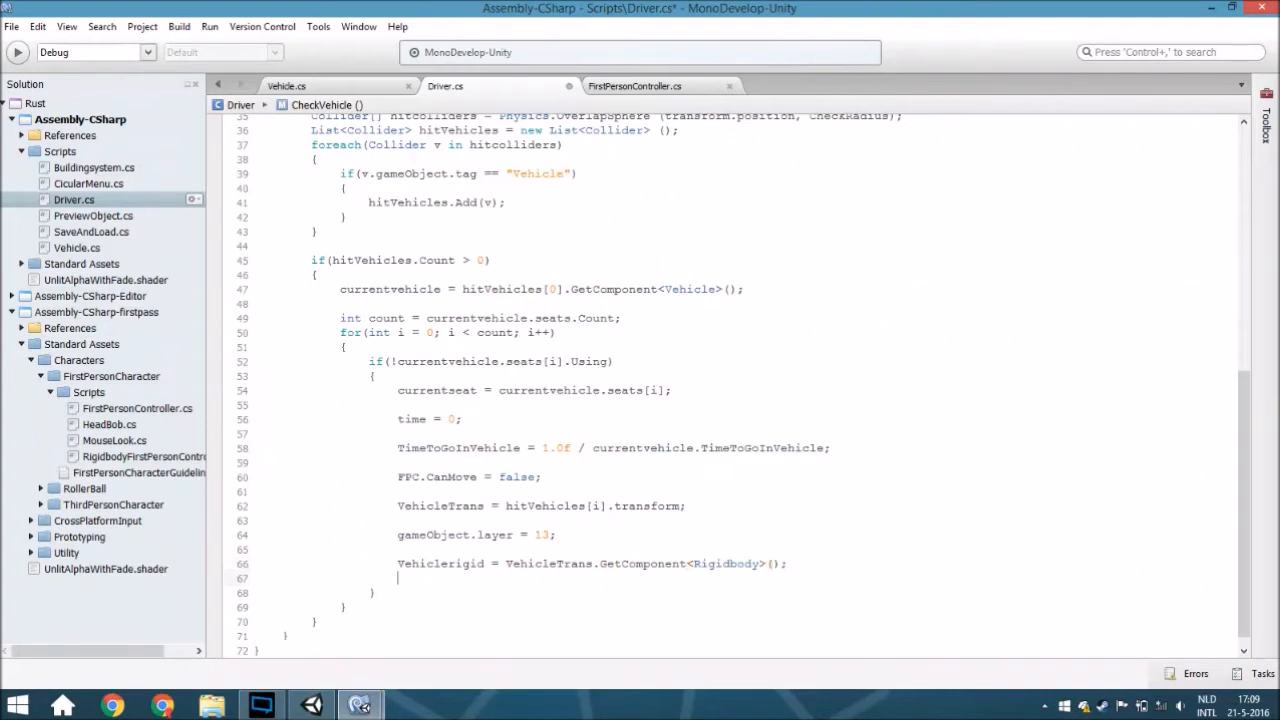
pyautogui.write('currentseat')
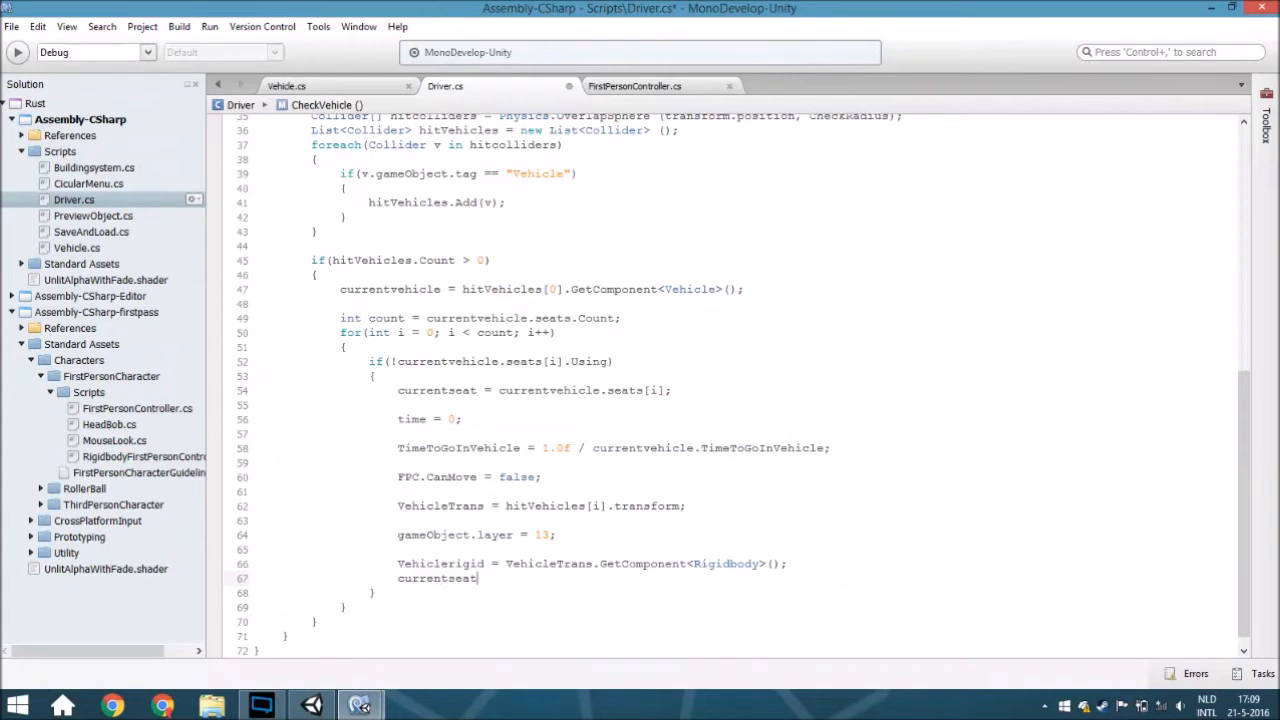
pyautogui.write('.Using')
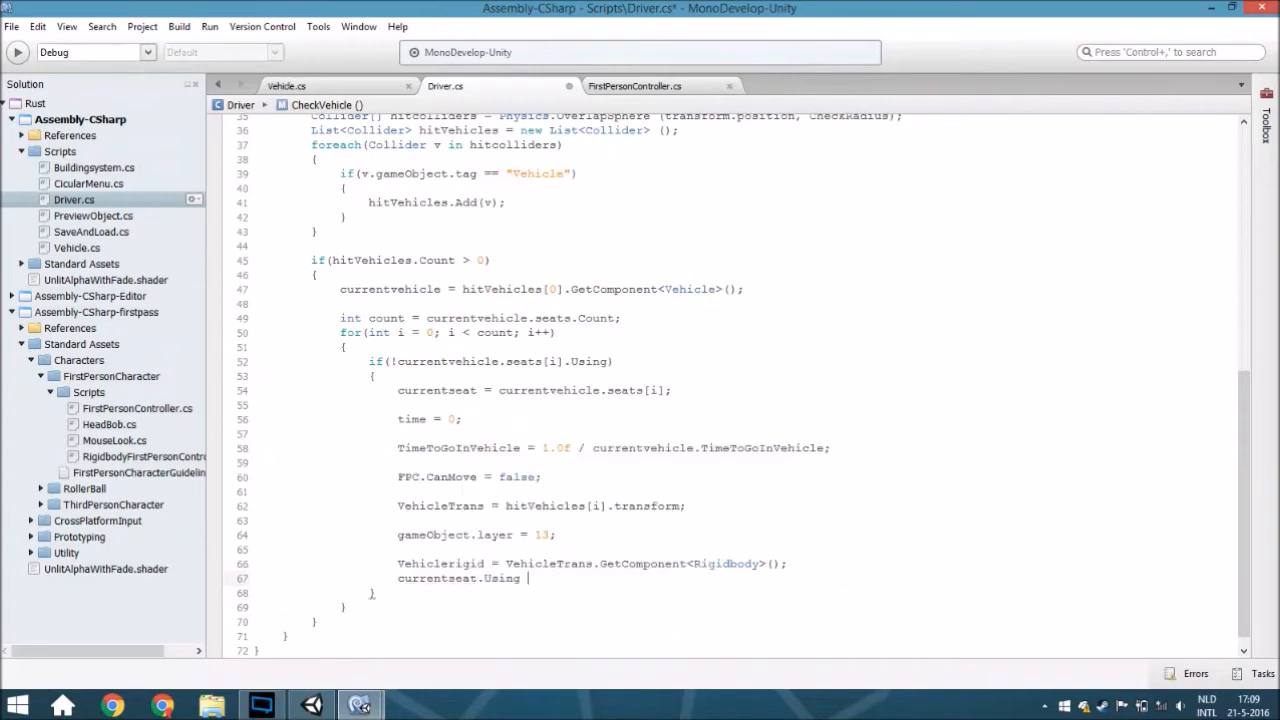
pyautogui.write('= true;')
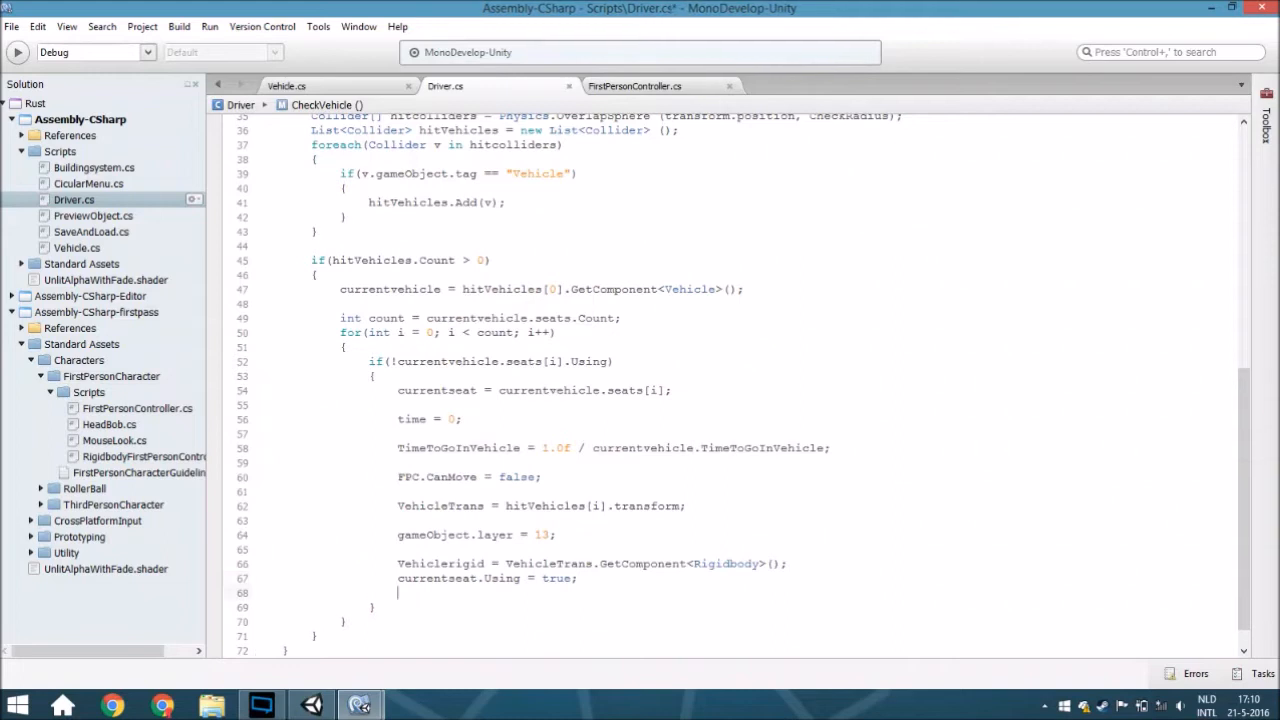
pyautogui.write('i =')
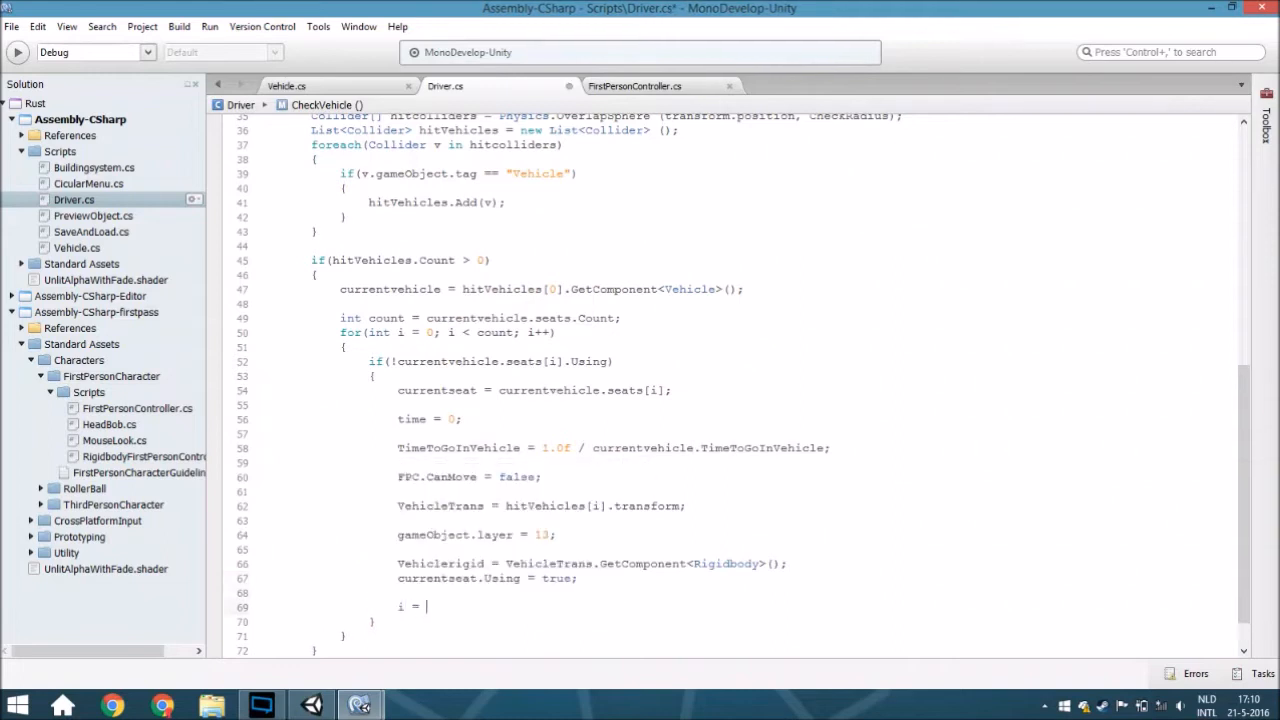
pyautogui.write('count;')
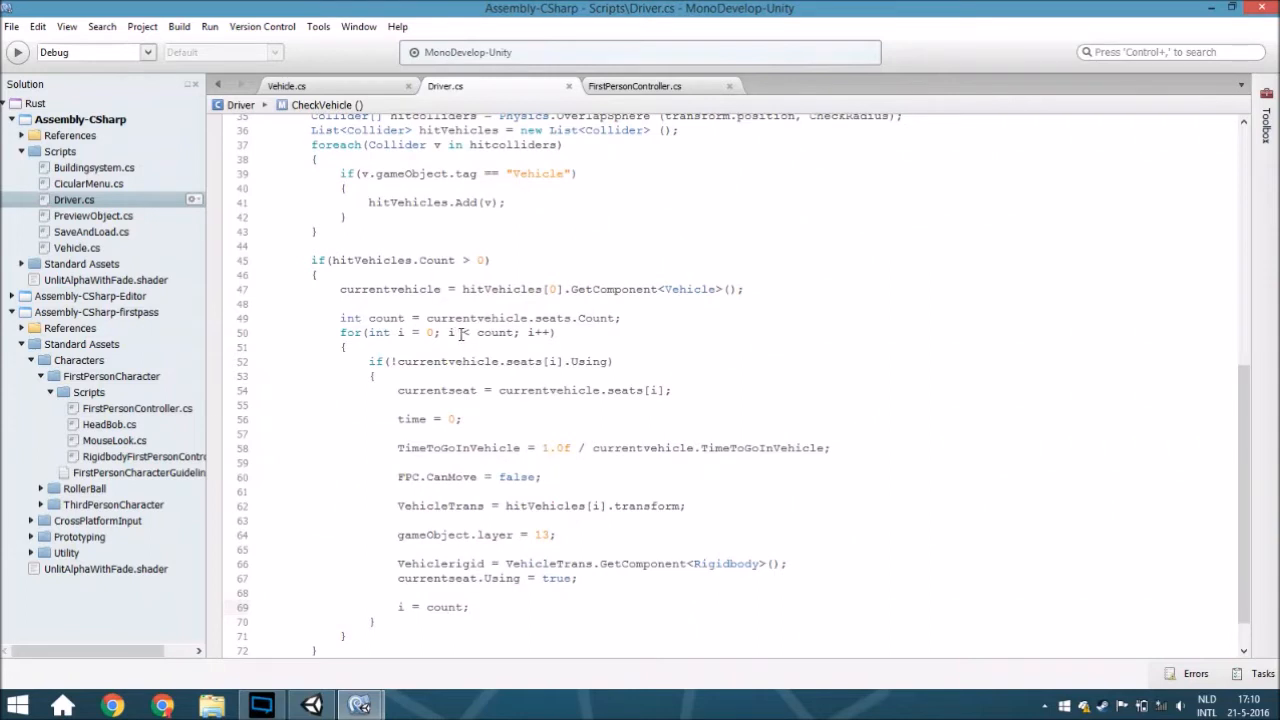
pyautogui.click(468, 608)
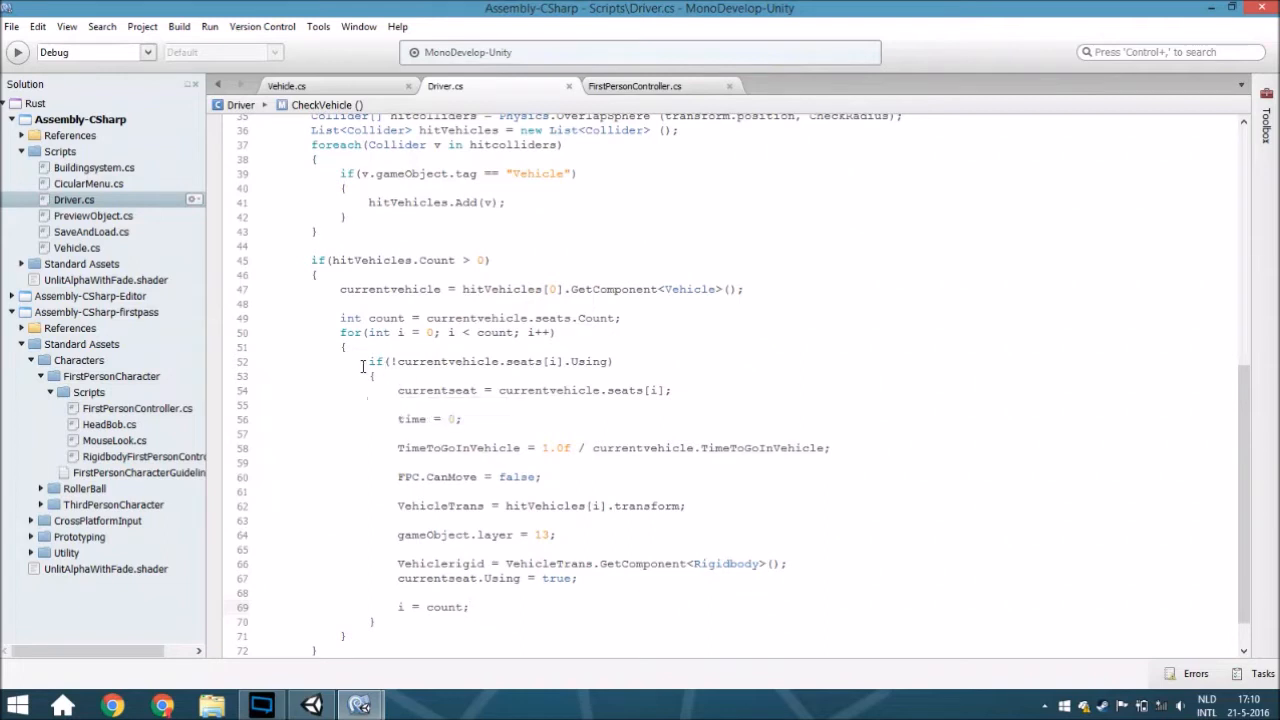
pyautogui.scroll(-3)
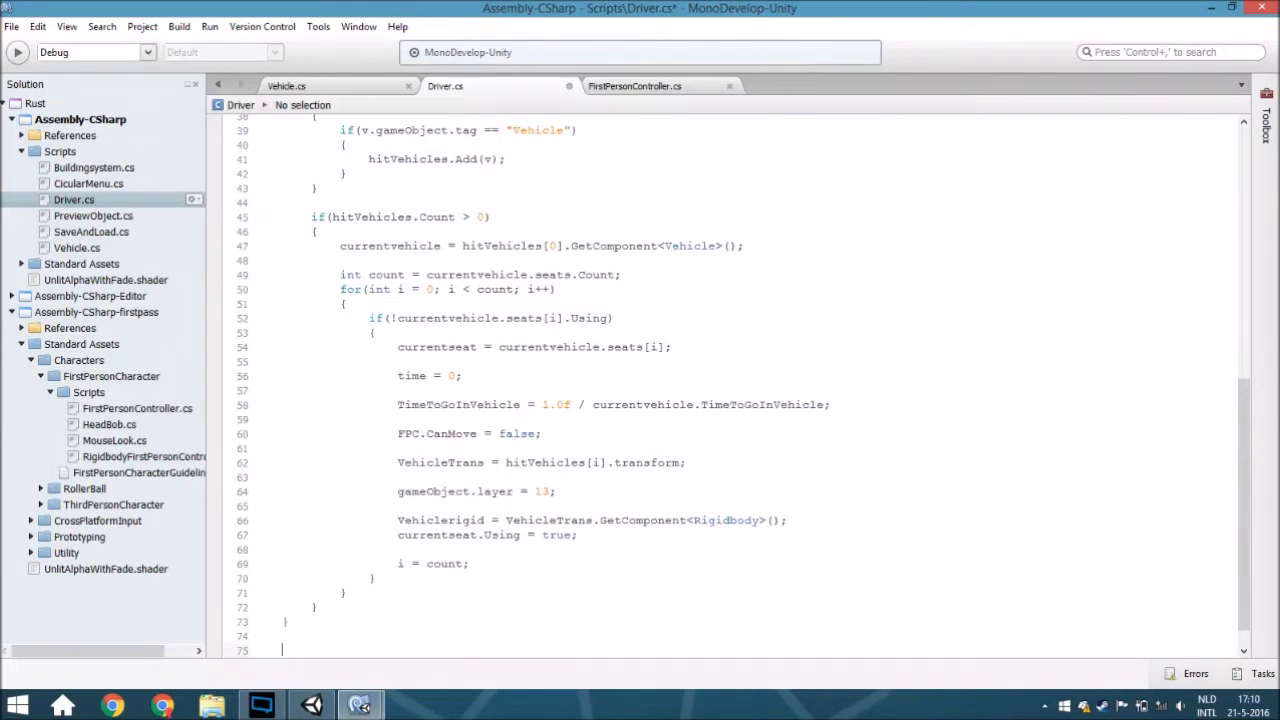
# Start the public EnterVehicle method and write transform.position = Vector3.Lerp(...) toward the seat's place
pyautogui.write('public vod')
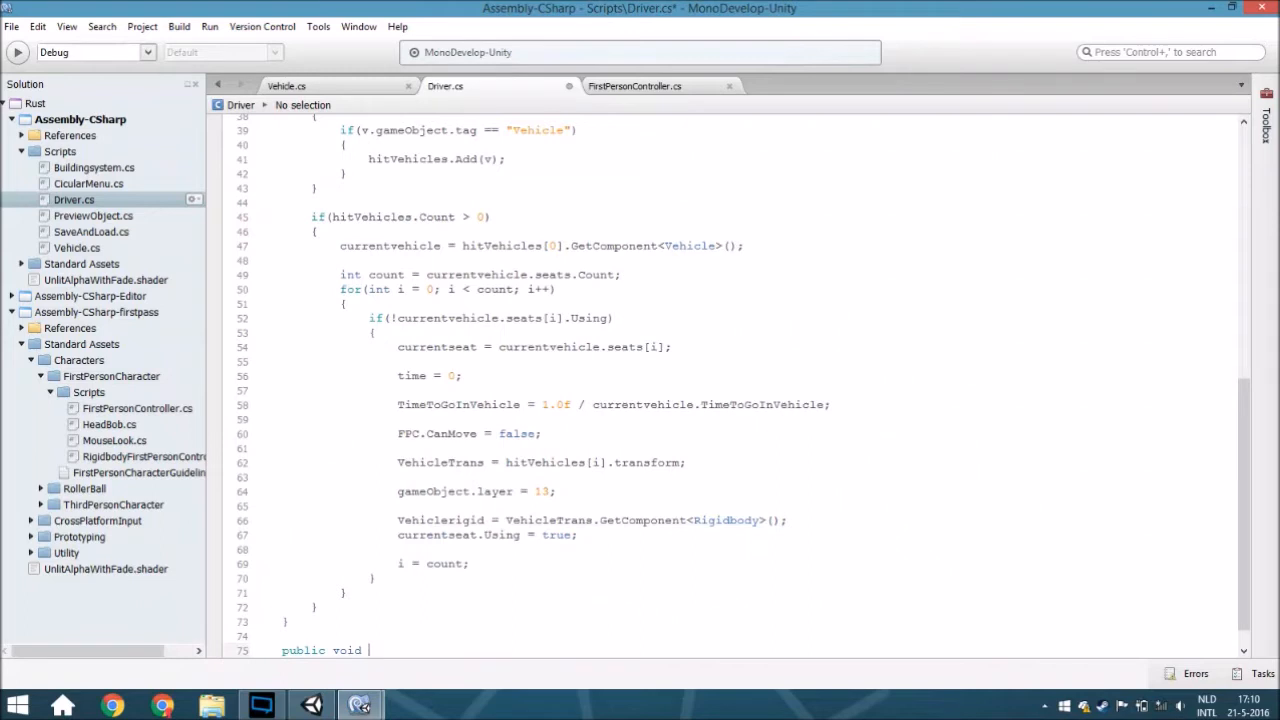
pyautogui.write('EnterVehicle(')
pyautogui.write('{')
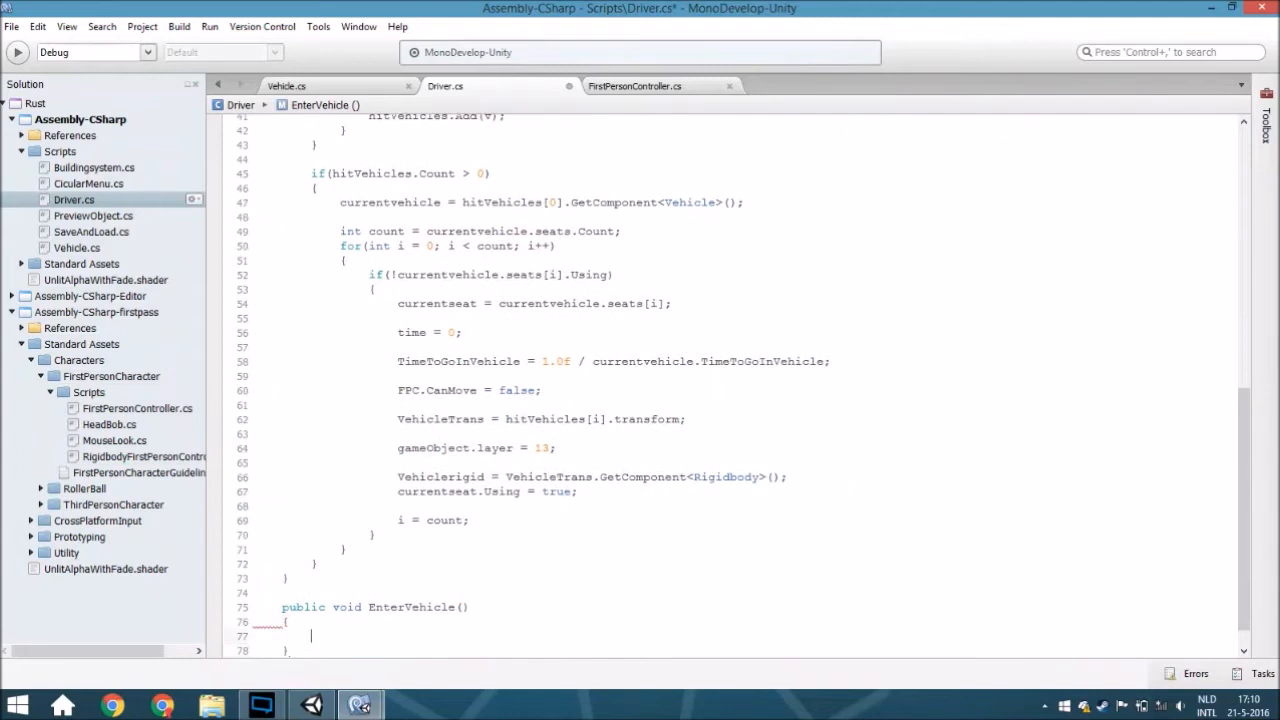
pyautogui.write('if')
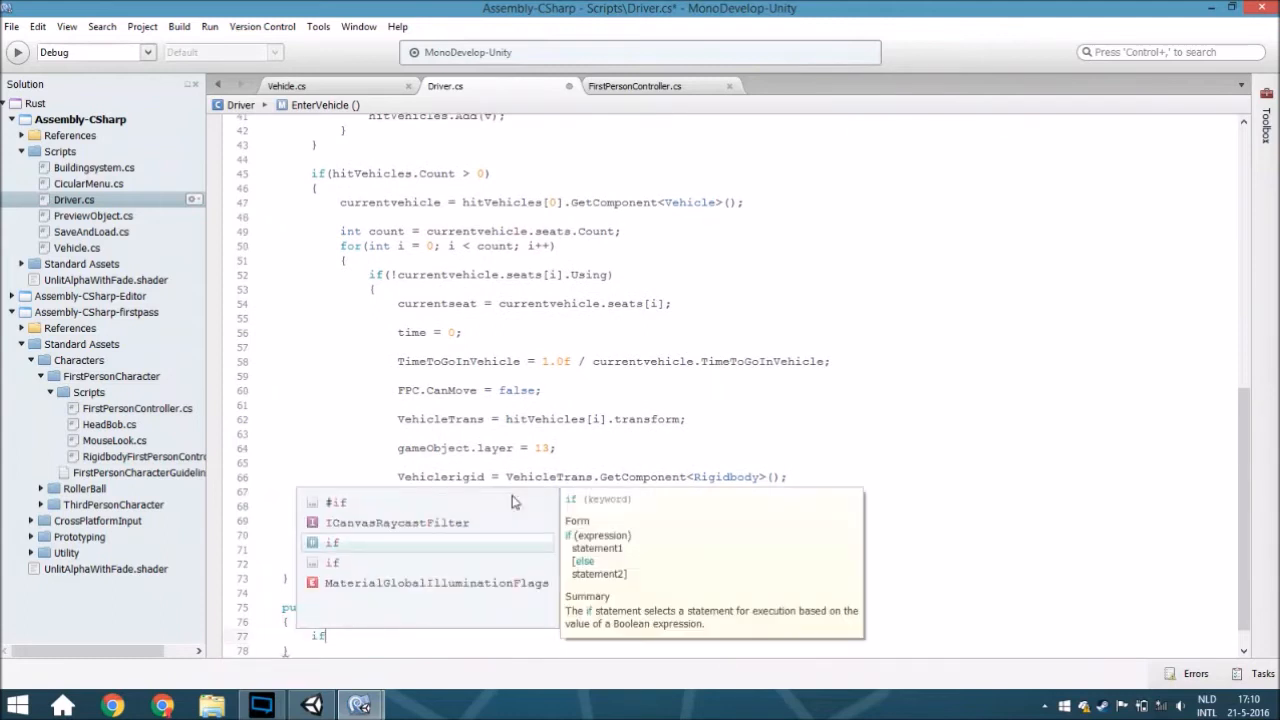
pyautogui.write('transform')
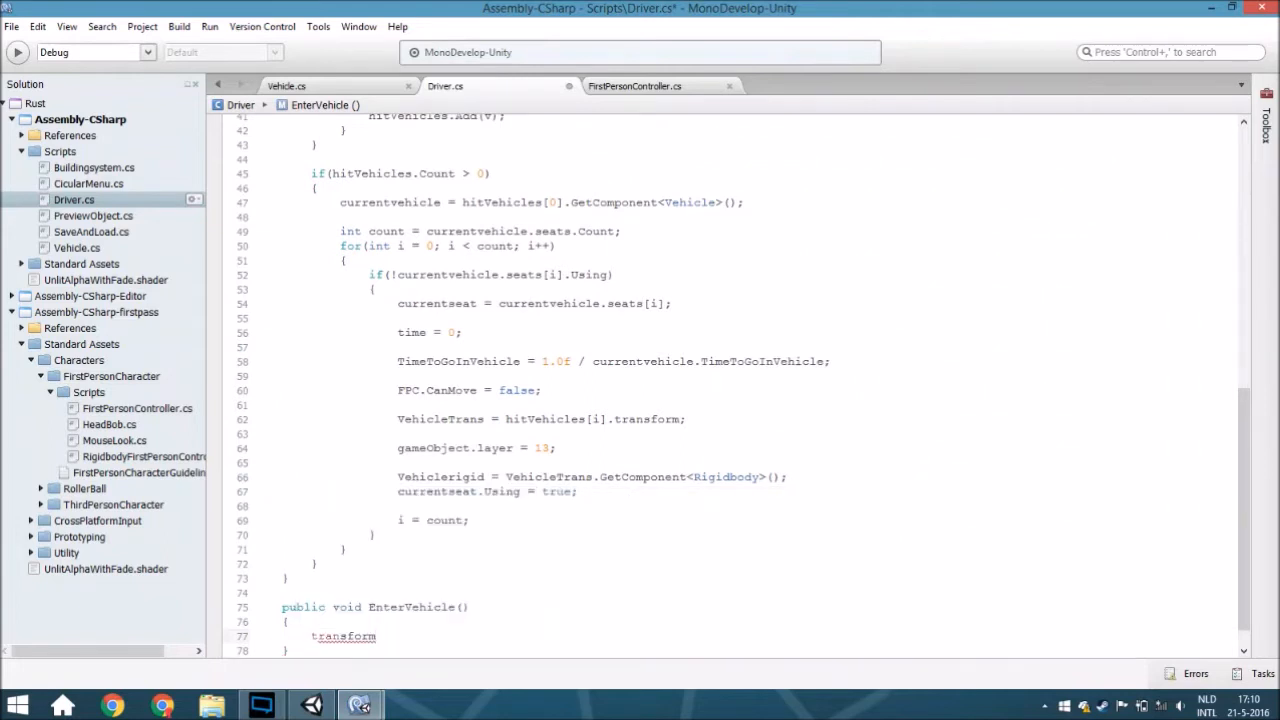
pyautogui.write('.position')
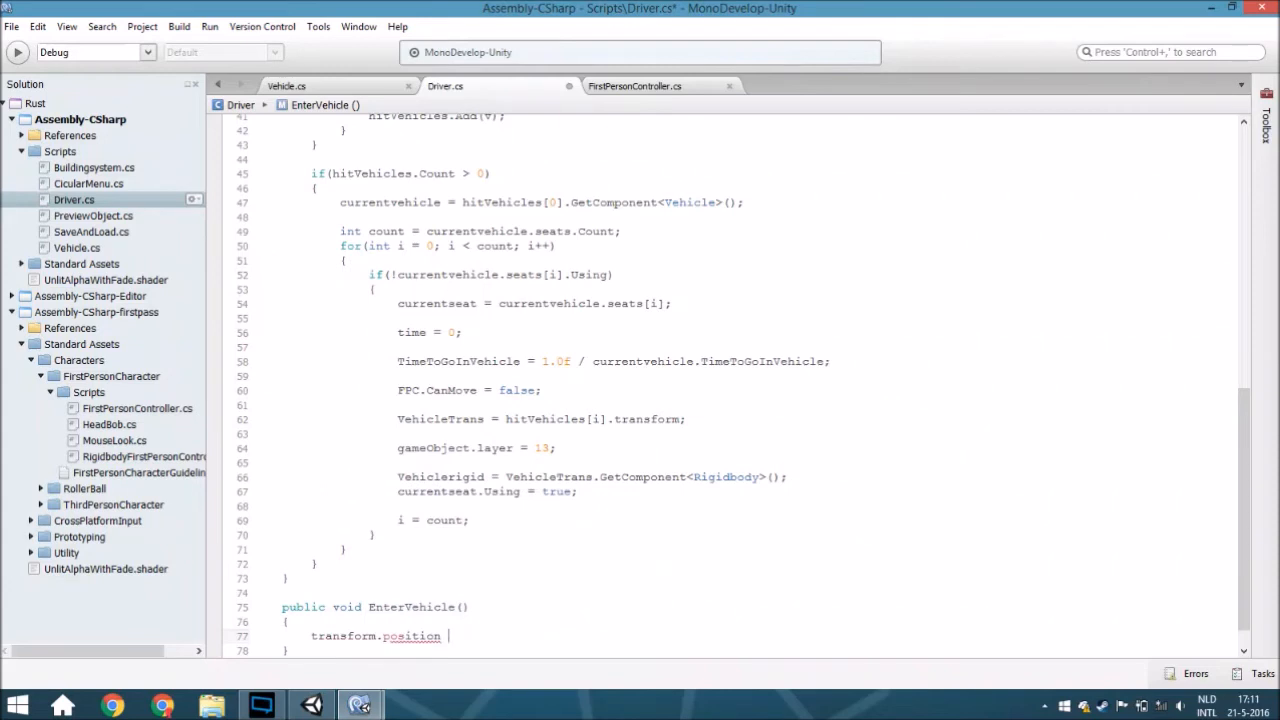
pyautogui.write('v')
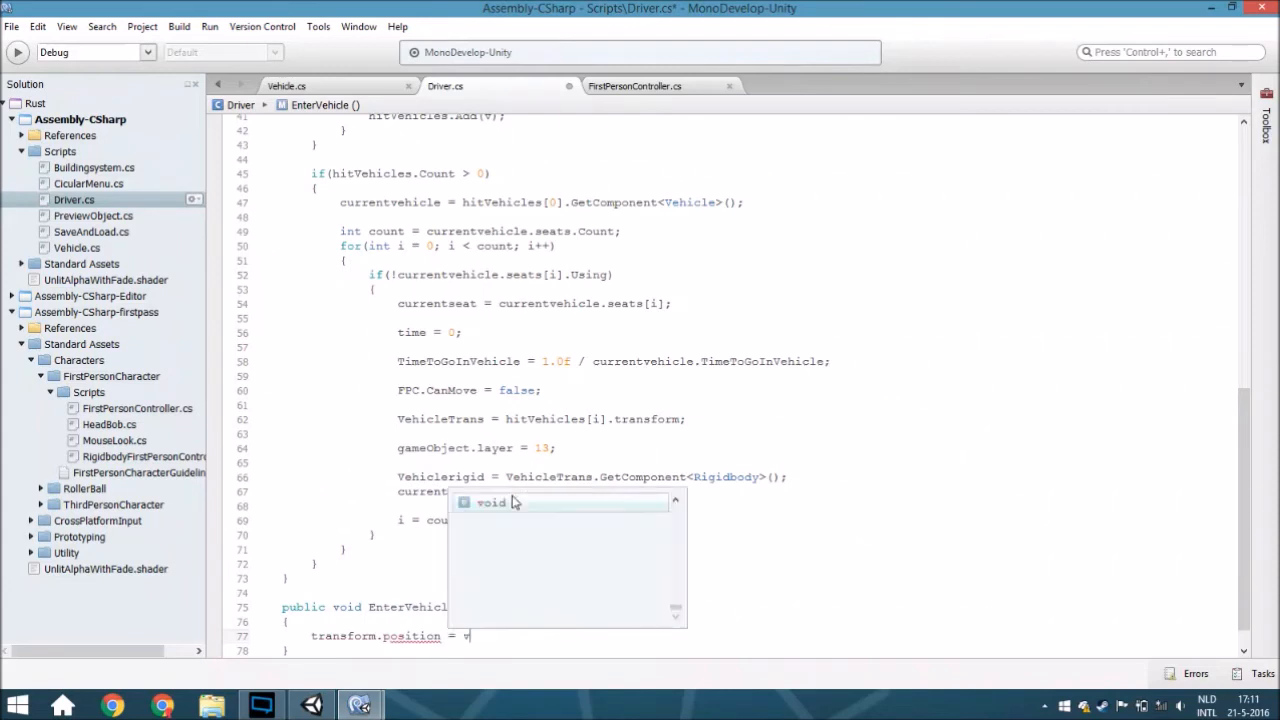
pyautogui.write('vec')
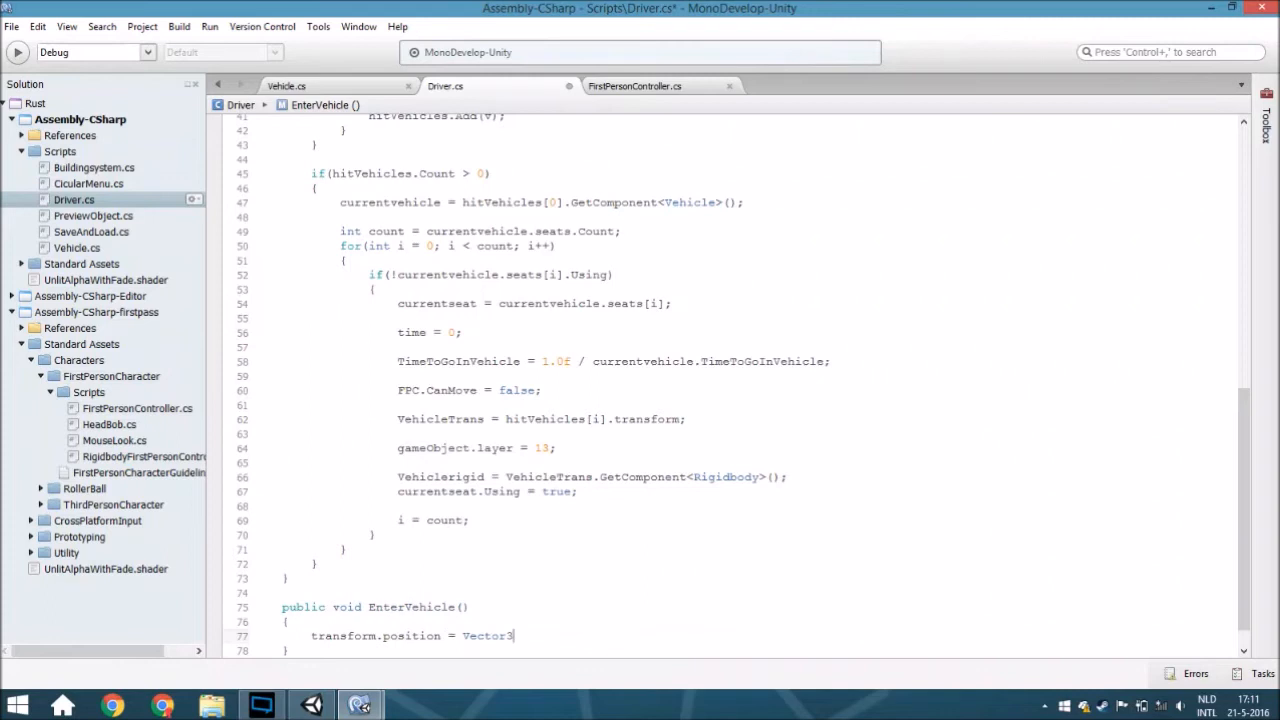
pyautogui.write('.Lerp')
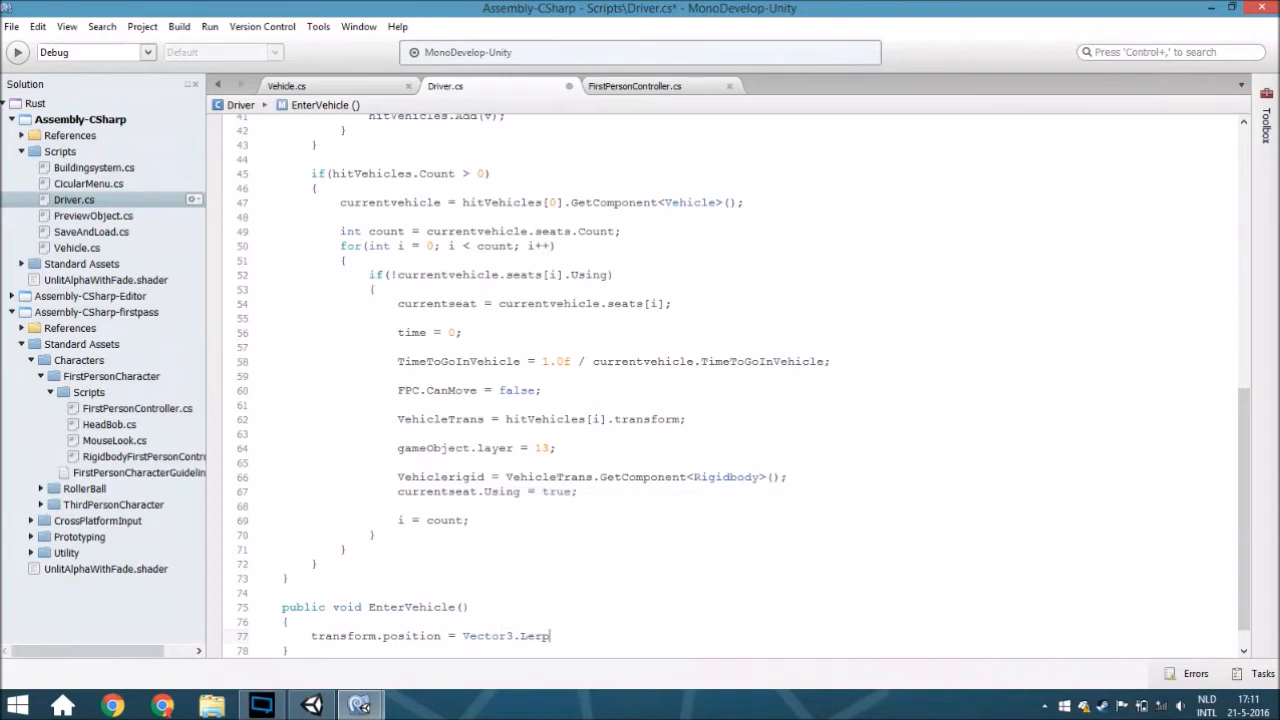
pyautogui.write('();')
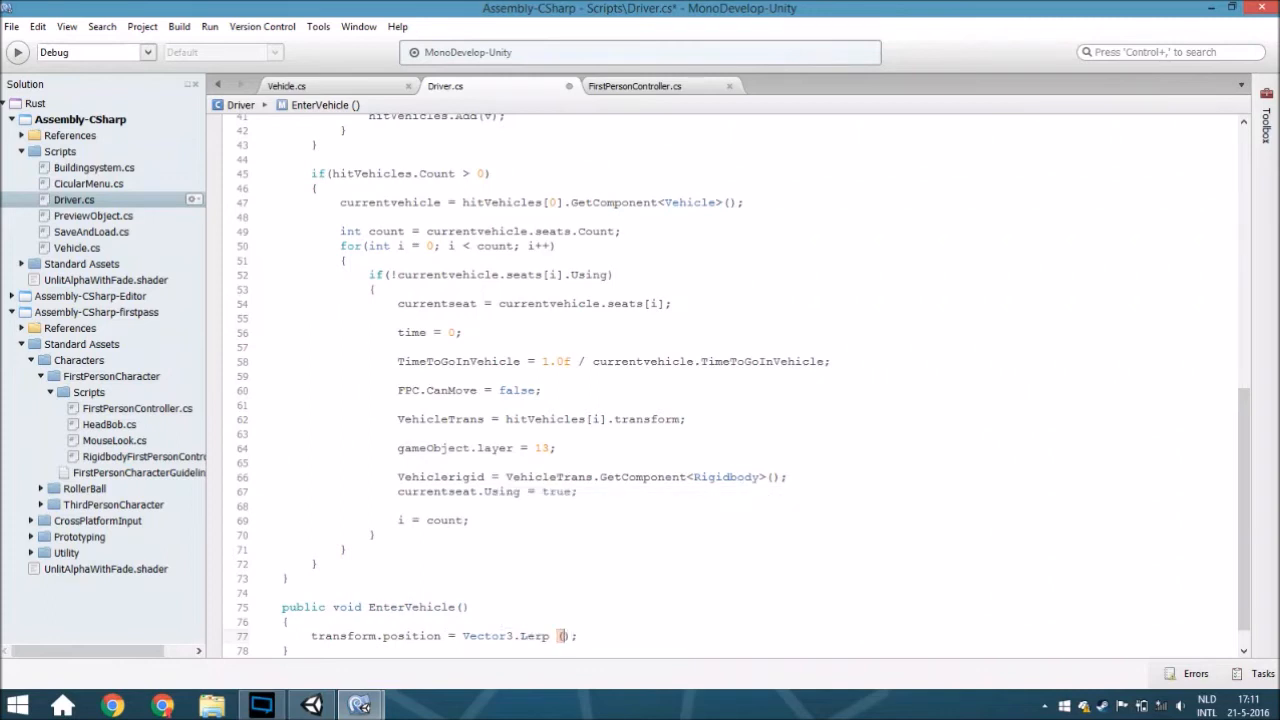
pyautogui.write('transform.position, currentseat.place.')
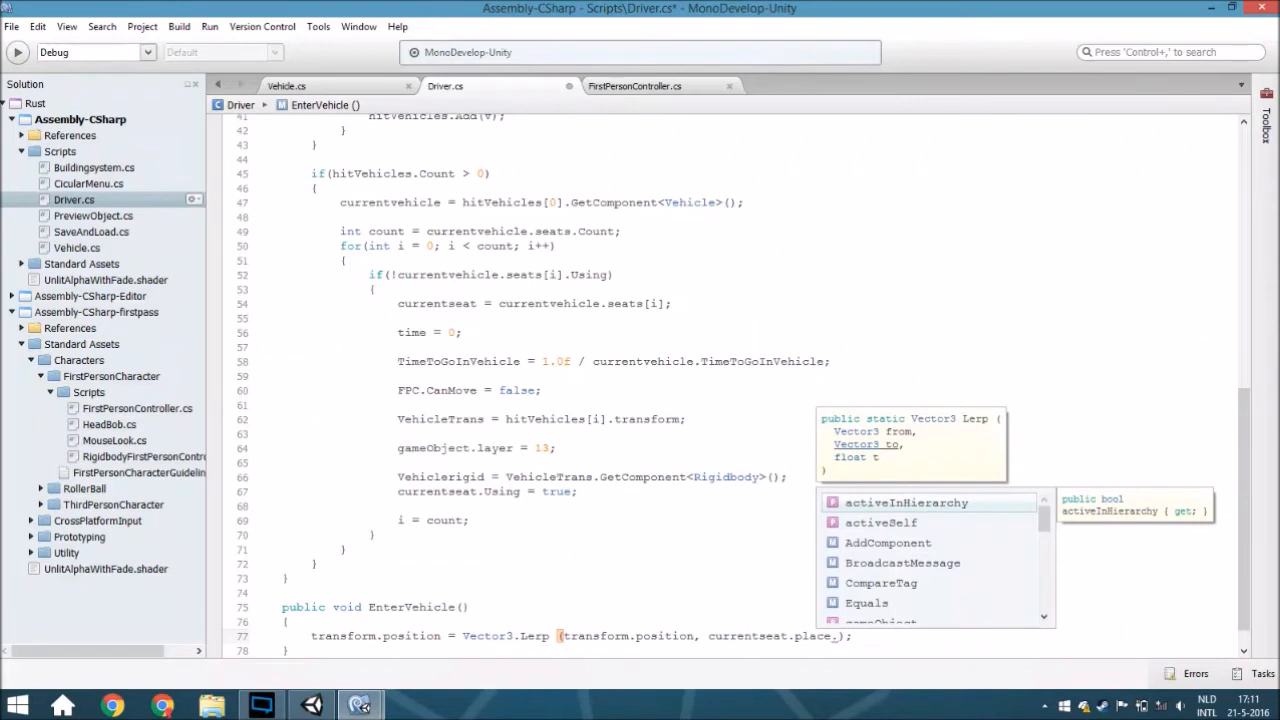
pyautogui.write('tra')
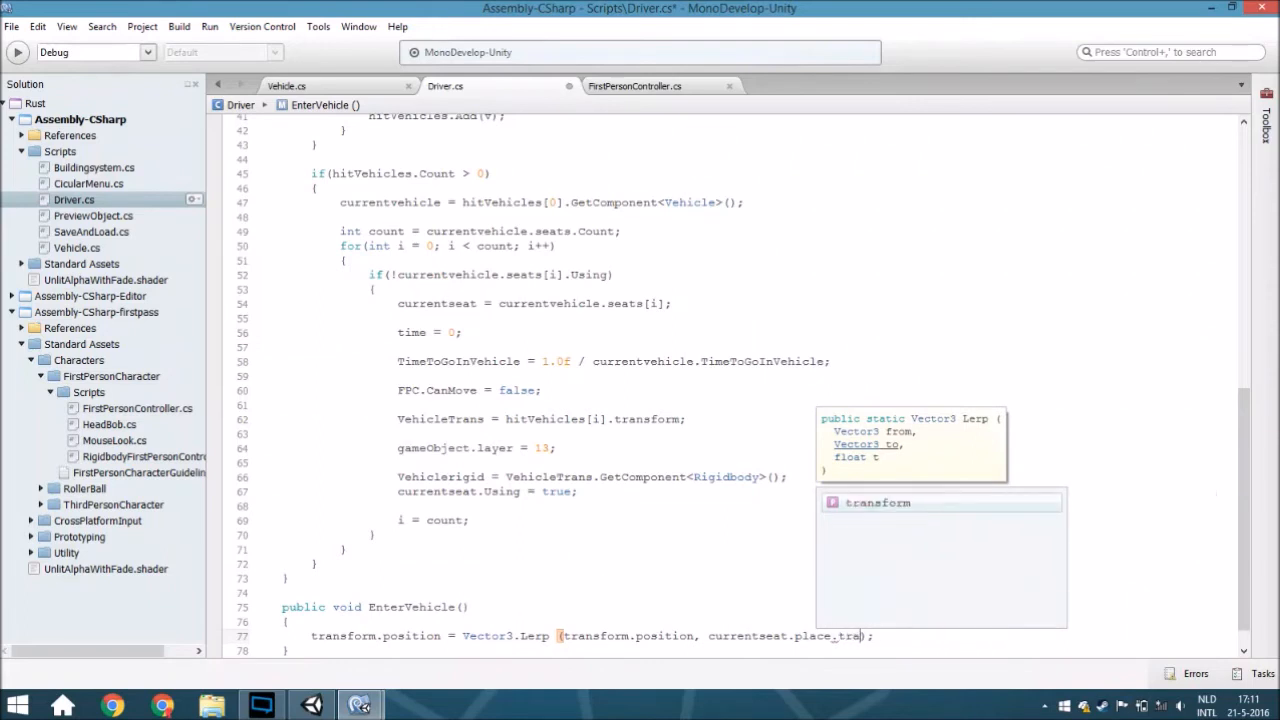
pyautogui.write('pos')
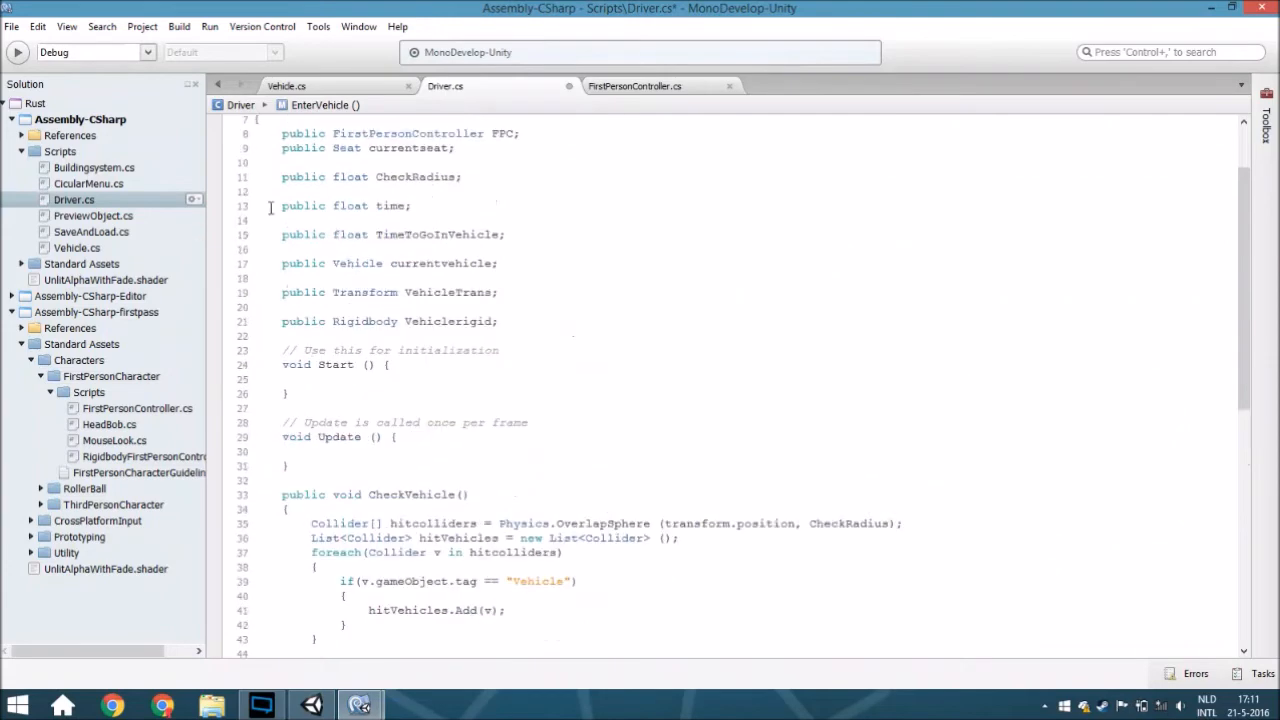
# Add time += Time.deltaTime * TimeToGoInVehicle and begin an if(time > 1.0f) block
pyautogui.scroll(-3)
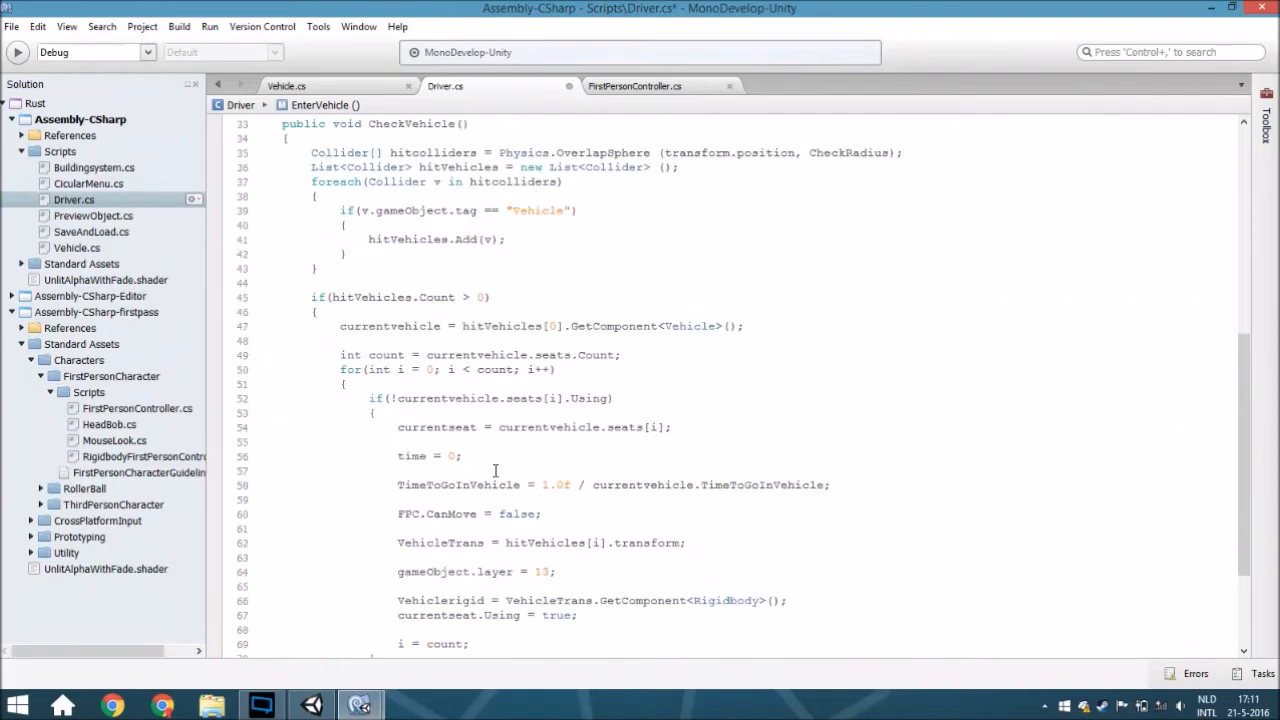
pyautogui.scroll(-3)
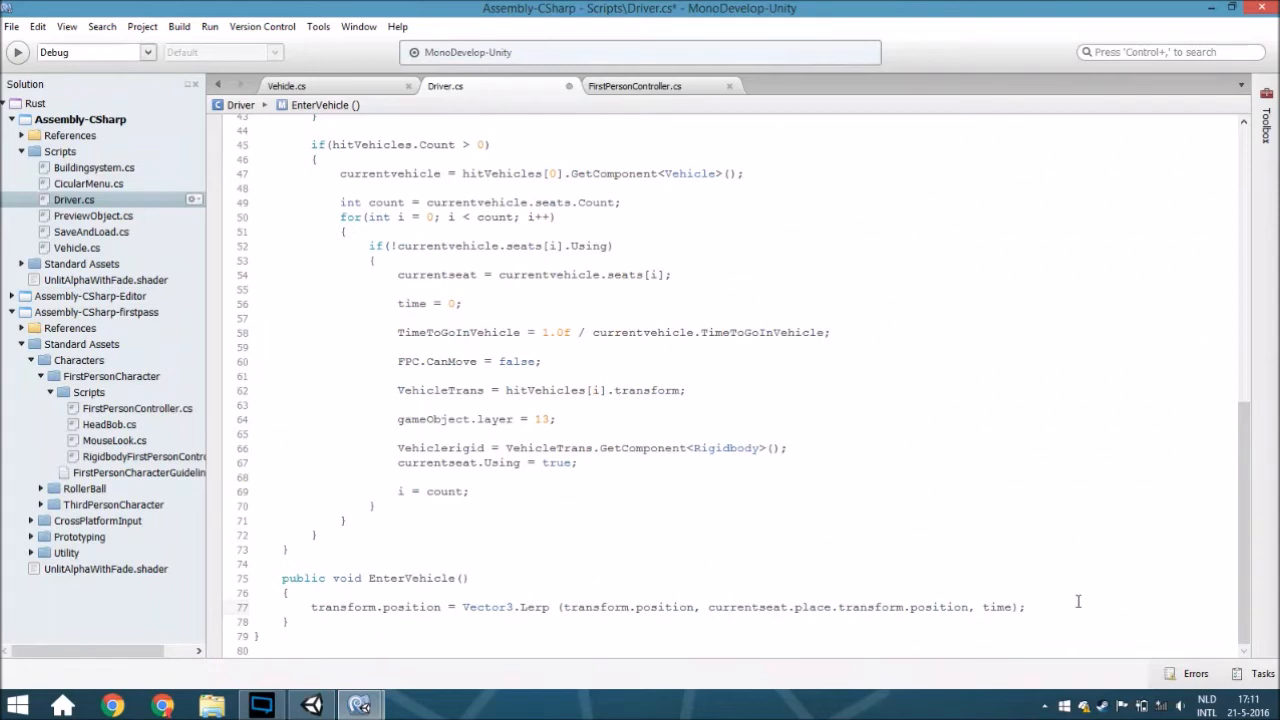
pyautogui.write('time +=')
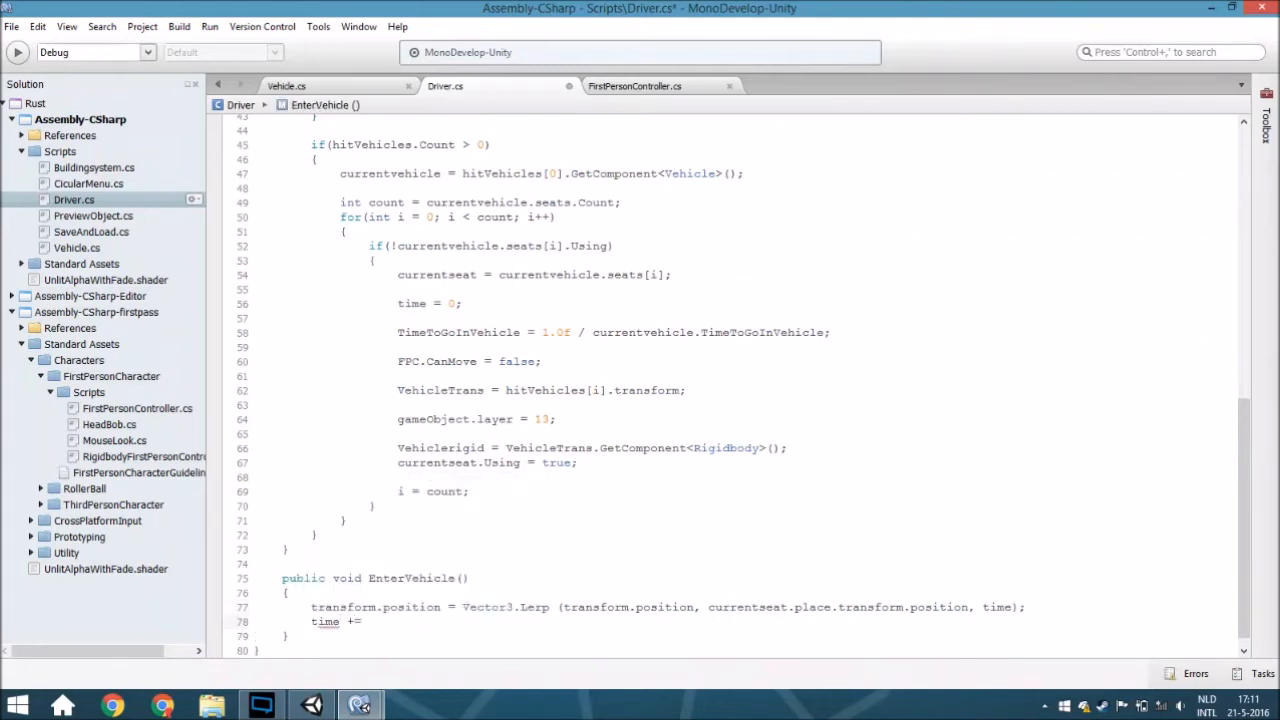
pyautogui.write('time')
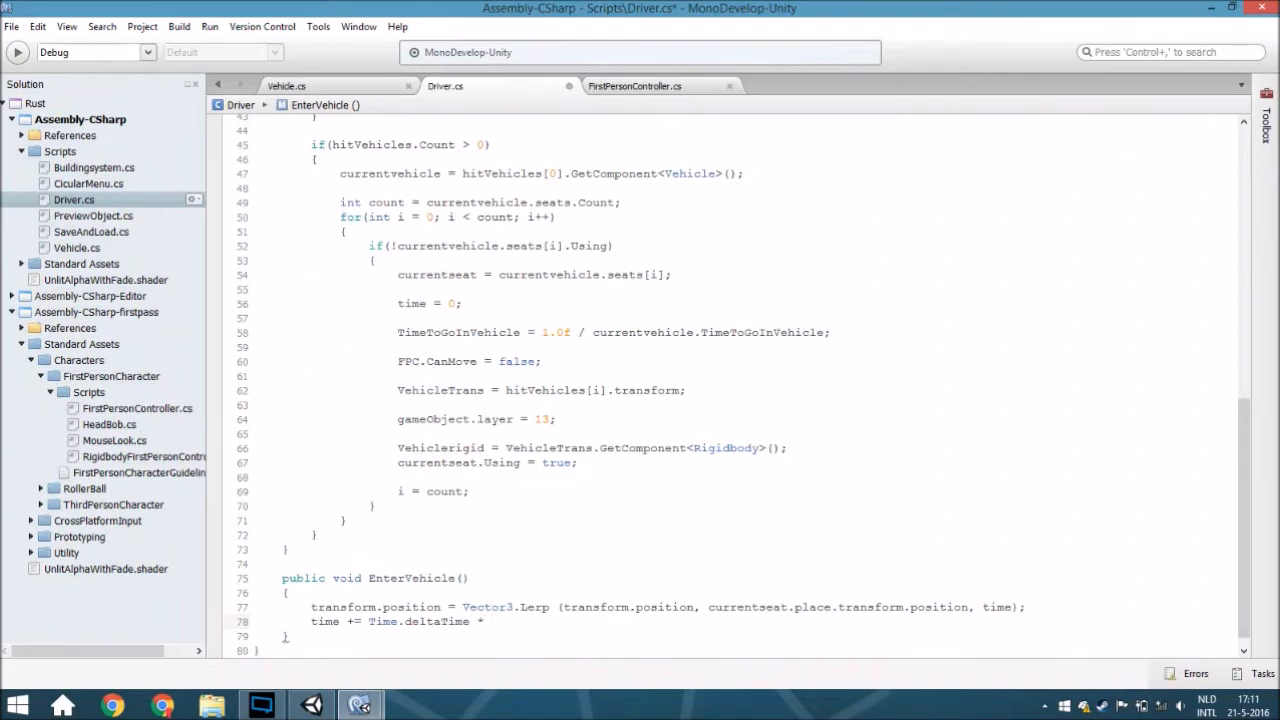
pyautogui.write('time')
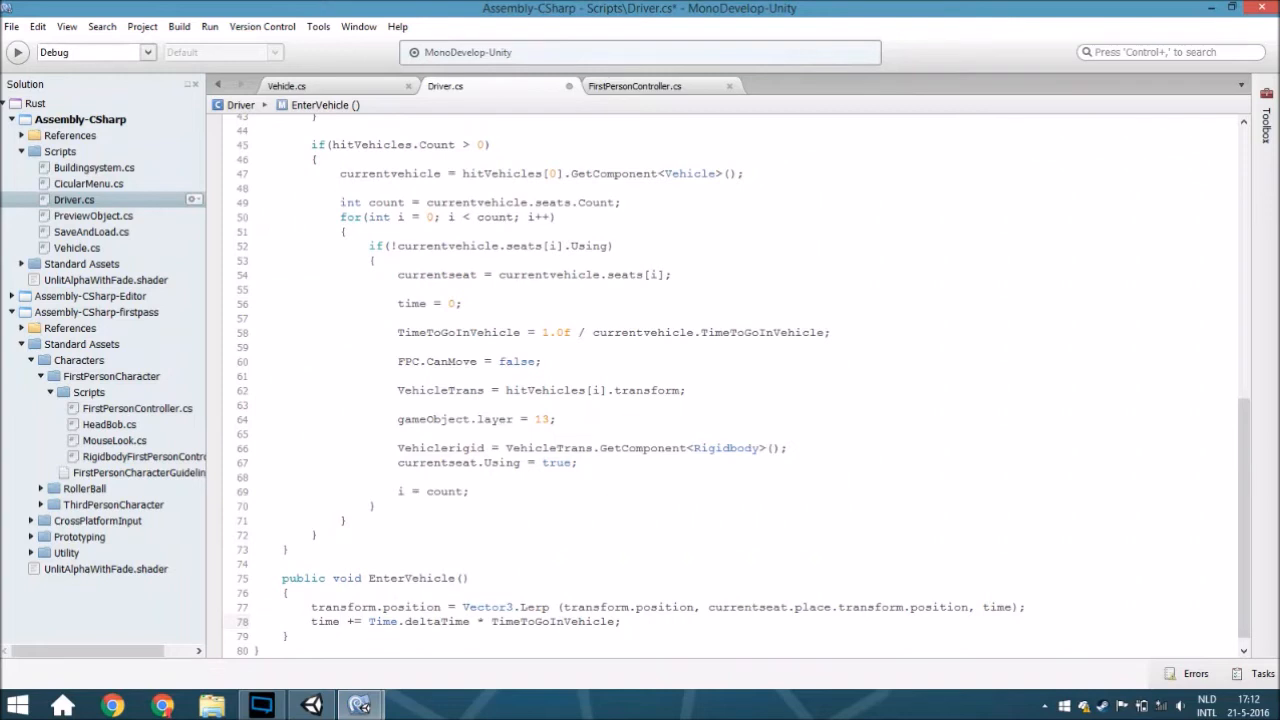
pyautogui.click(320, 636)
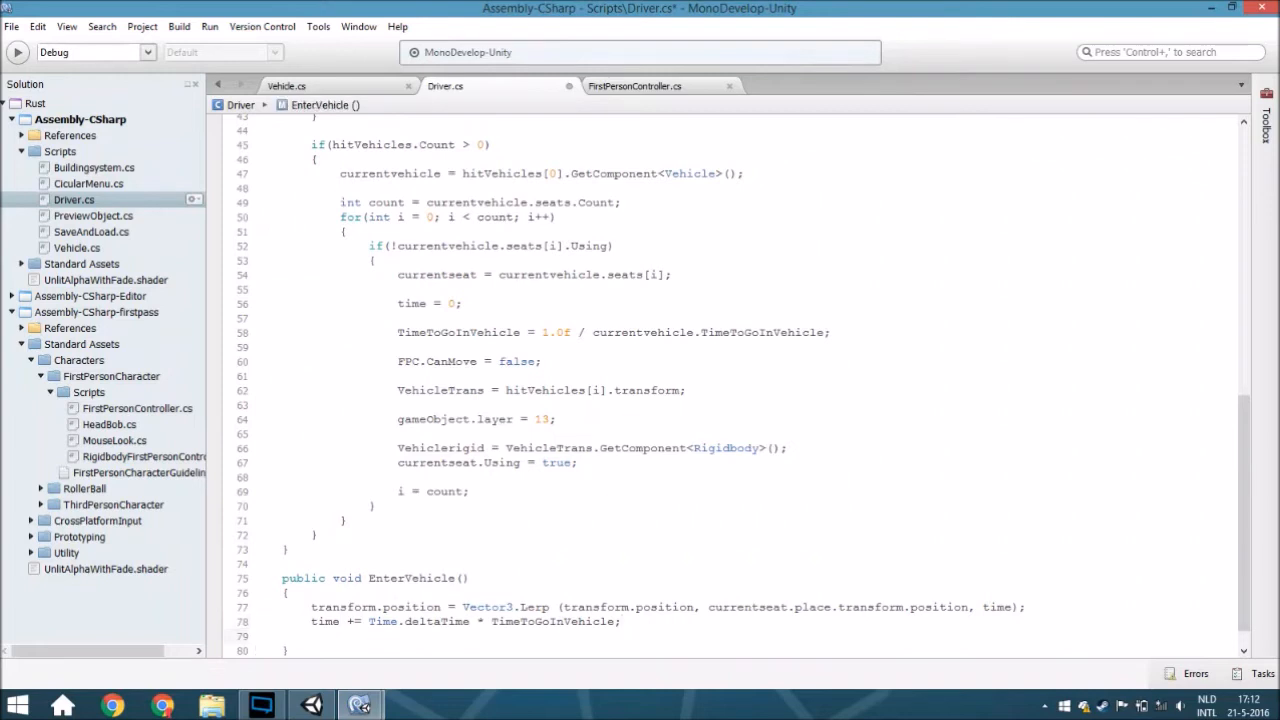
pyautogui.write('if(')
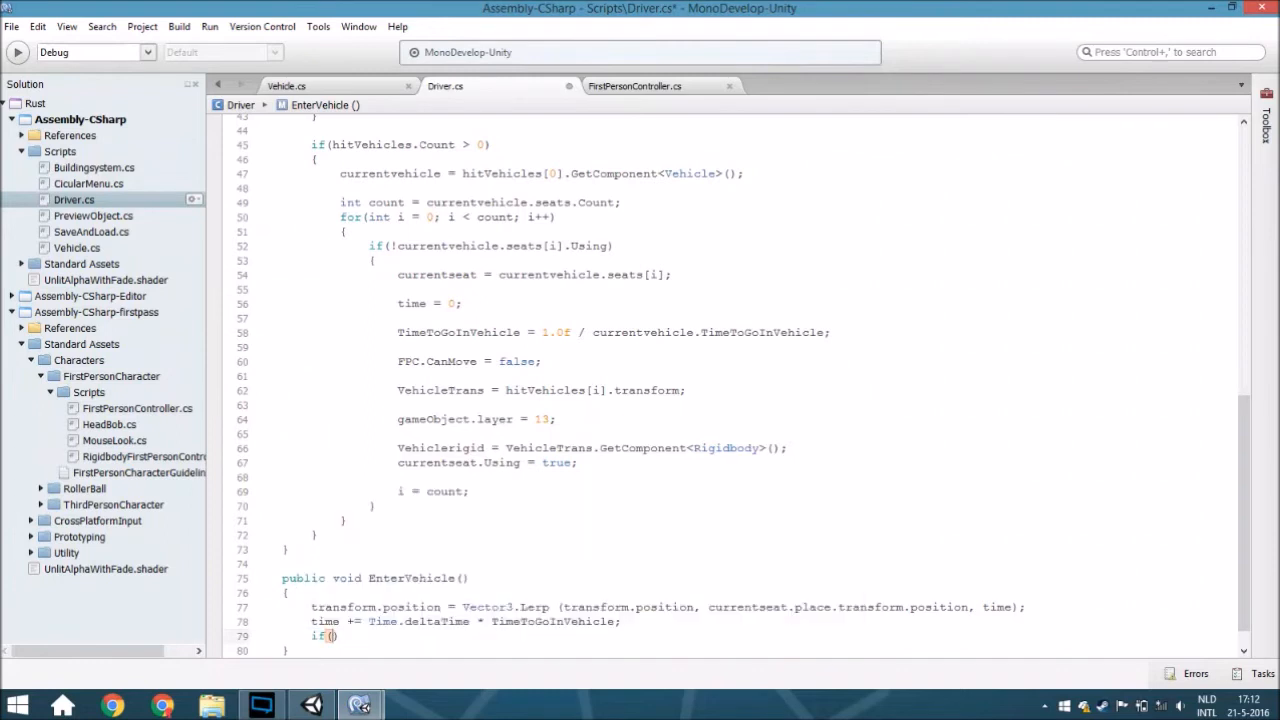
pyautogui.write('time > 10')
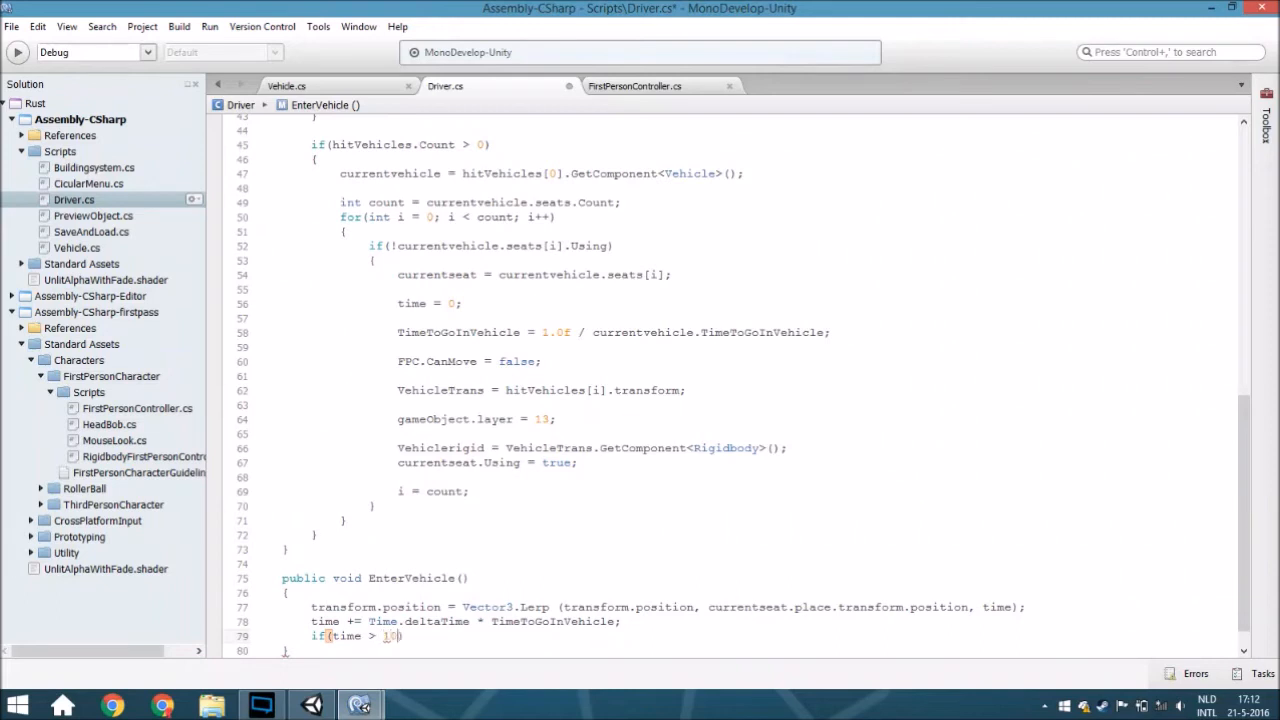
pyautogui.write('.0f')
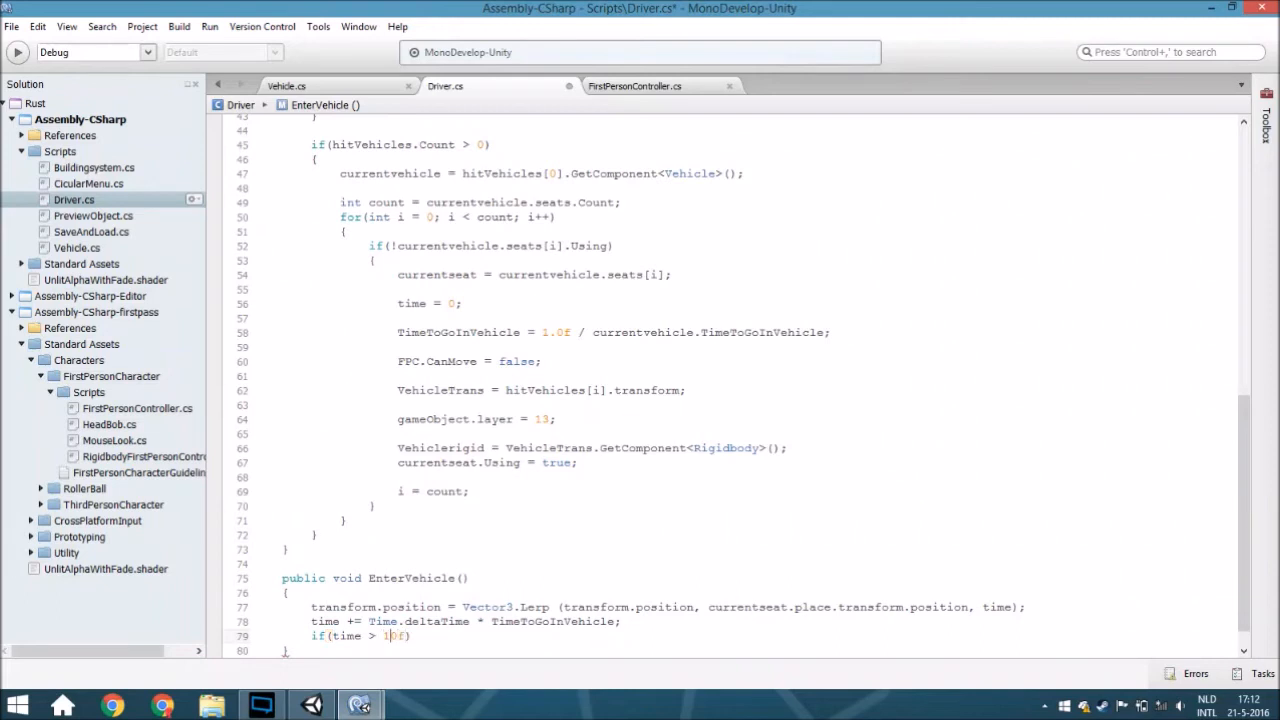
pyautogui.write('.')
pyautogui.write('{')
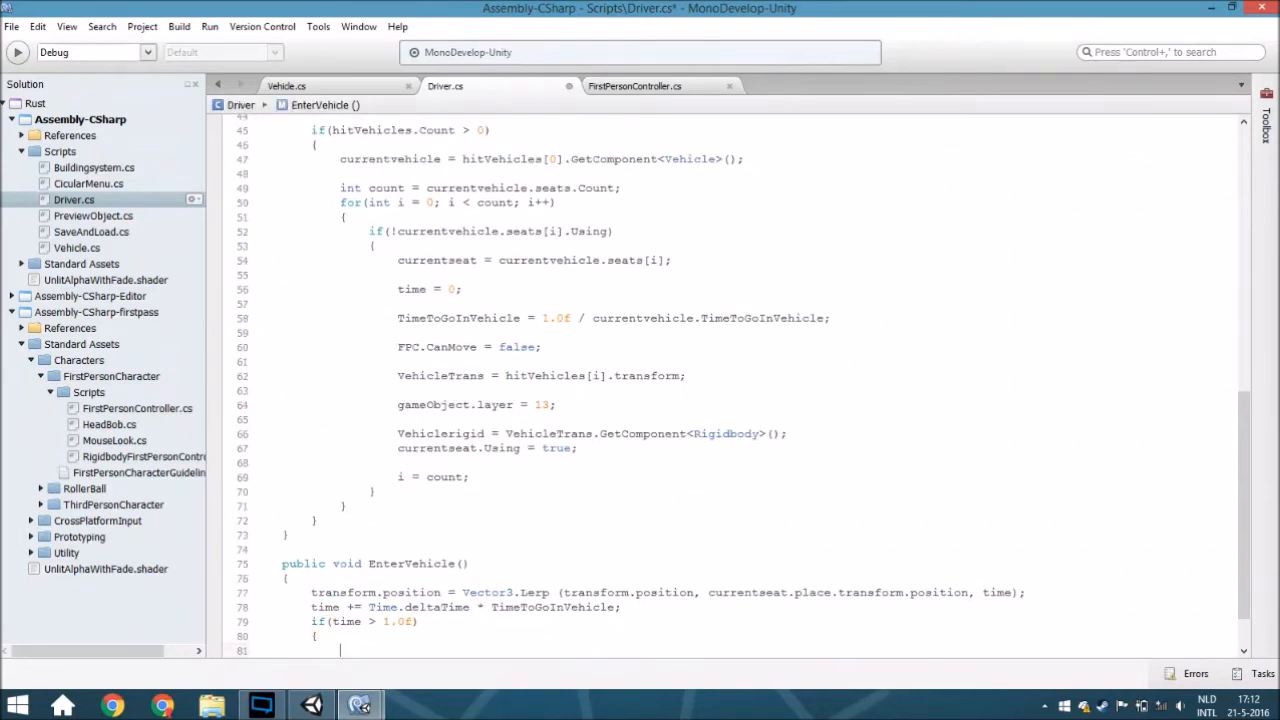
# Inside the if block, write transform.SetParent() with currentseat as its argument
pyautogui.scroll(-3)
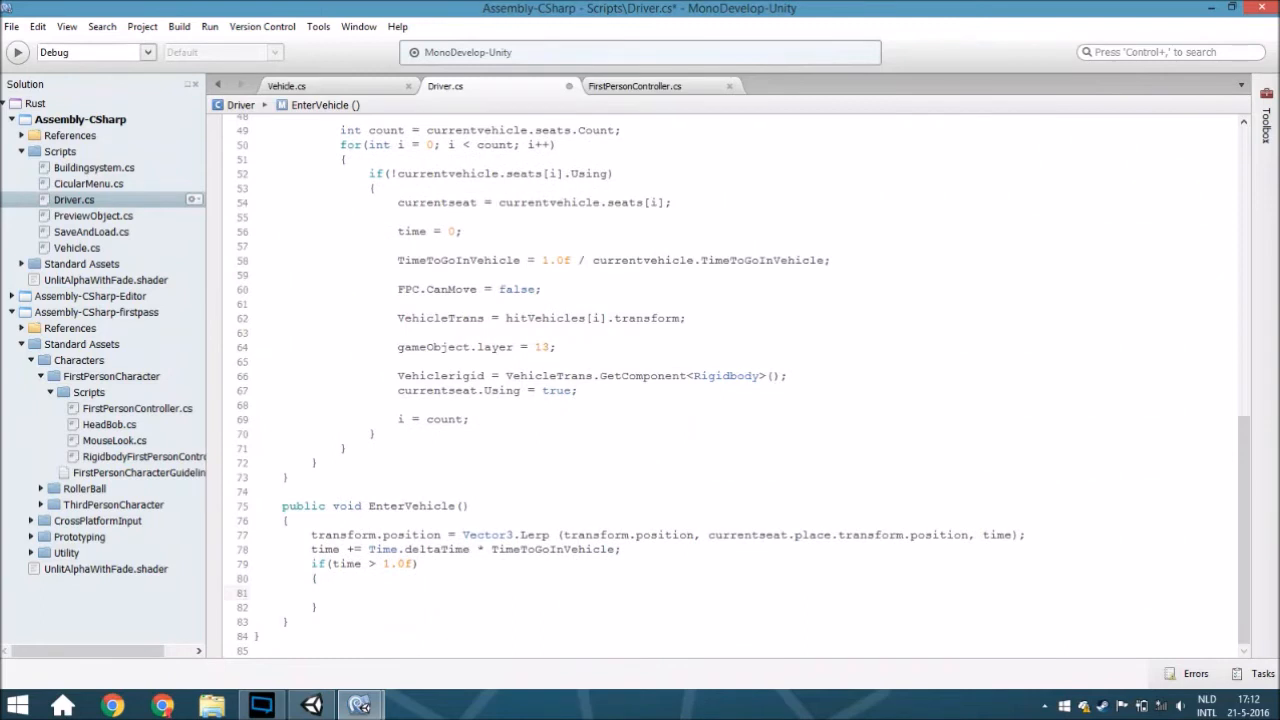
pyautogui.write('transform.')
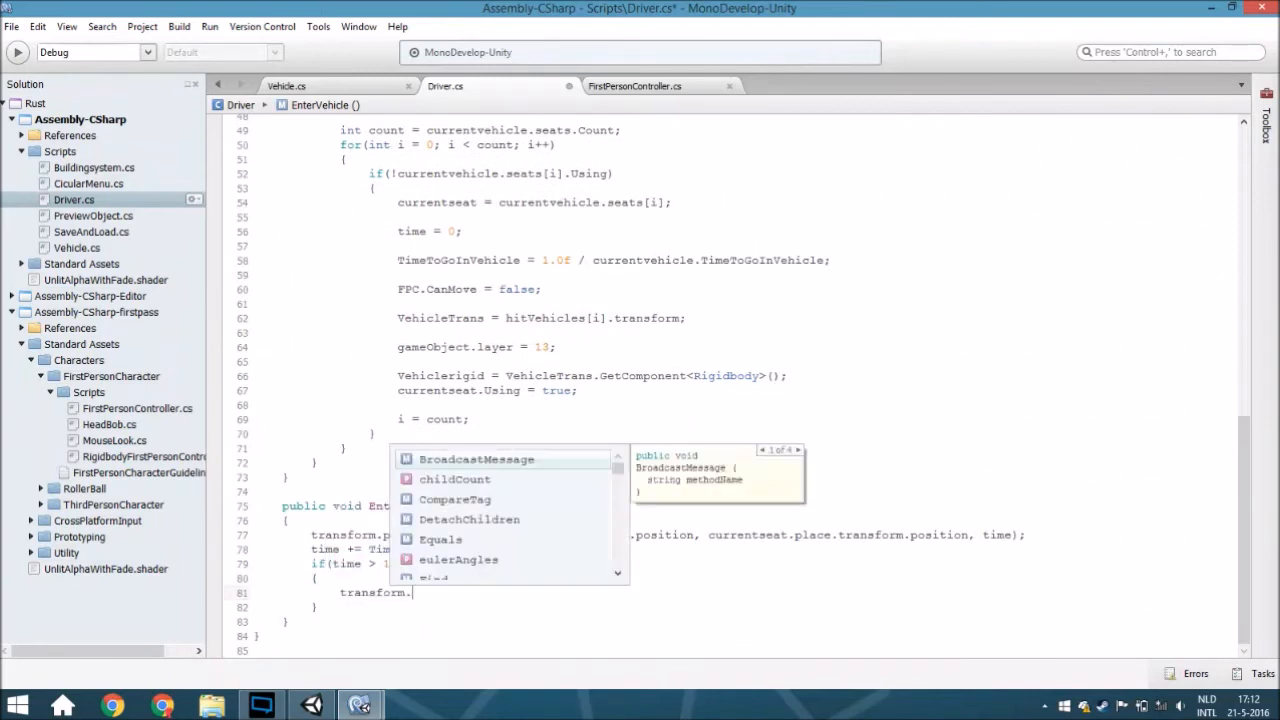
pyautogui.write('SetParent')
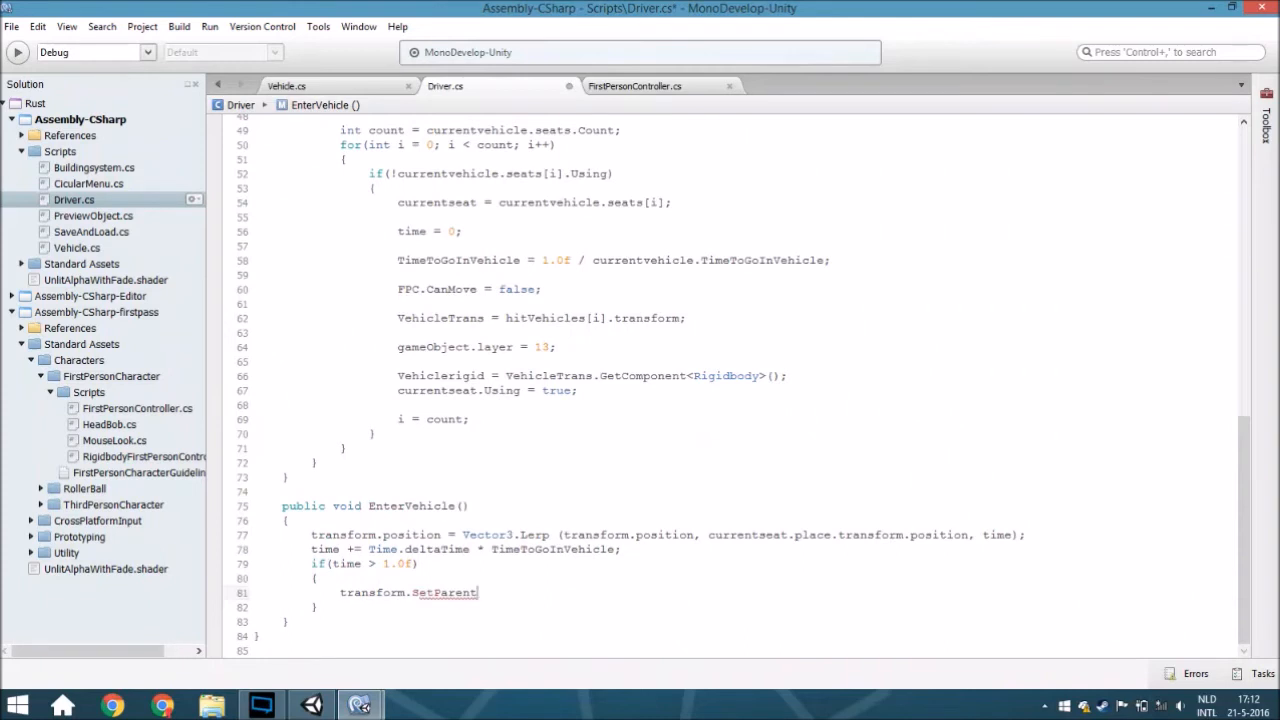
pyautogui.write('();')
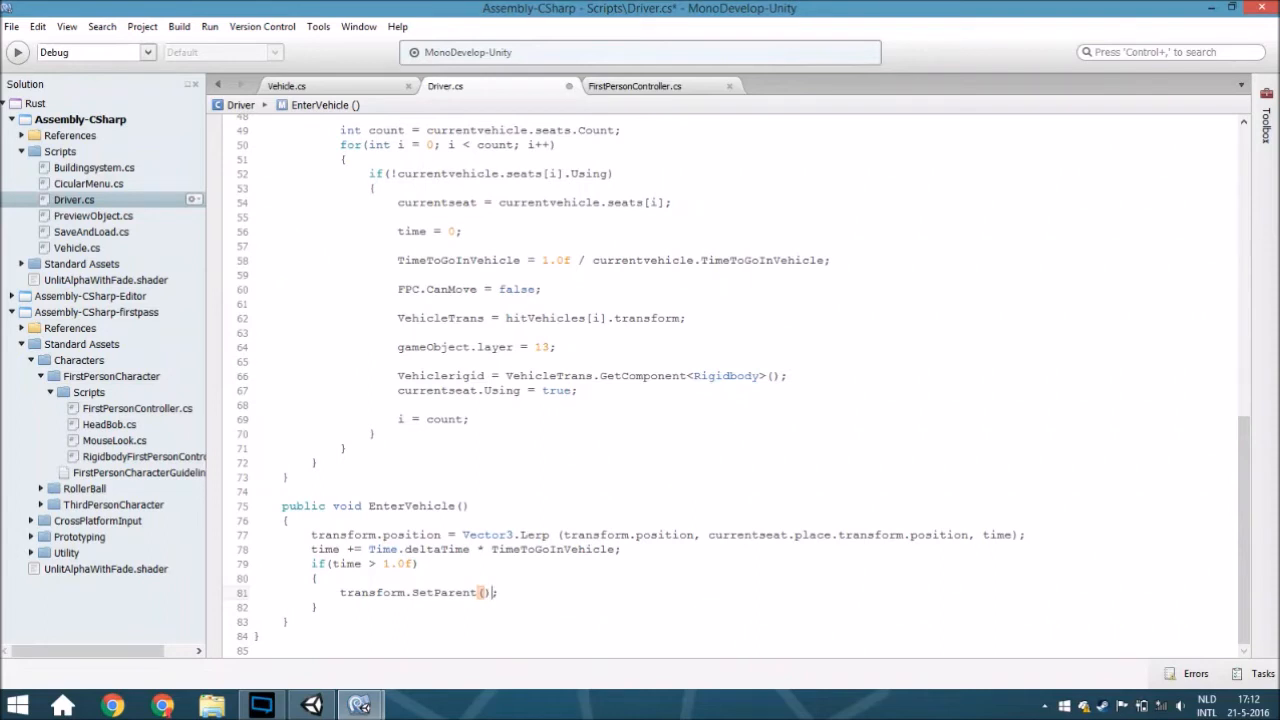
pyautogui.write('curren')
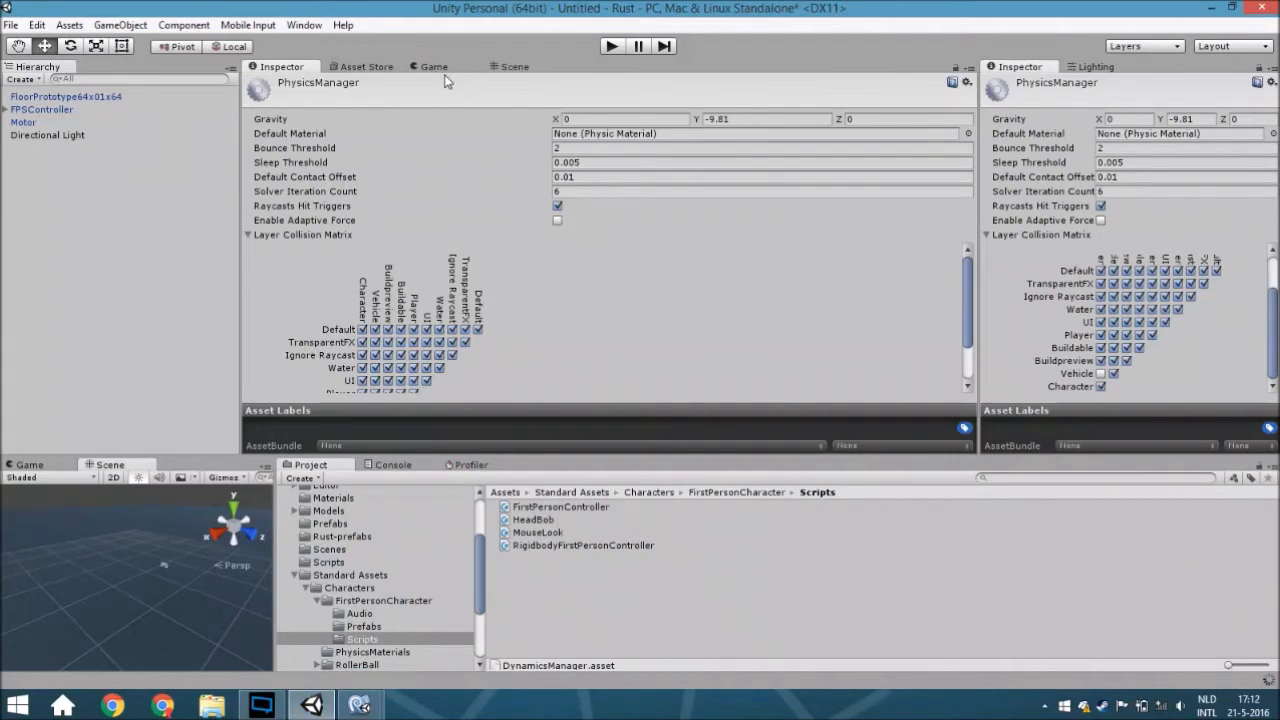
# View the motorcycle in Unity's Scene, then return to the Driver script in MonoDevelop
pyautogui.click(514, 66)
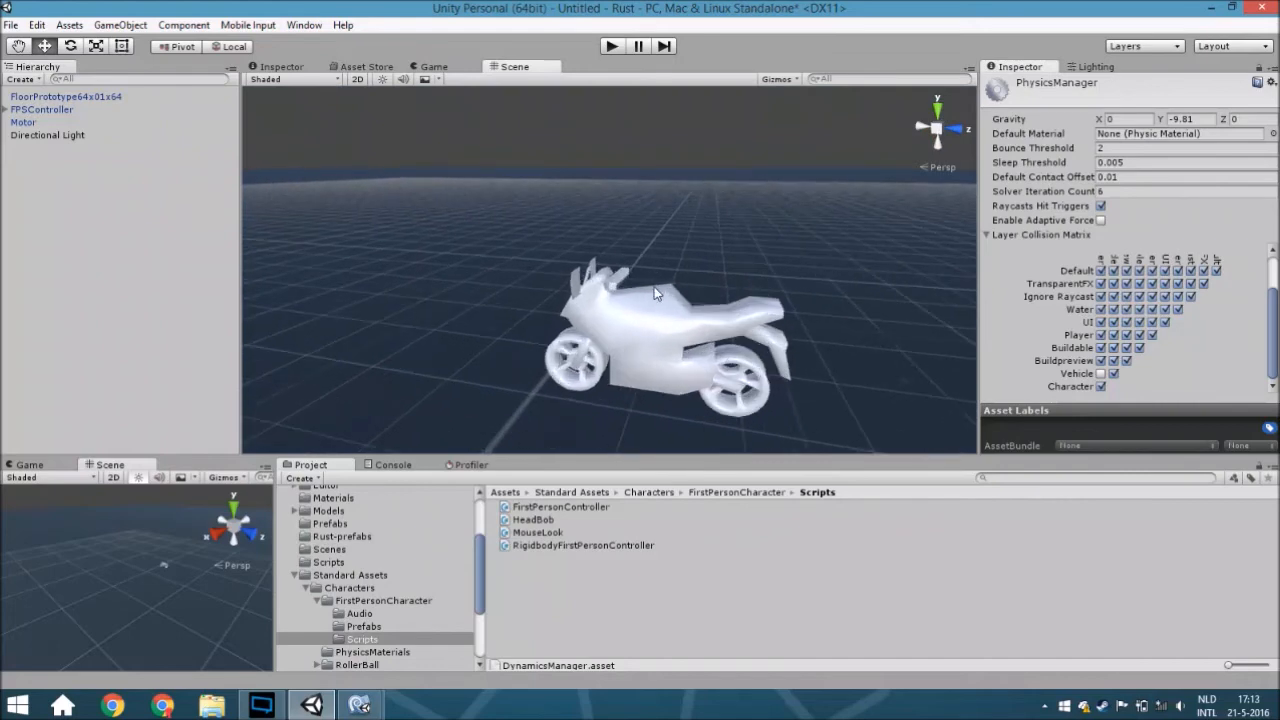
pyautogui.moveTo(690, 292)
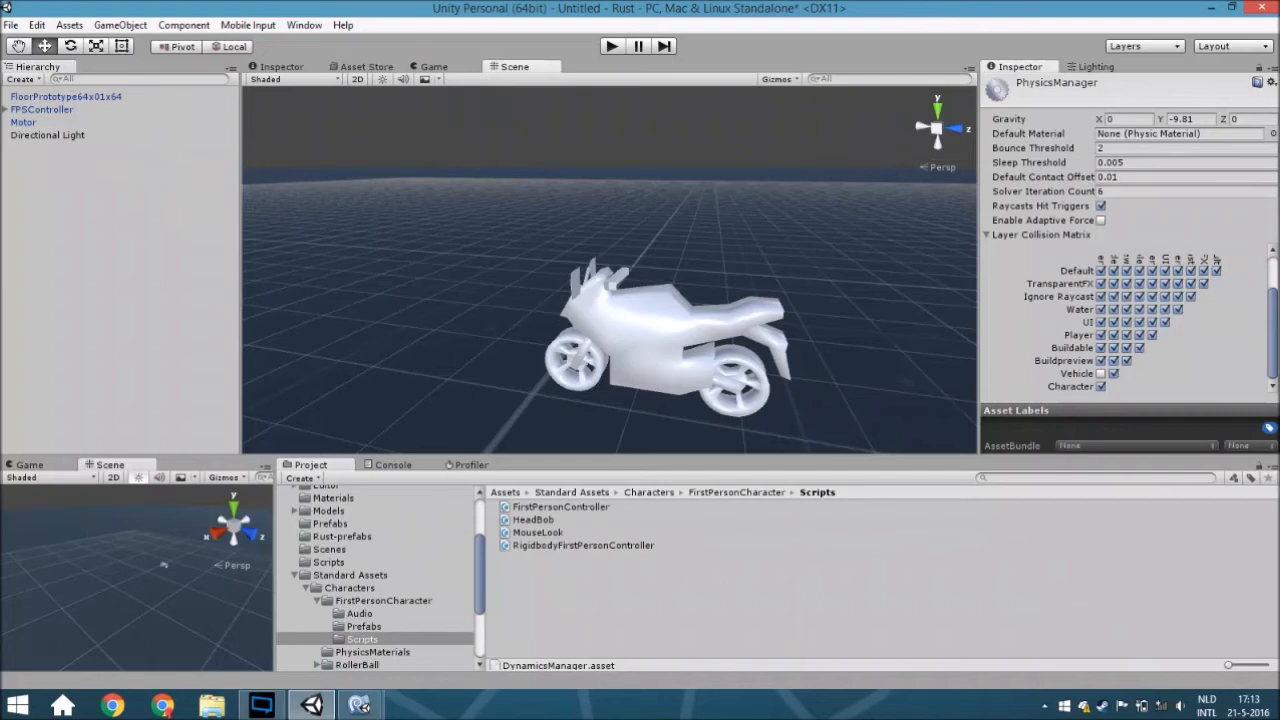
pyautogui.click(358, 704)
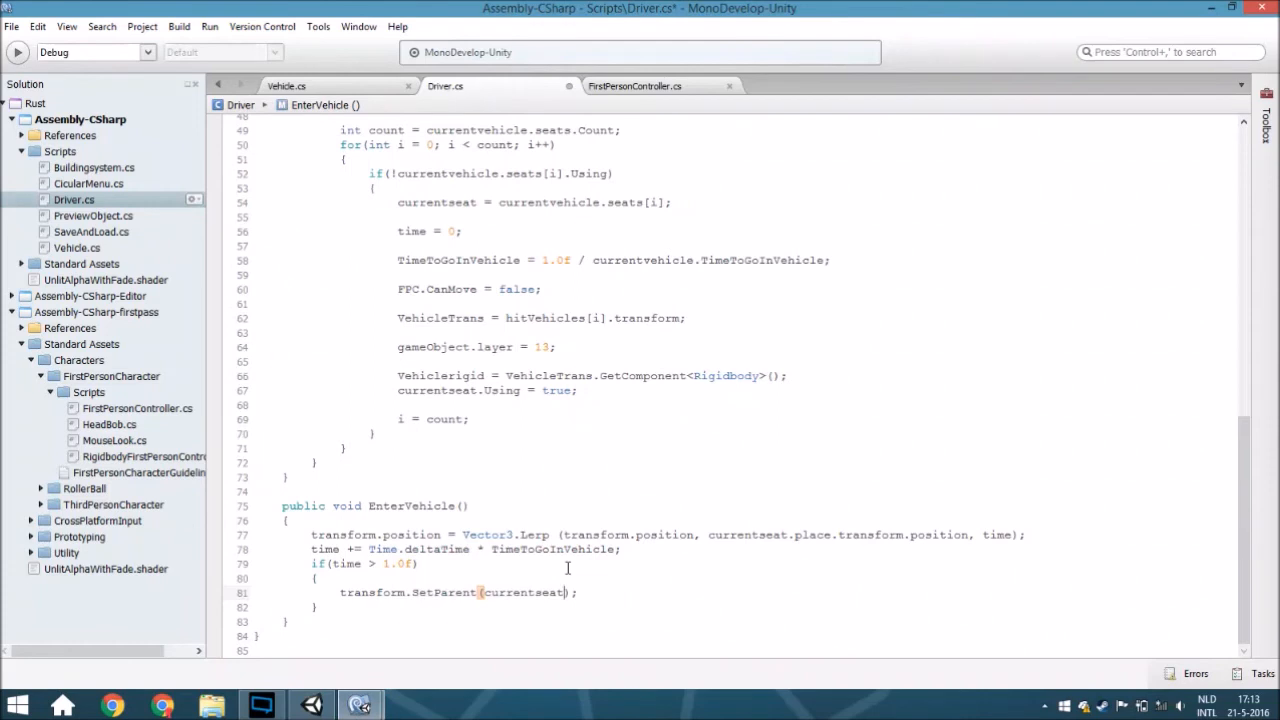
# Parent to currentseat.place.transform and add transform.localPosition = new Vector3(0,0,0); then switch to FirstPersonController.cs
pyautogui.write('.place.transform')
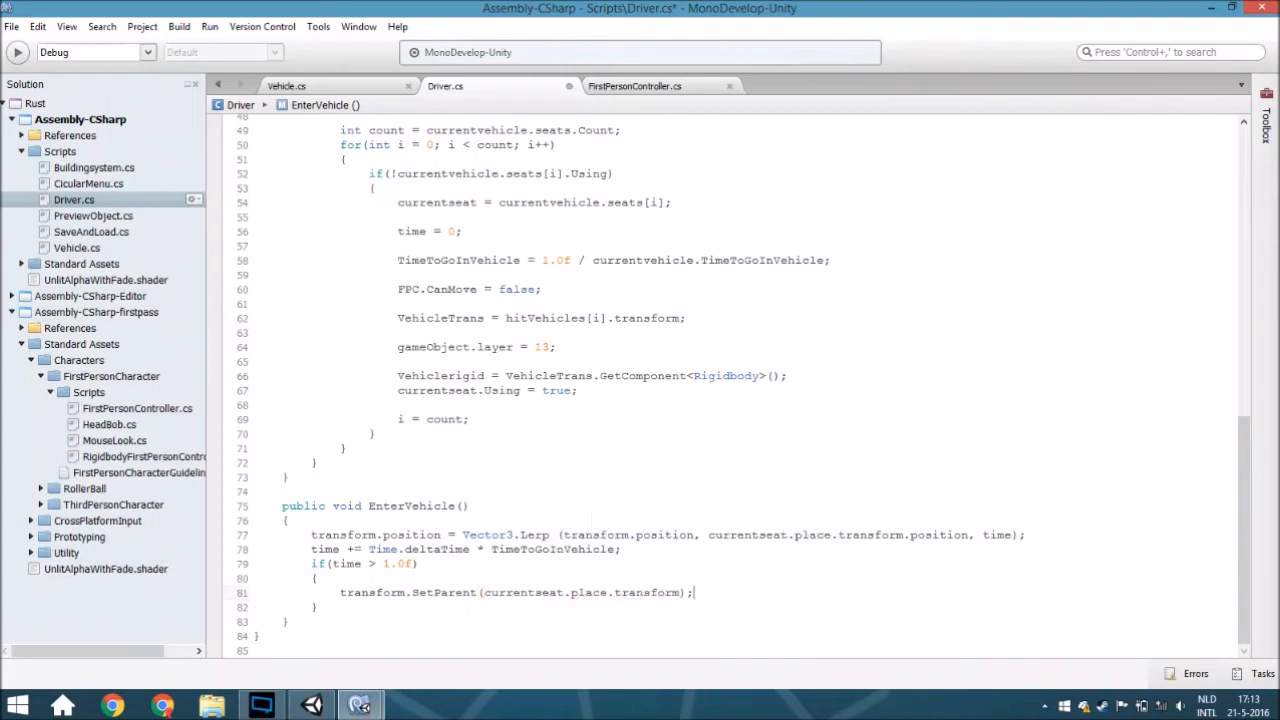
pyautogui.write('transform.')
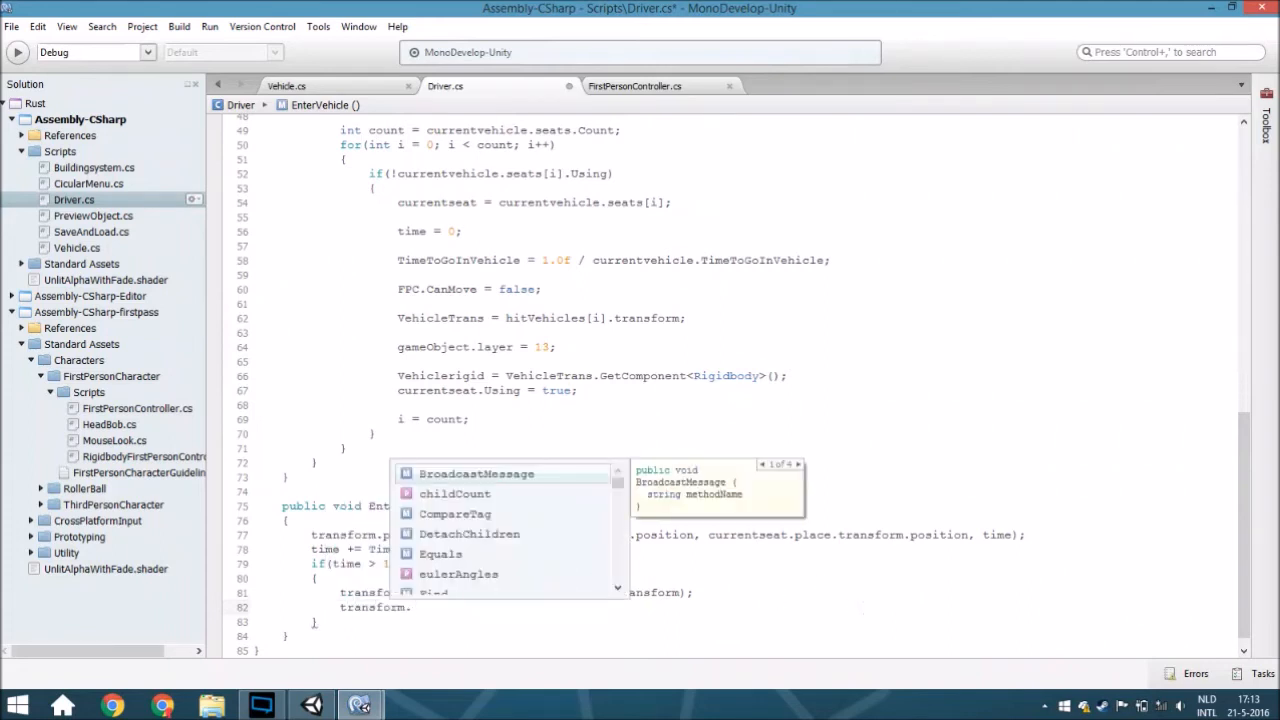
pyautogui.write('localPosition')
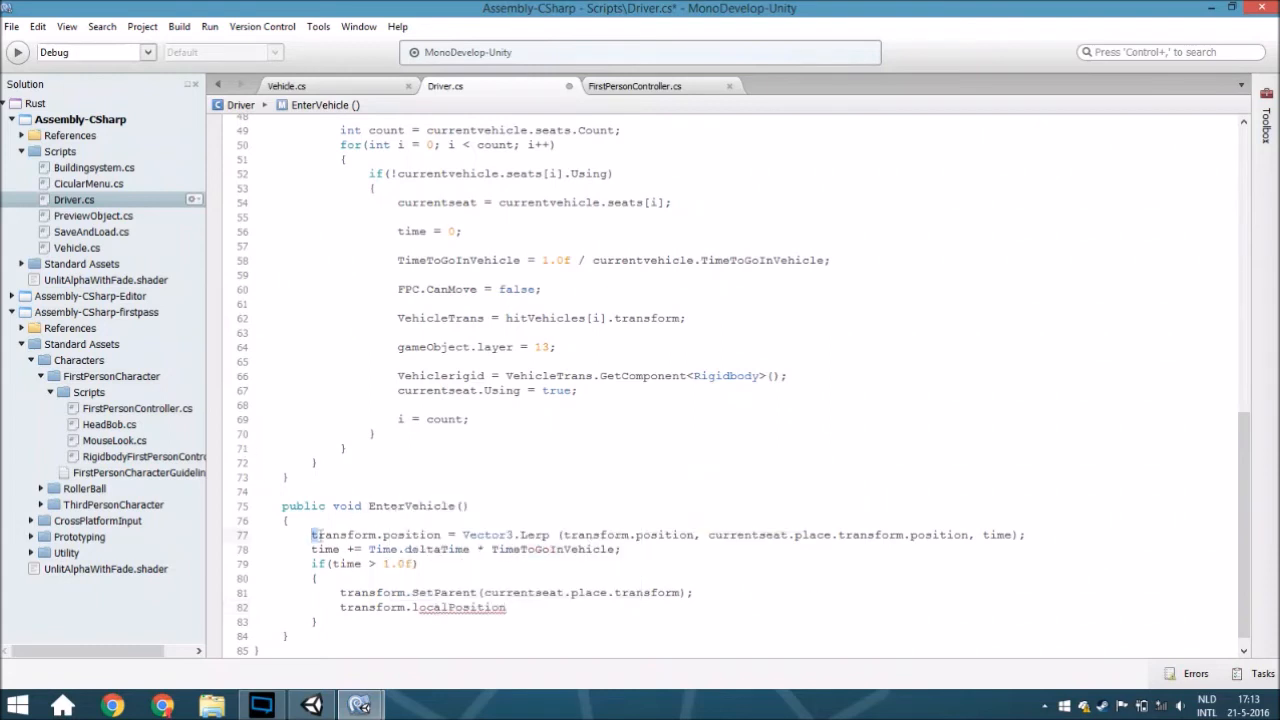
pyautogui.moveTo(312, 534)
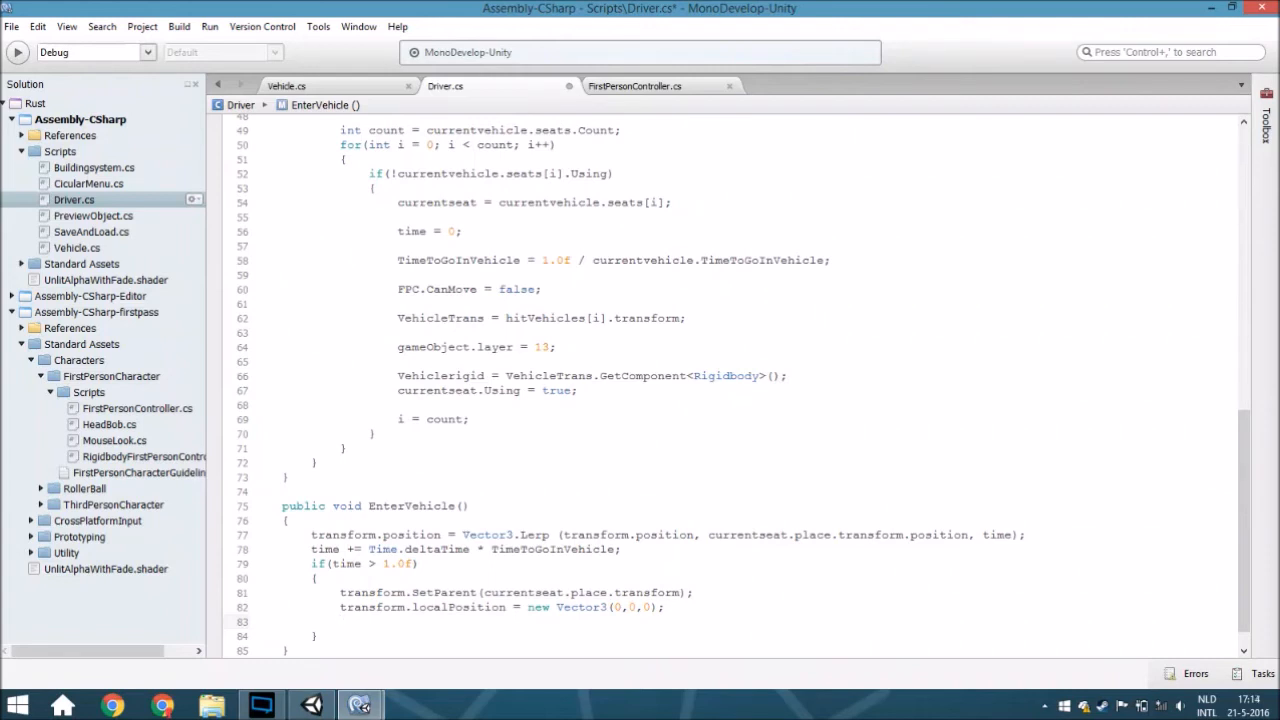
pyautogui.click(340, 620)
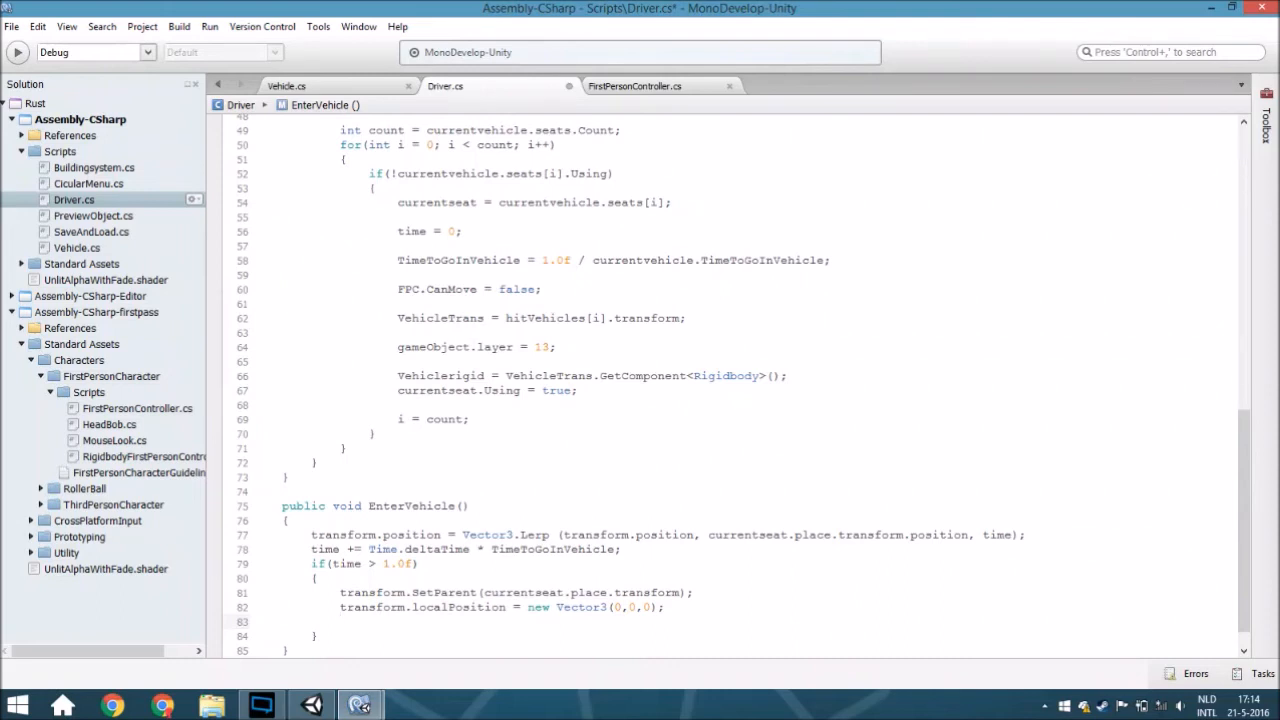
pyautogui.click(342, 620)
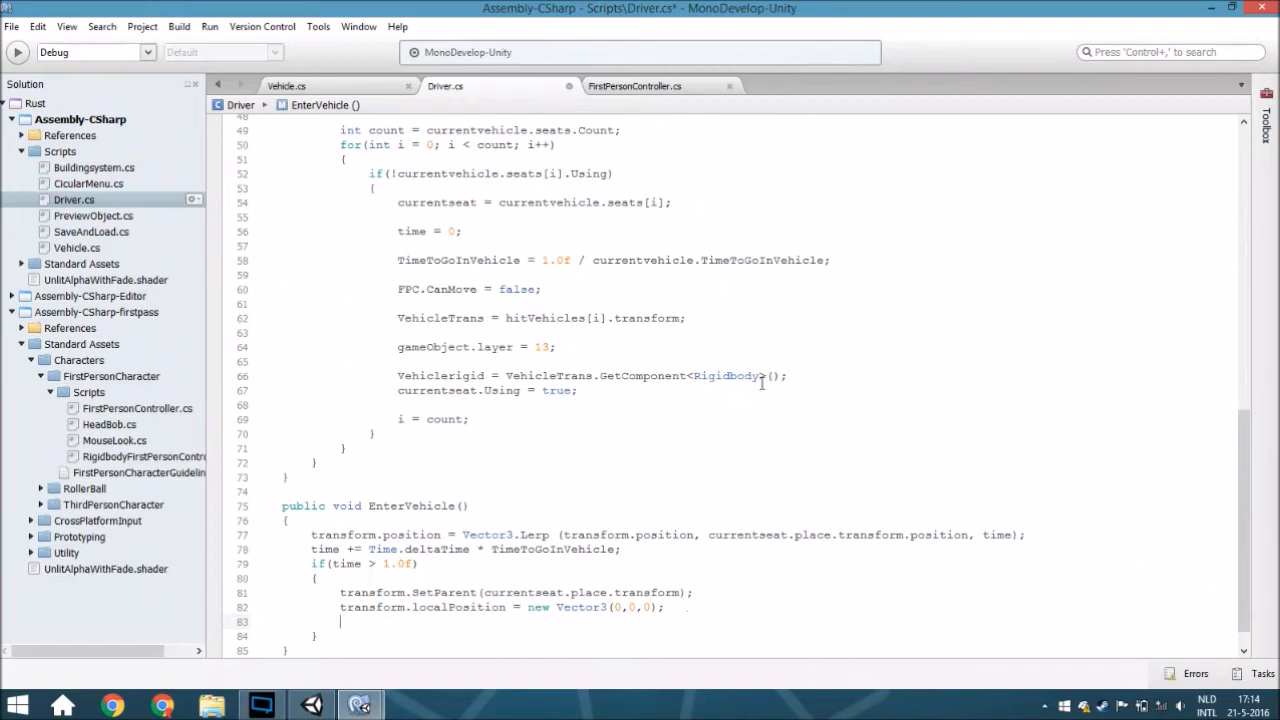
pyautogui.click(636, 86)
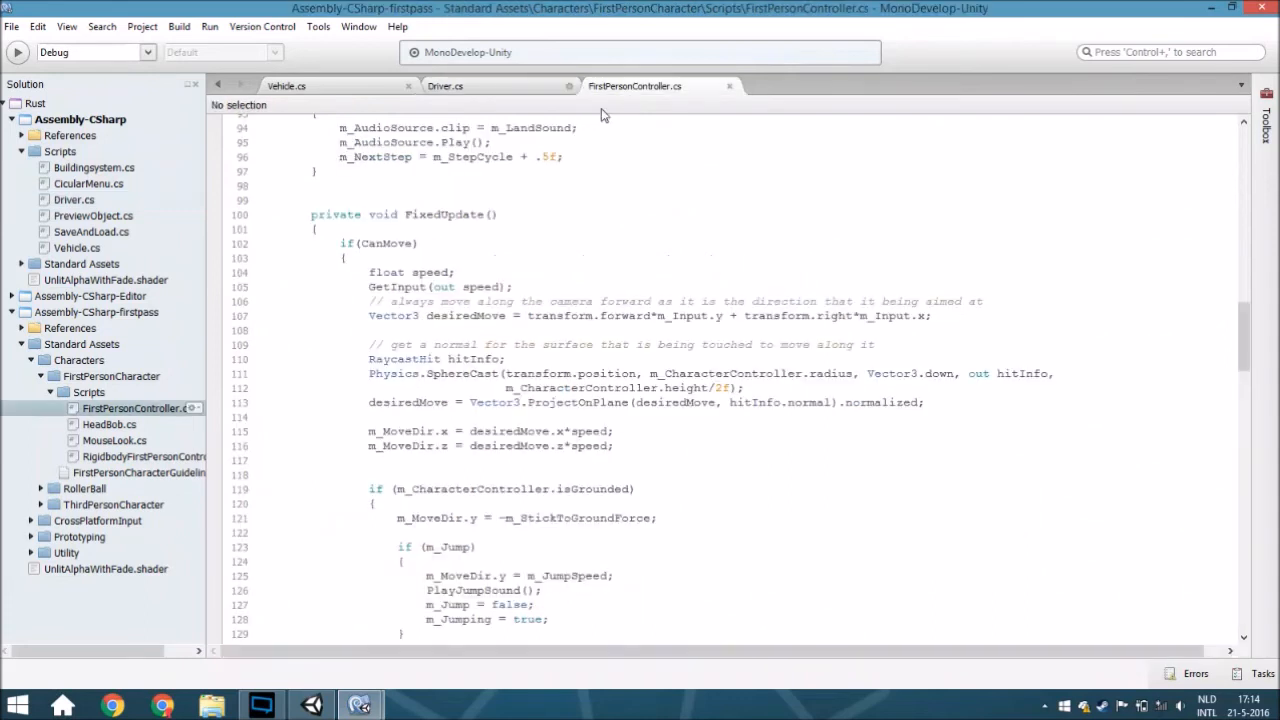
# Return to the Driver.cs tab and its EnterVehicle method
pyautogui.click(444, 86)
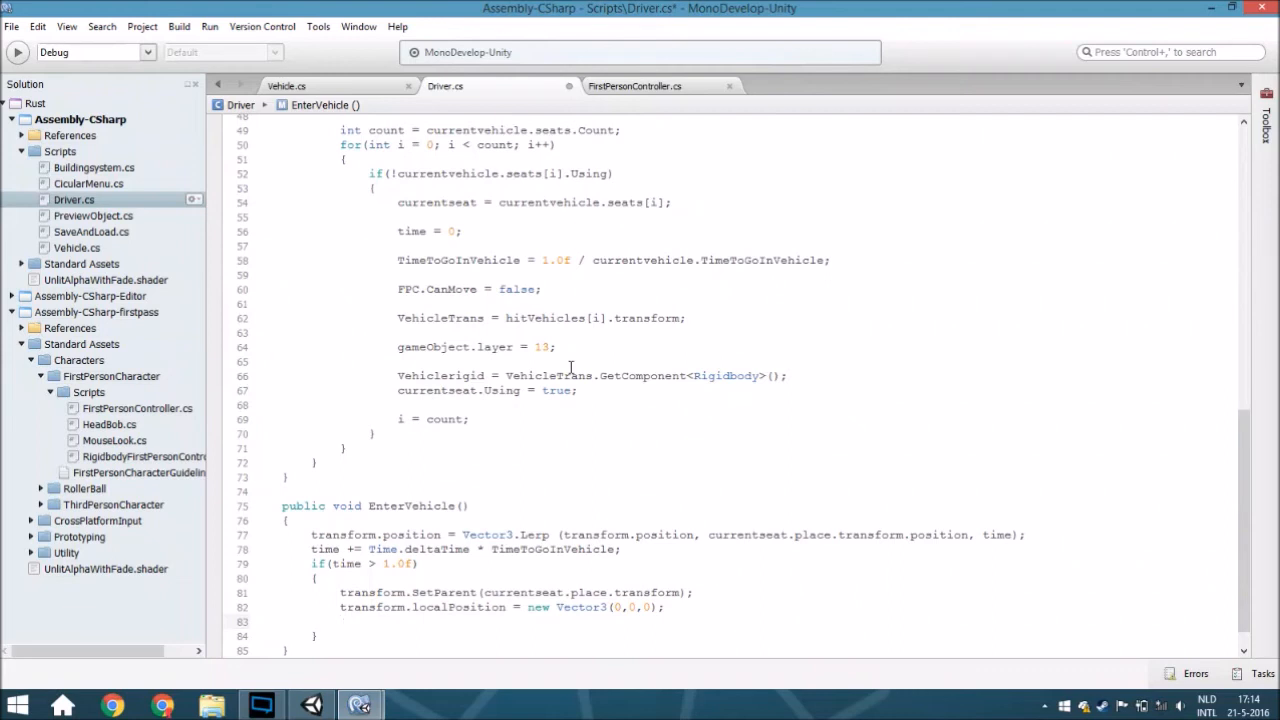
# On a new line, write currentseat.place.transform.rotation = new Quaternion
pyautogui.click(344, 620)
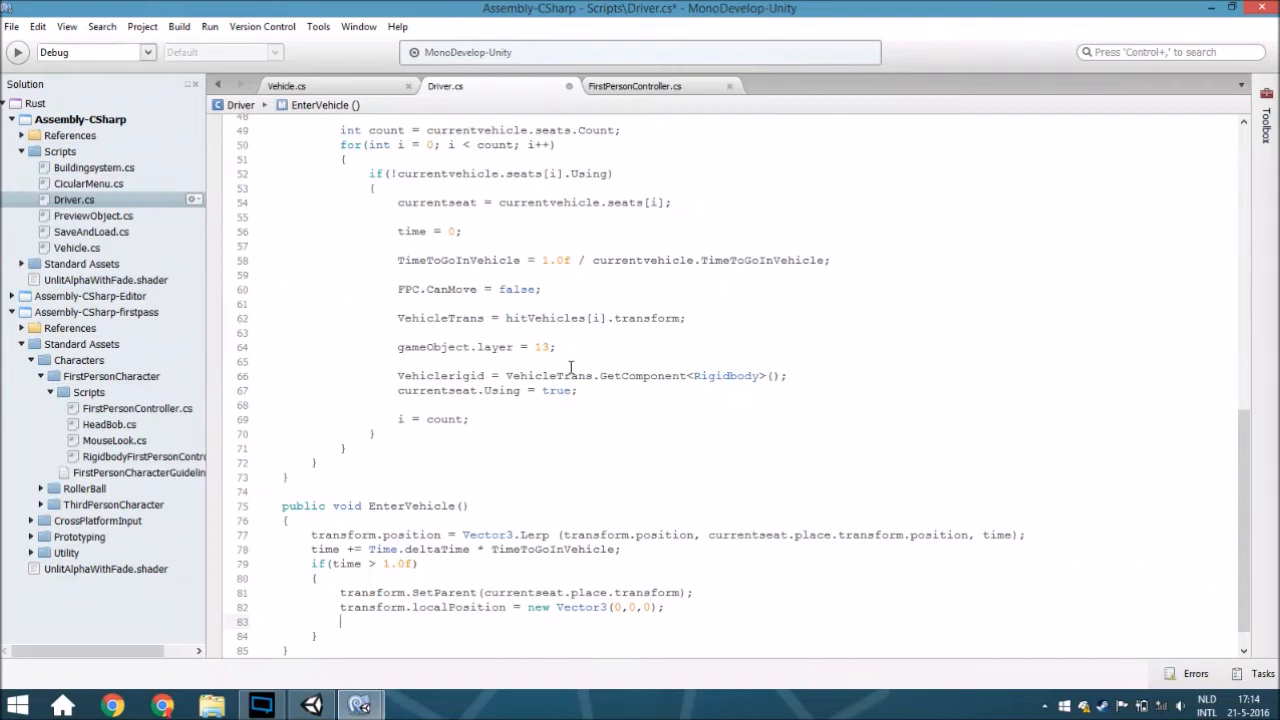
pyautogui.press('Return')
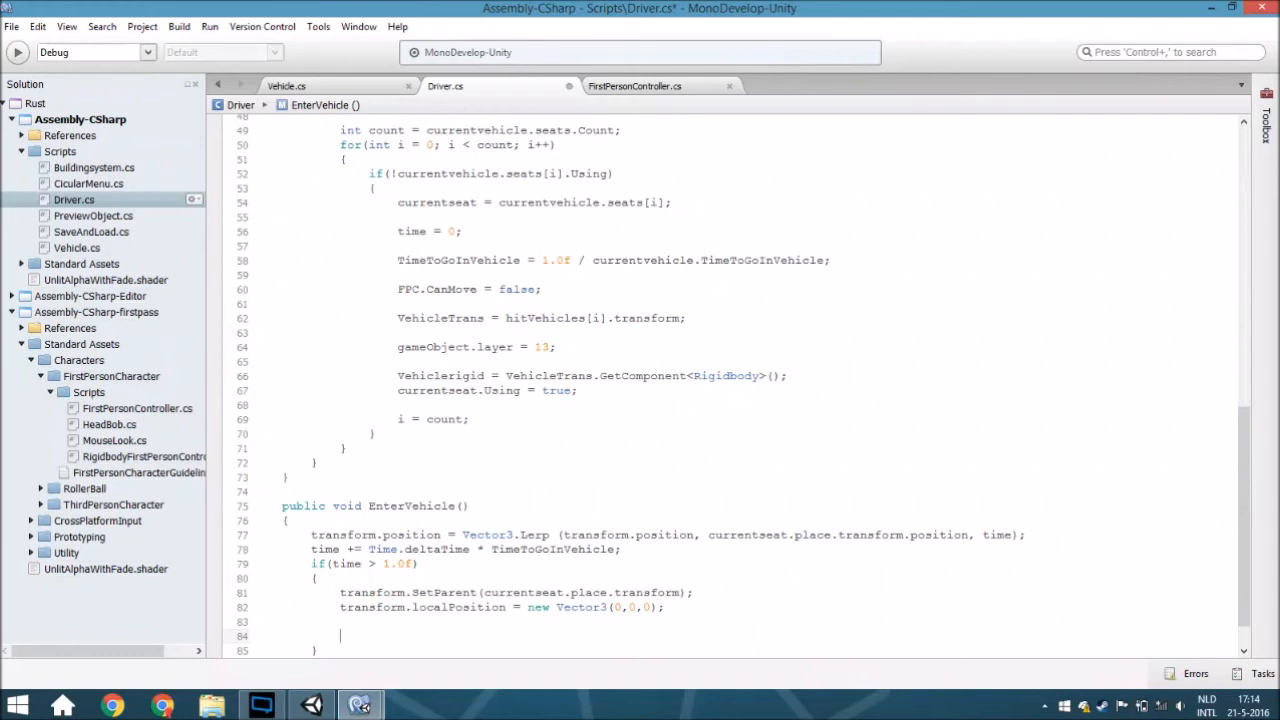
pyautogui.write('currentseat')
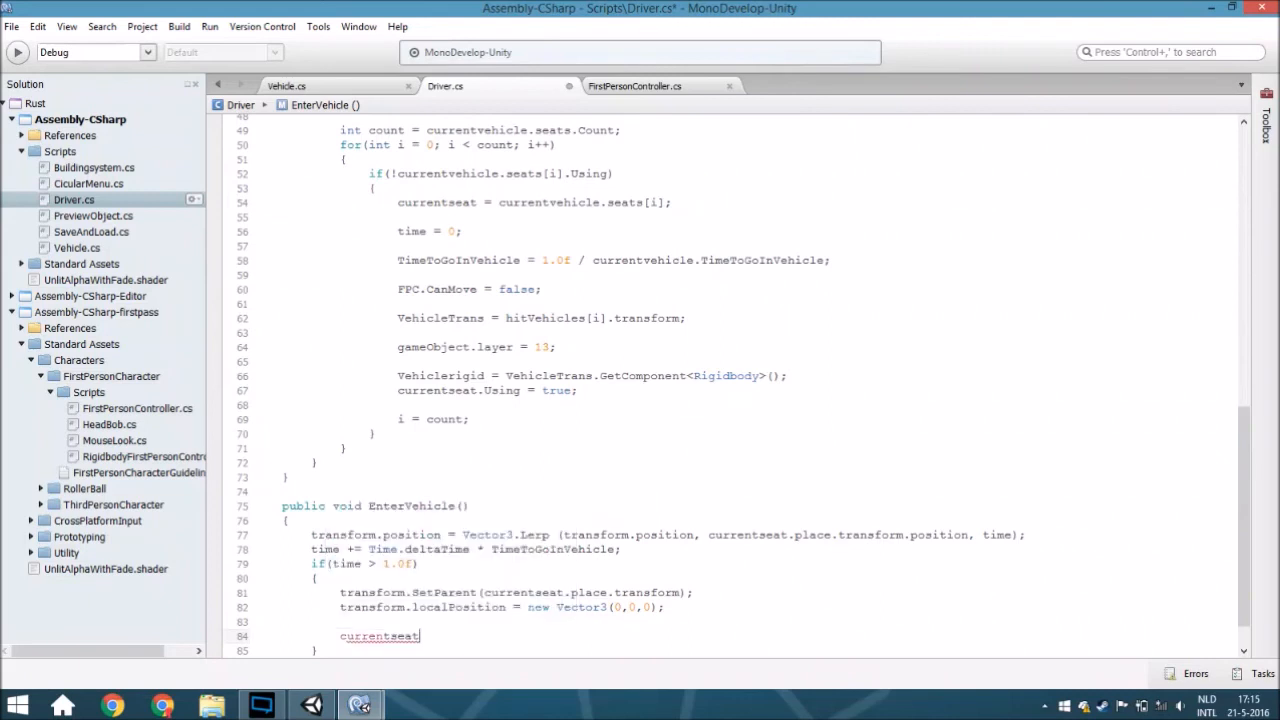
pyautogui.write('.place.t')
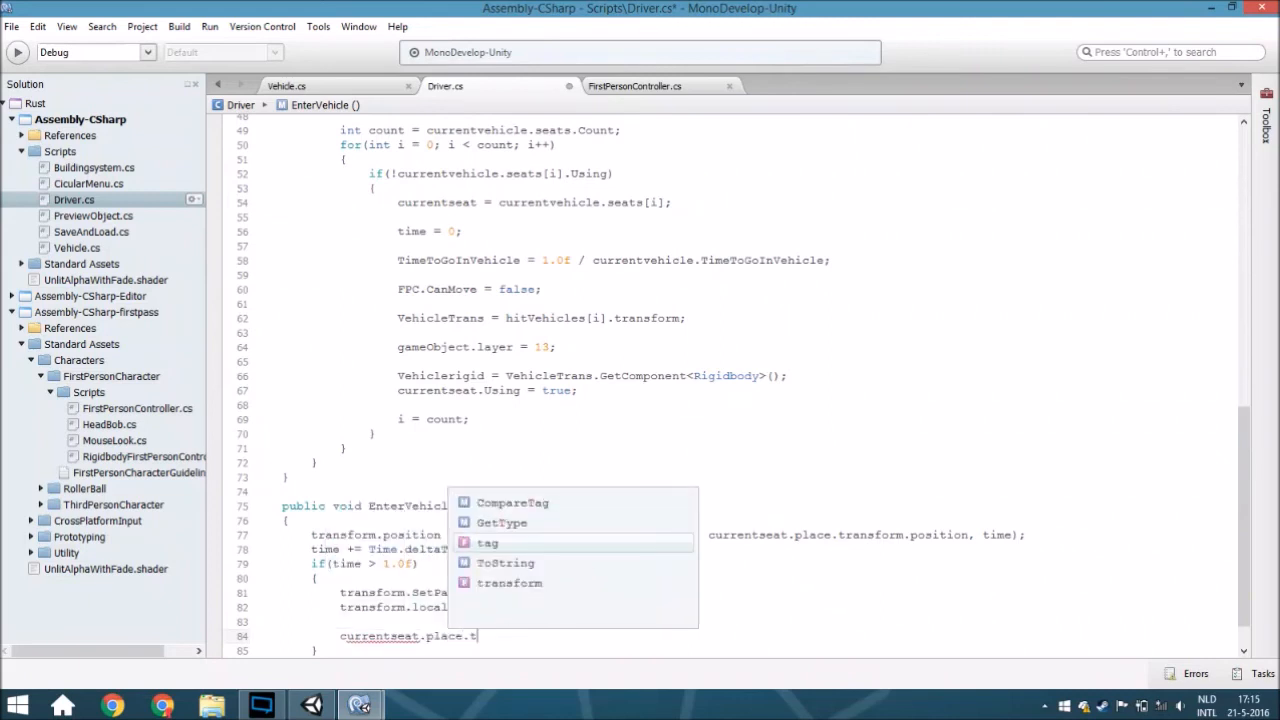
pyautogui.write('ransform')
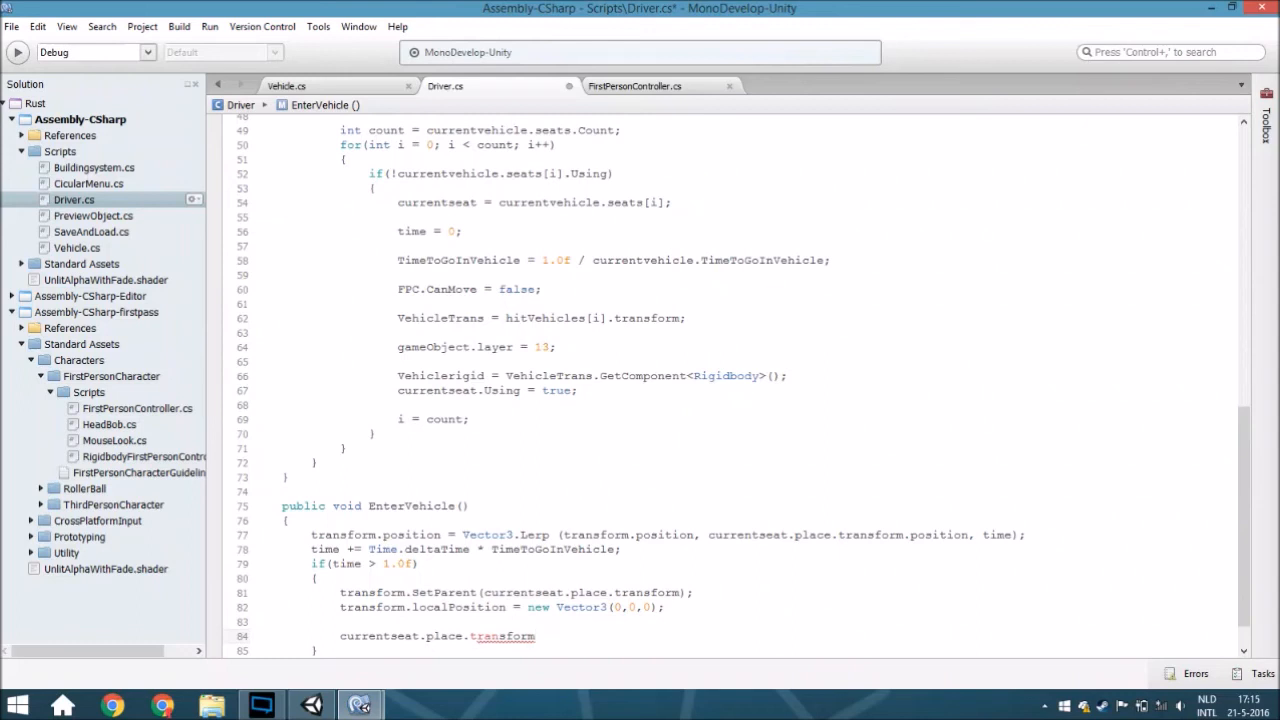
pyautogui.write('rotation')
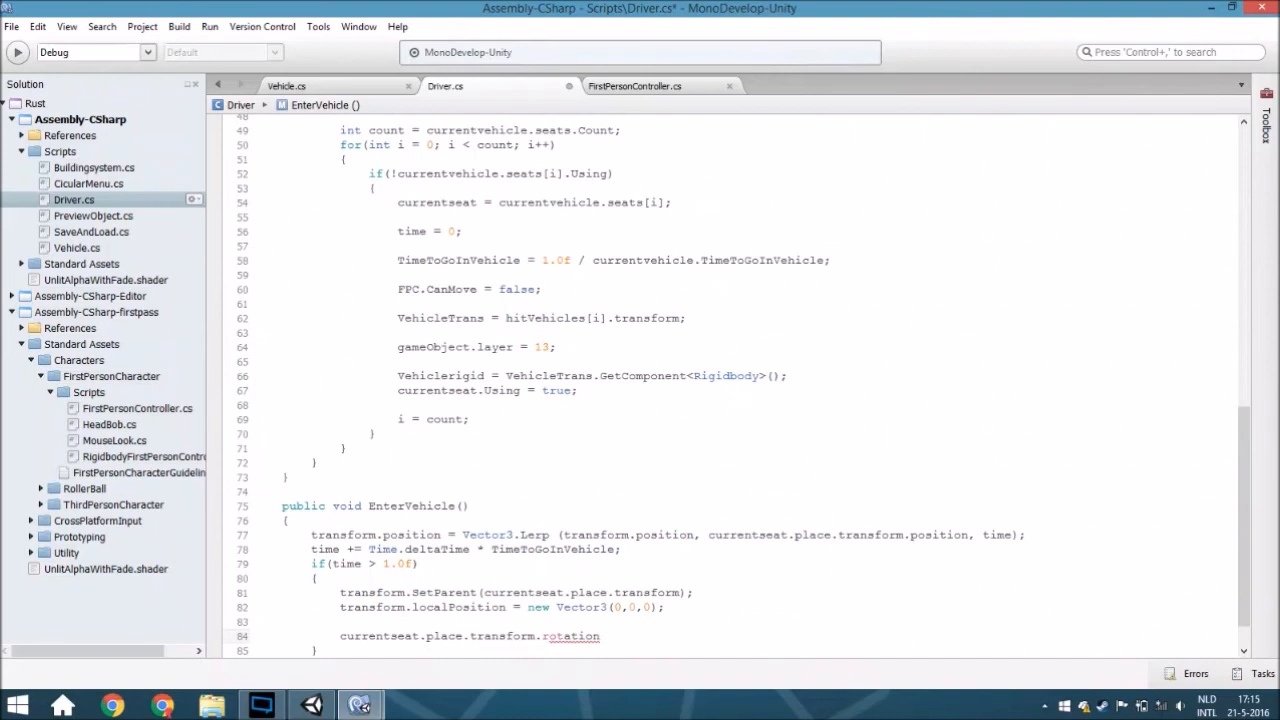
pyautogui.write('= new Quaternion(0);')
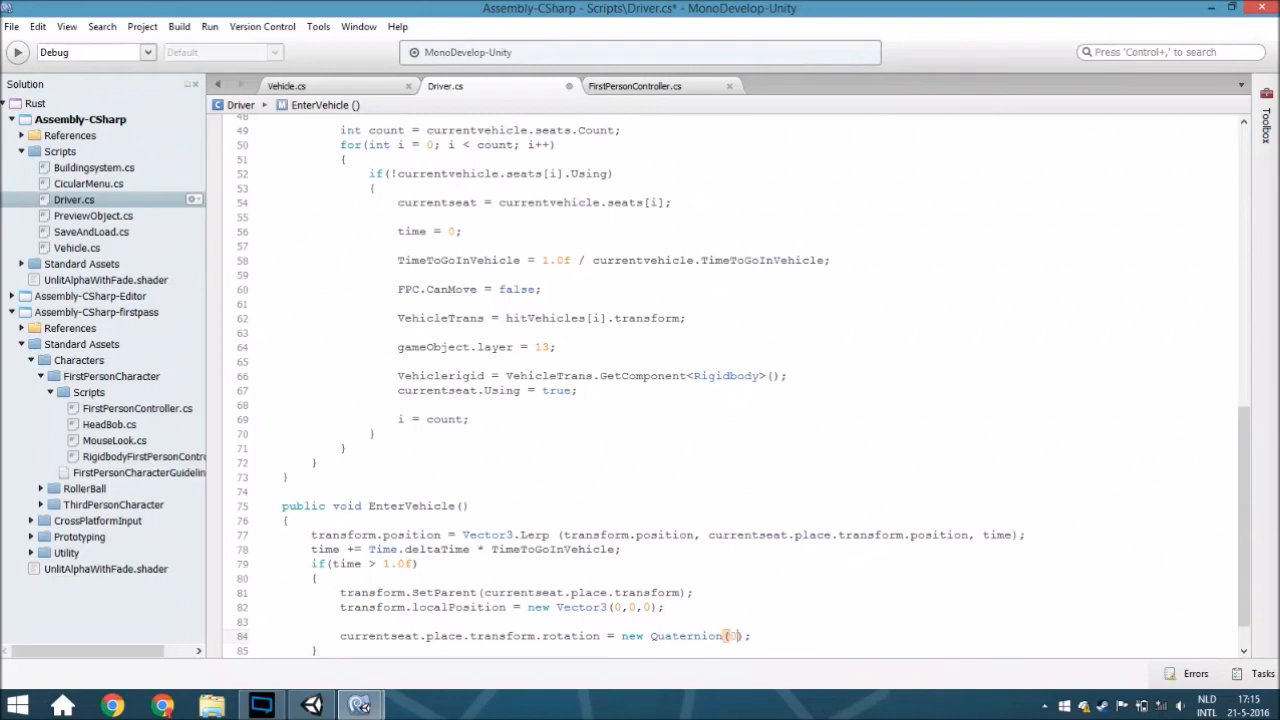
# Fill the Quaternion arguments as (0, 180 - transform.localRotation.y, 0, 0)
pyautogui.write(',')
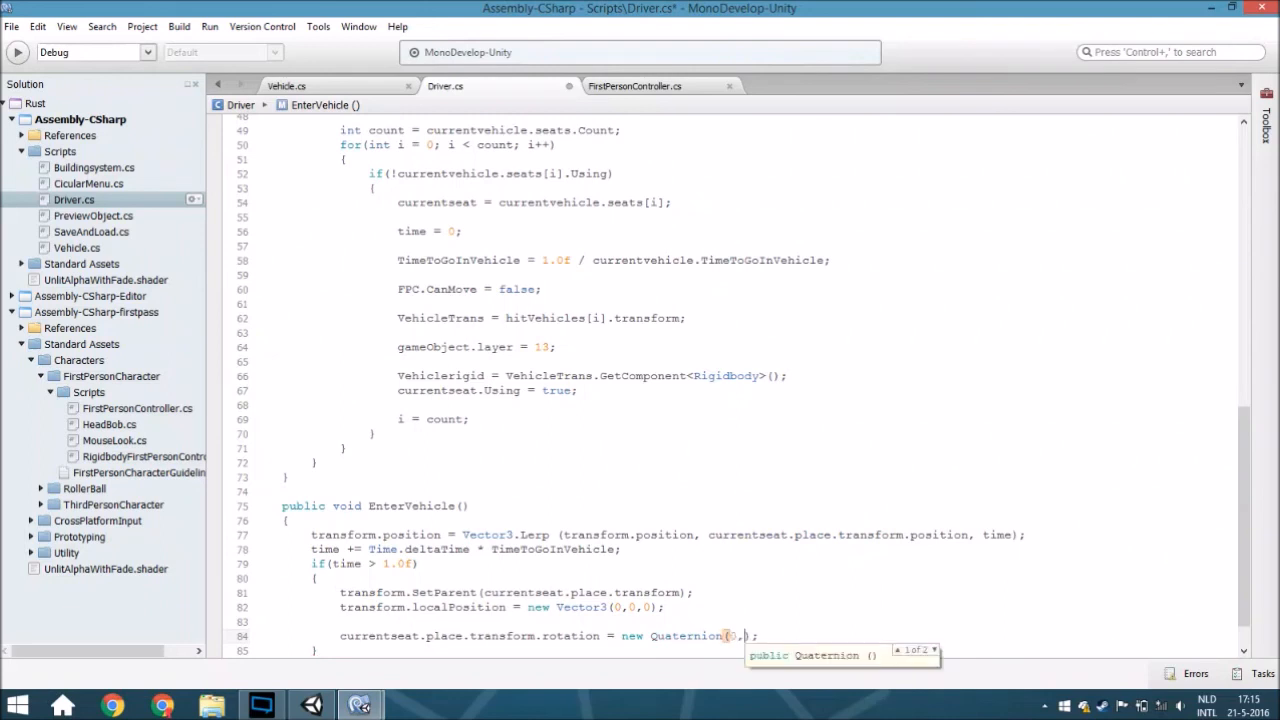
pyautogui.write('18')
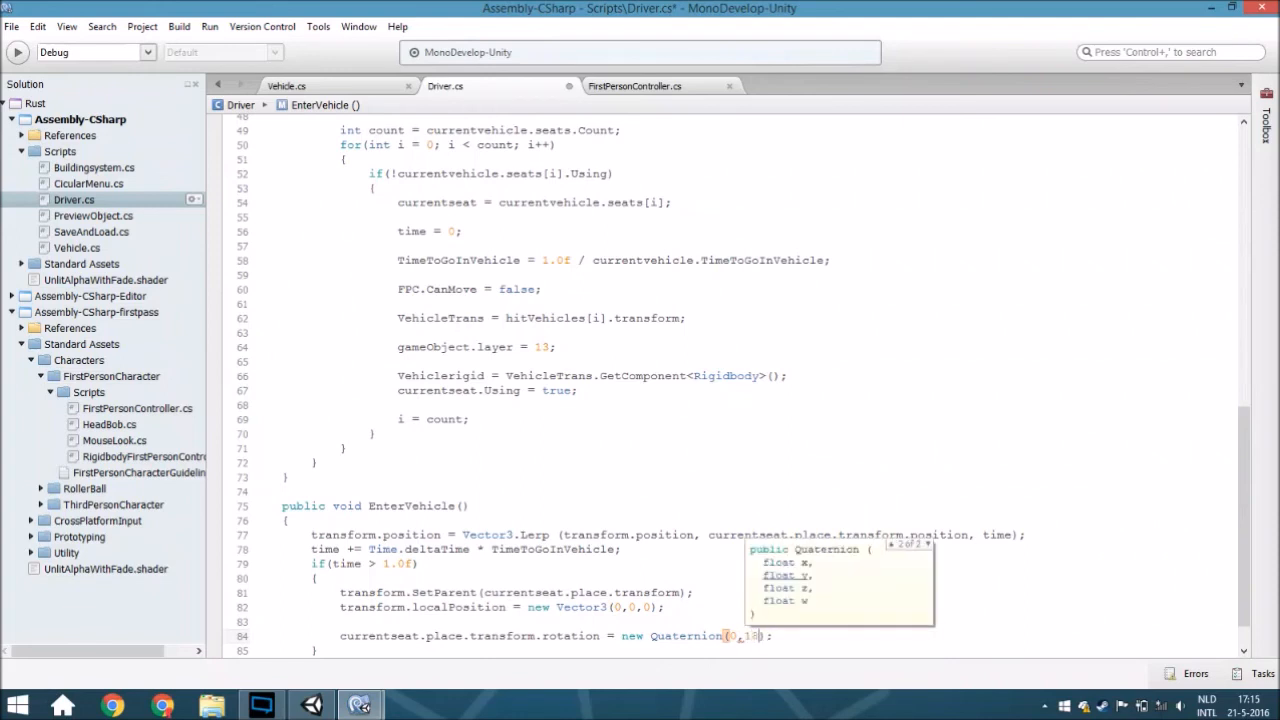
pyautogui.write('0')
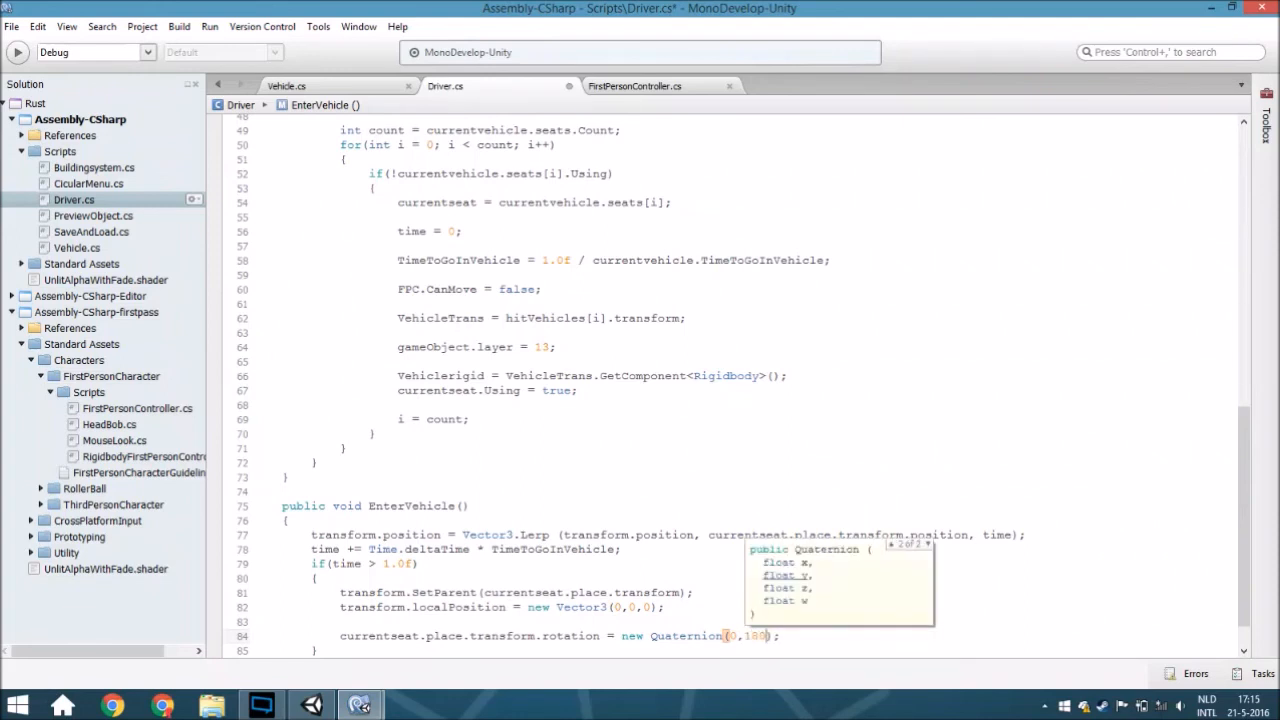
pyautogui.write('transform.localRotation')
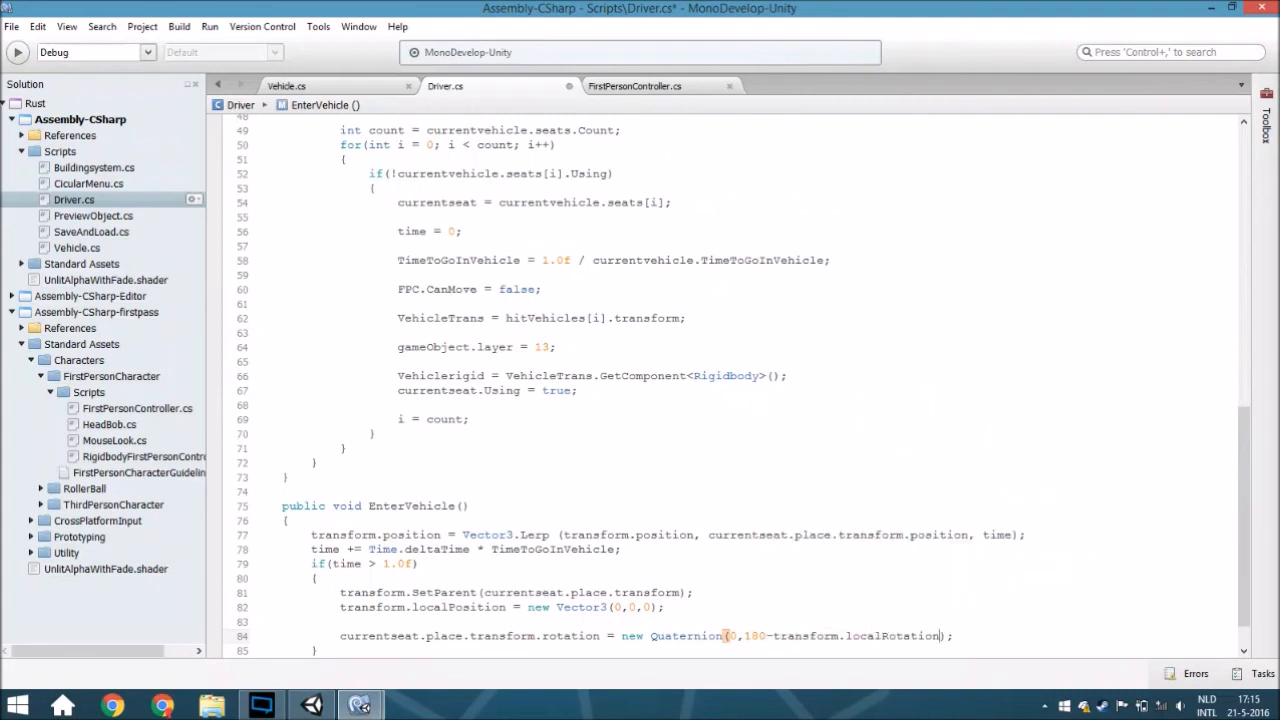
pyautogui.write('.y')
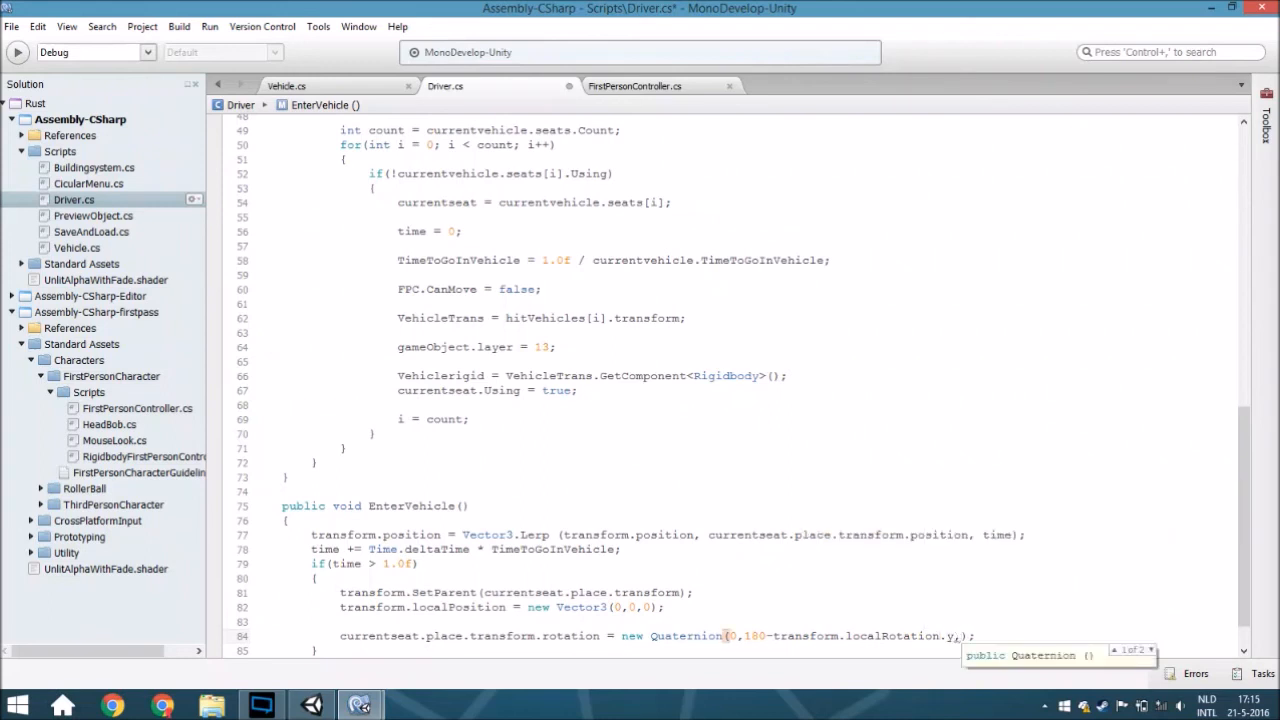
pyautogui.write(',0,0)')
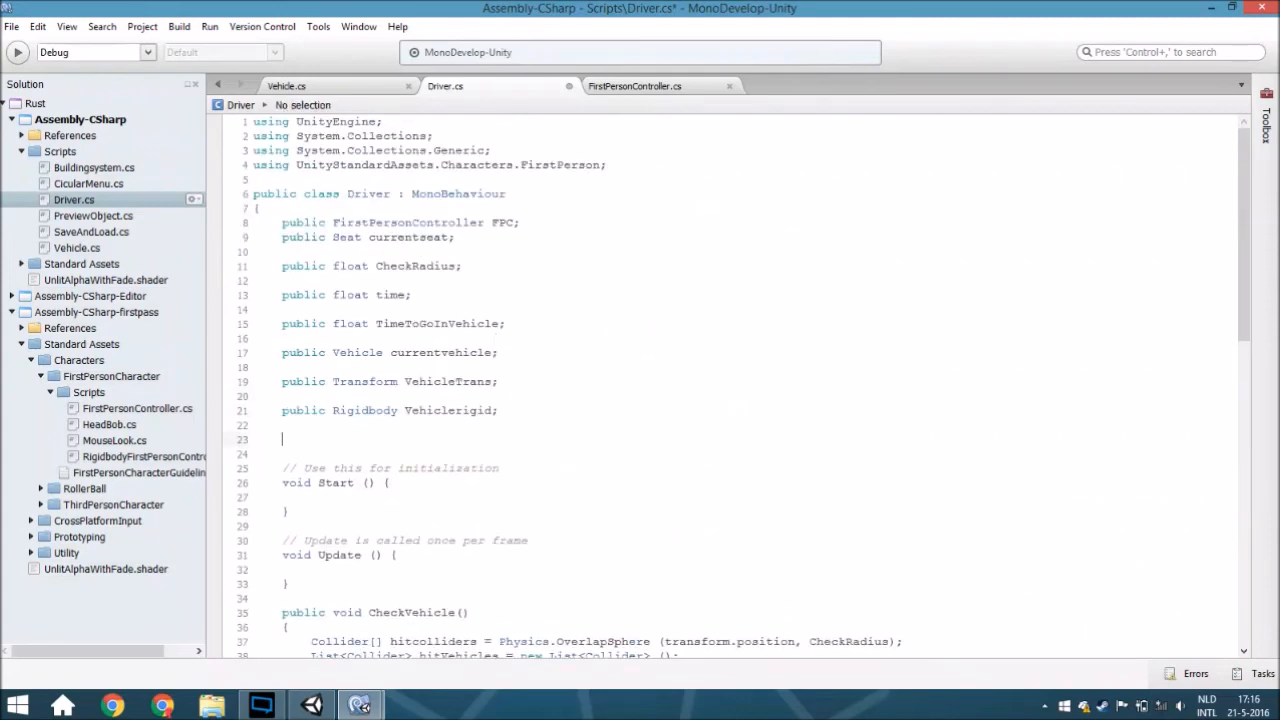
# Declare a public bool IsDriving field in the Driver class
pyautogui.write('public bool')
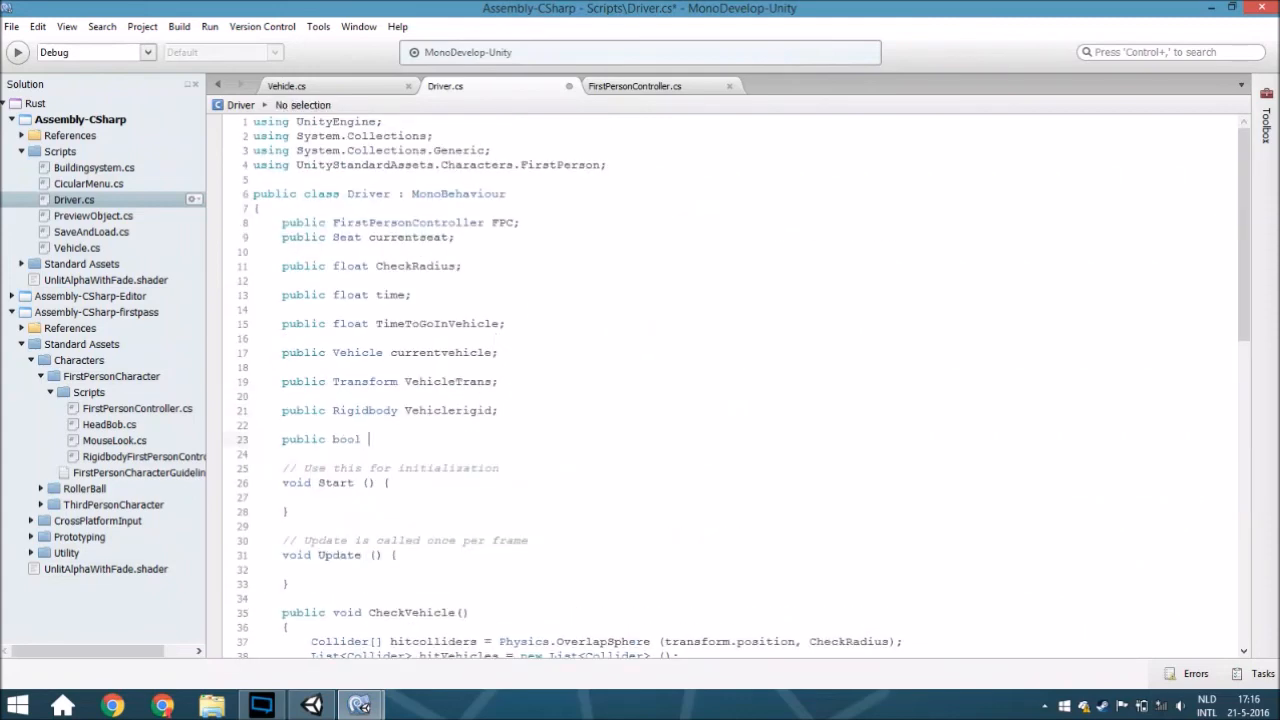
pyautogui.write('IsDri')
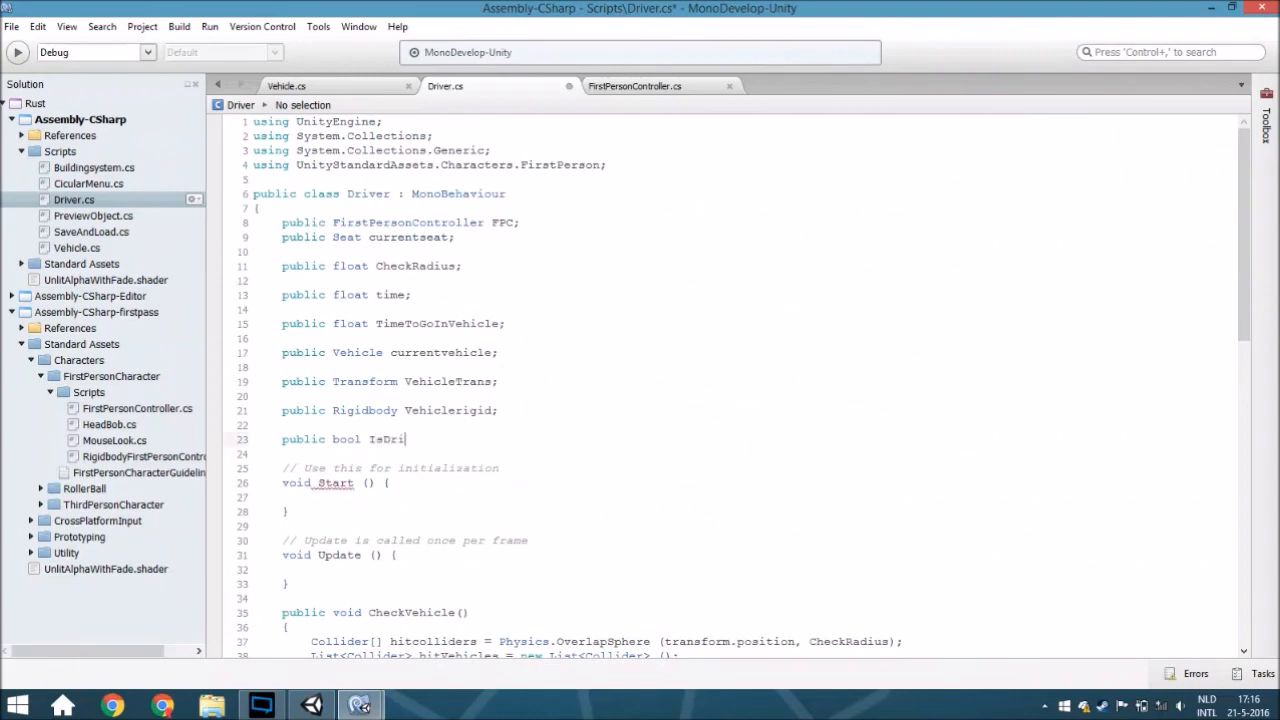
pyautogui.scroll(-3)
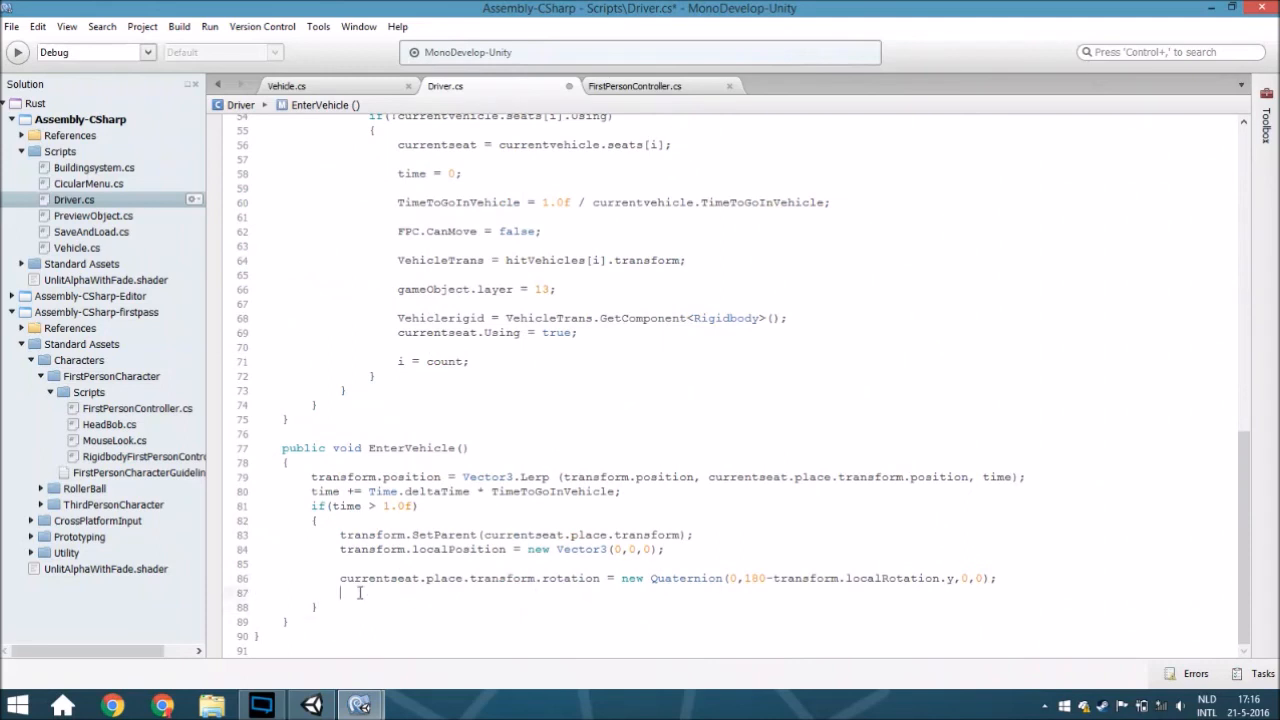
# At the end of EnterVehicle add if(currentseat.Driver) IsDriving = true;
pyautogui.write('if(')
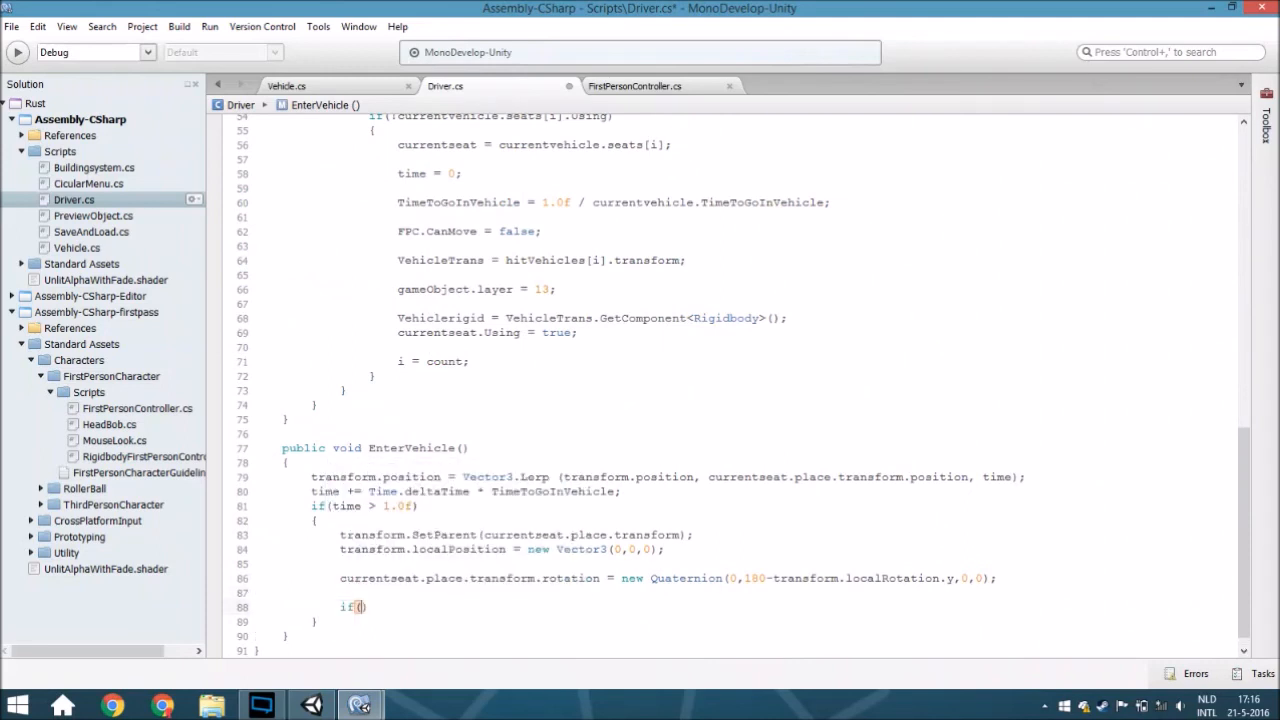
pyautogui.write('currentseat.Driver')
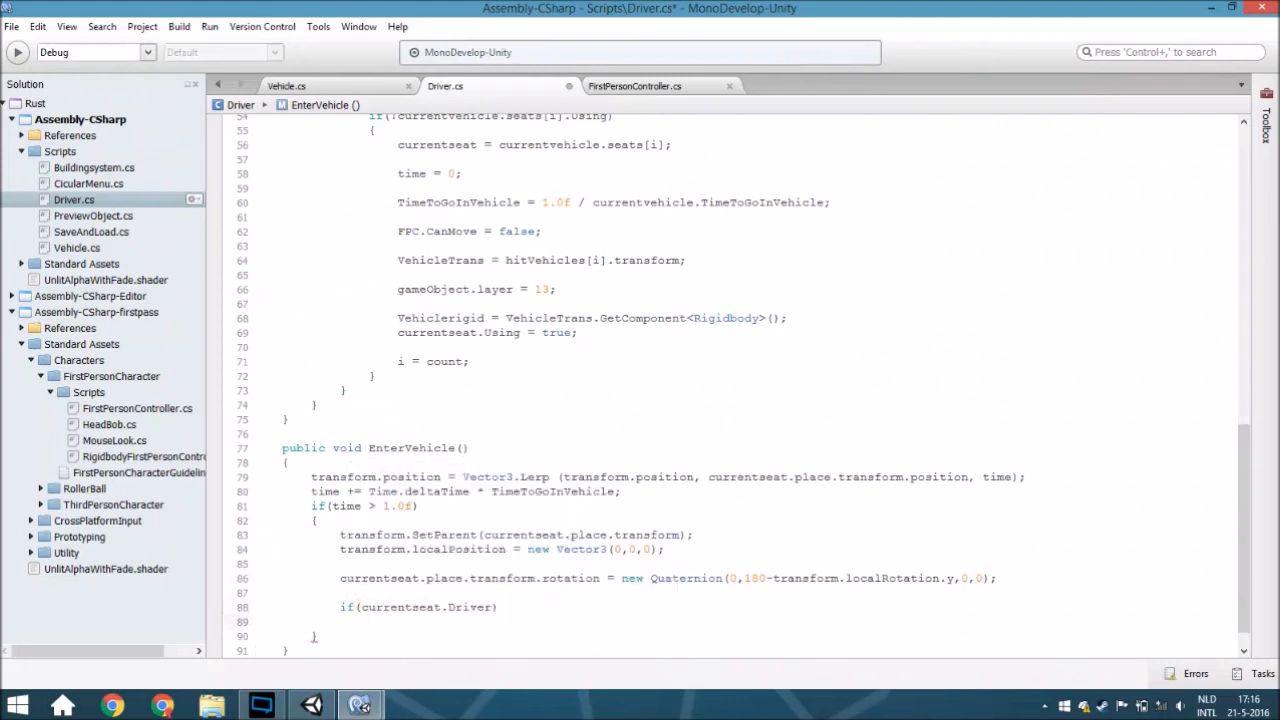
pyautogui.write('IsDriving = tru')
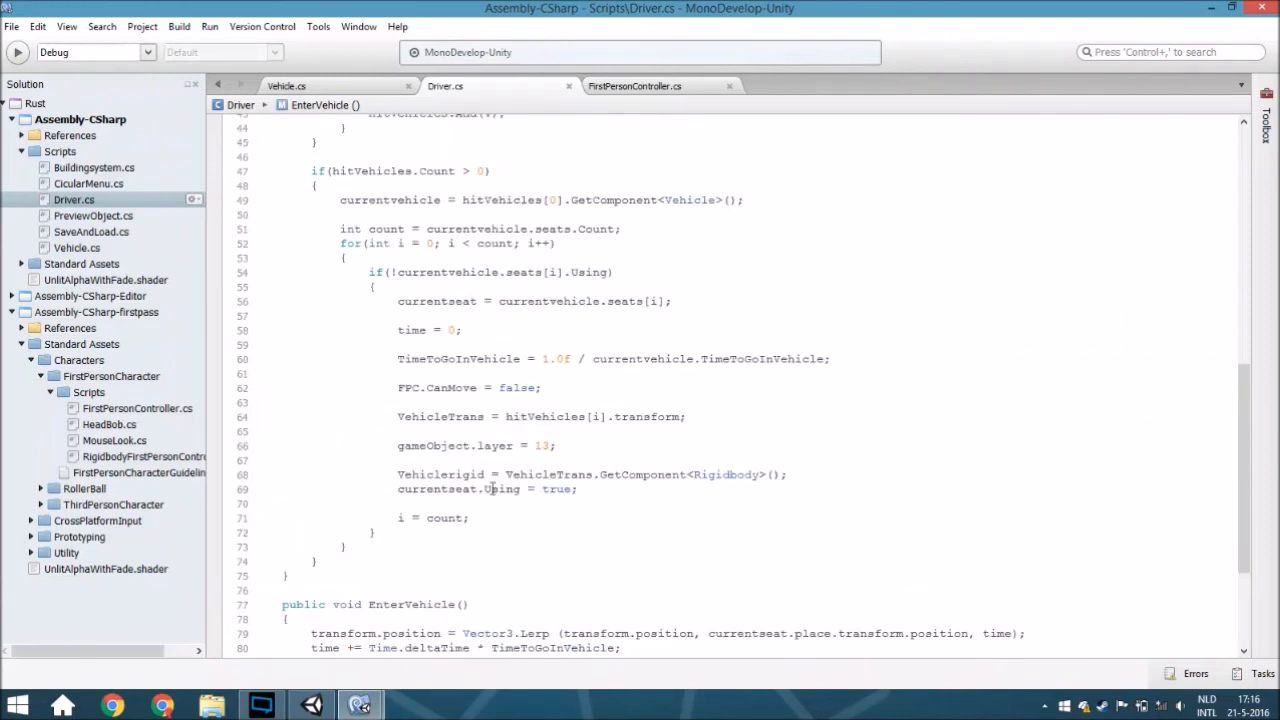
pyautogui.scroll(-3)
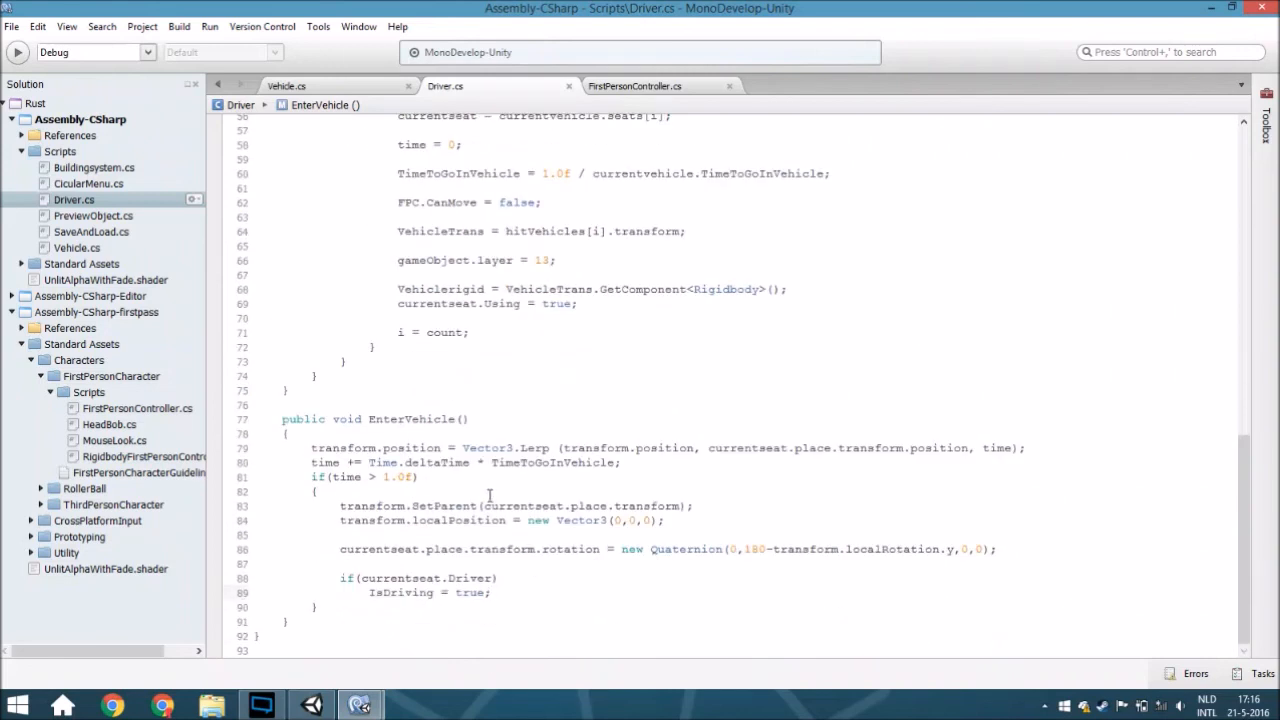
pyautogui.click(490, 592)
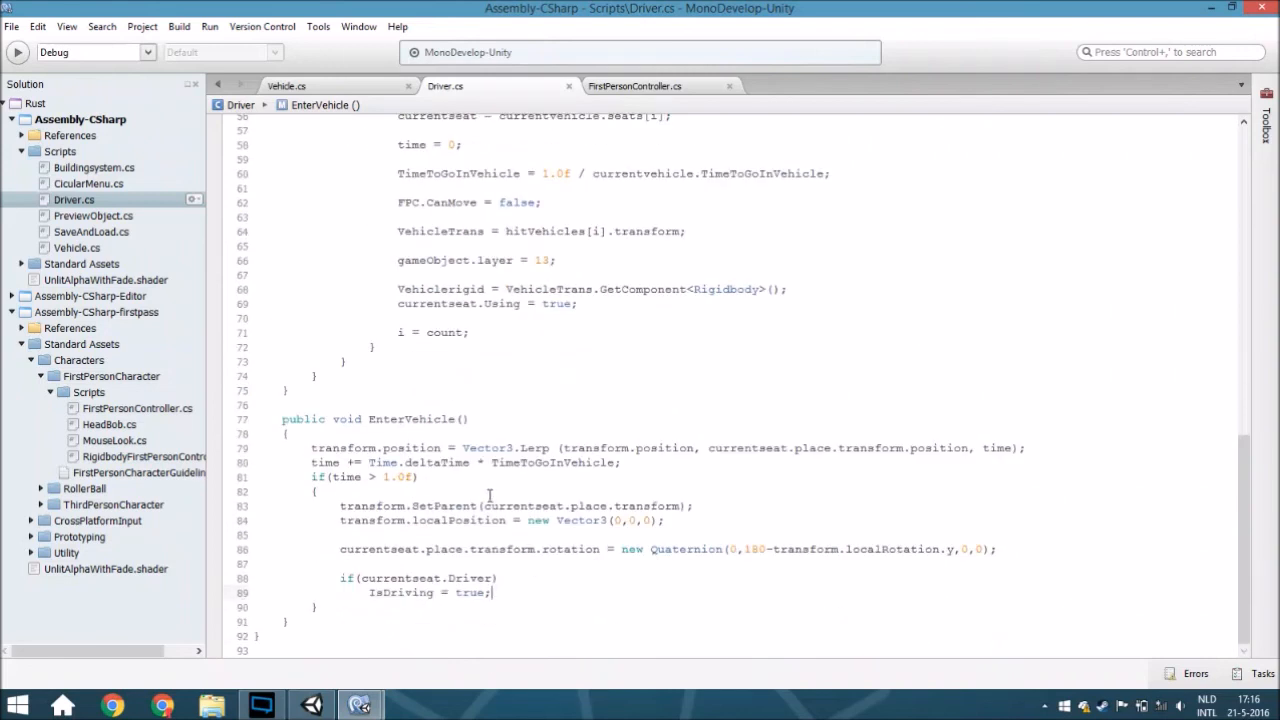